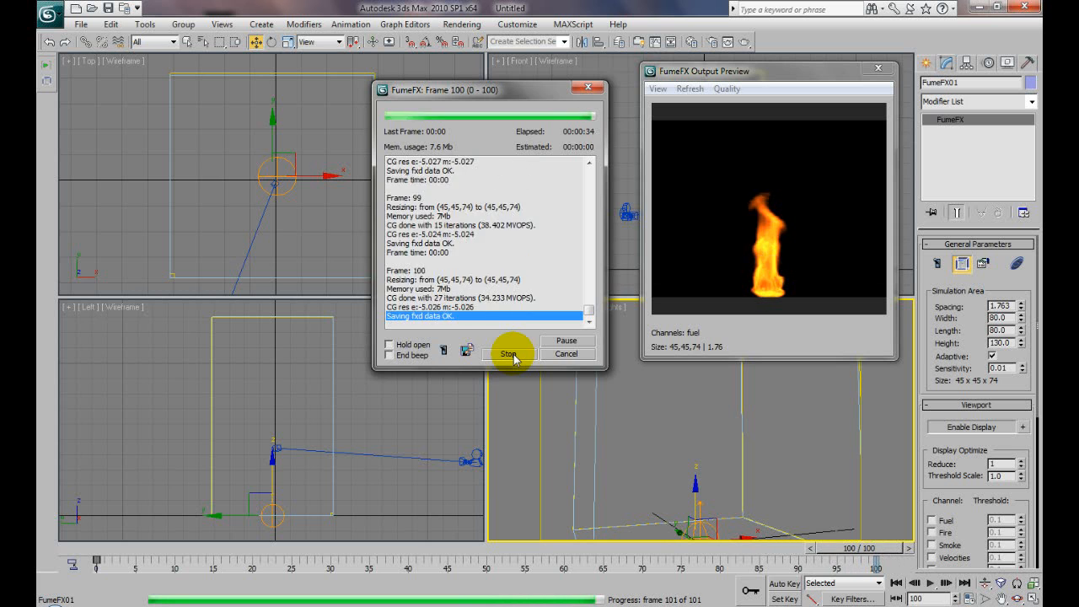
Close the finished simulation window and play back the 100-frame flame animation, then stop playback
click(509, 352)
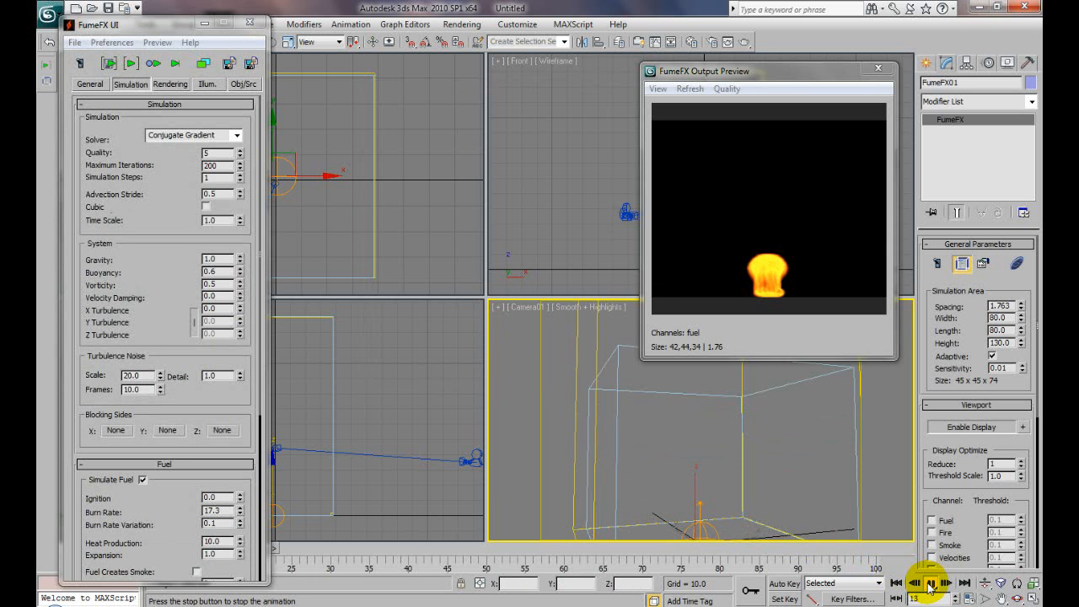
click(931, 583)
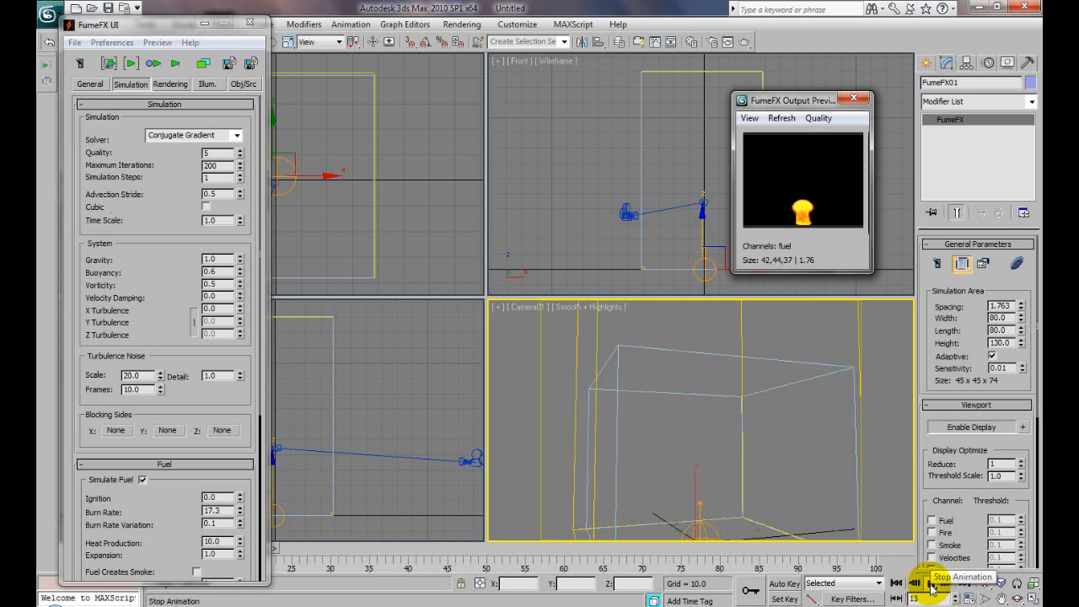
click(931, 584)
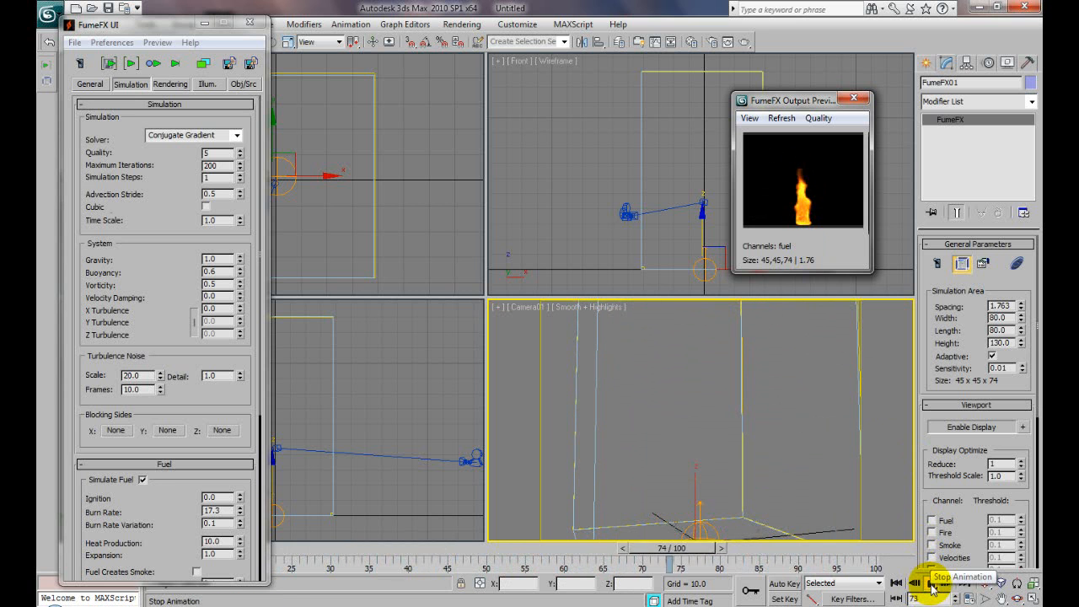
In the Fuel rollout, raise the fuel Burn Rate to 19
click(937, 583)
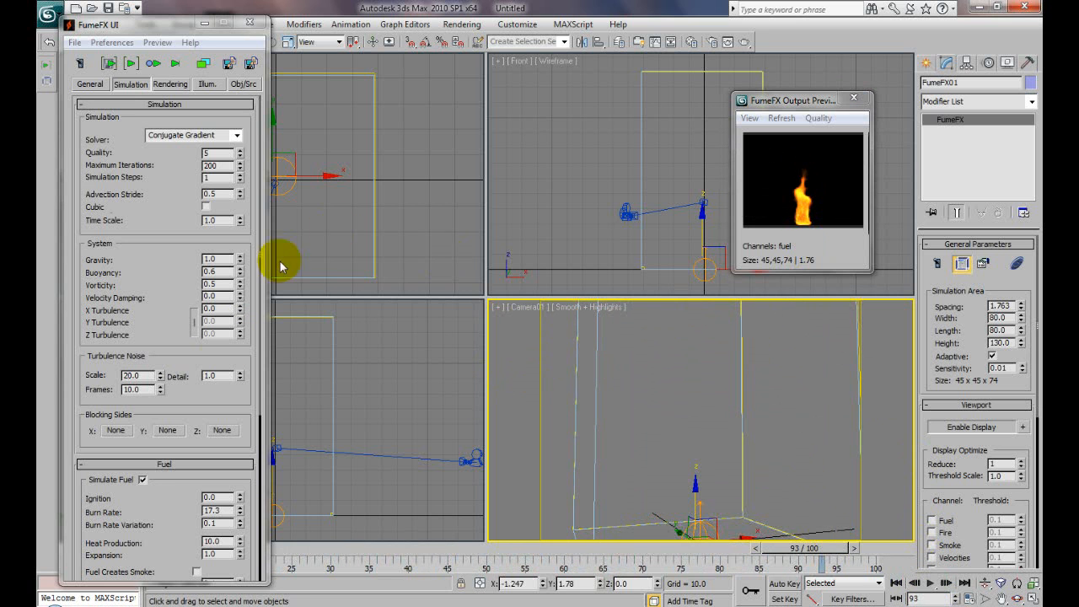
mouse_move(172, 398)
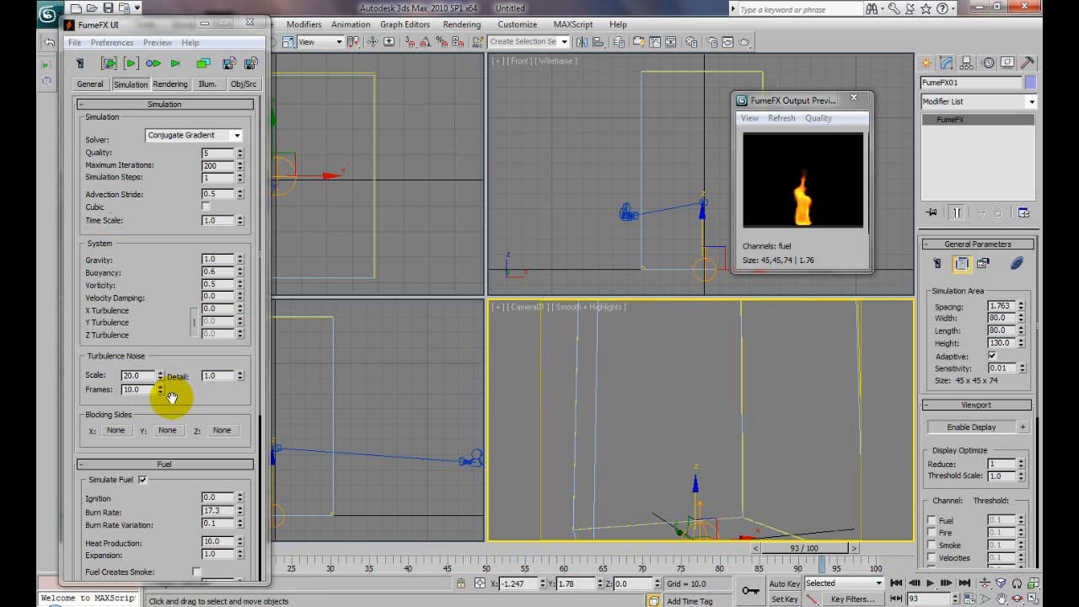
scroll(down, 3)
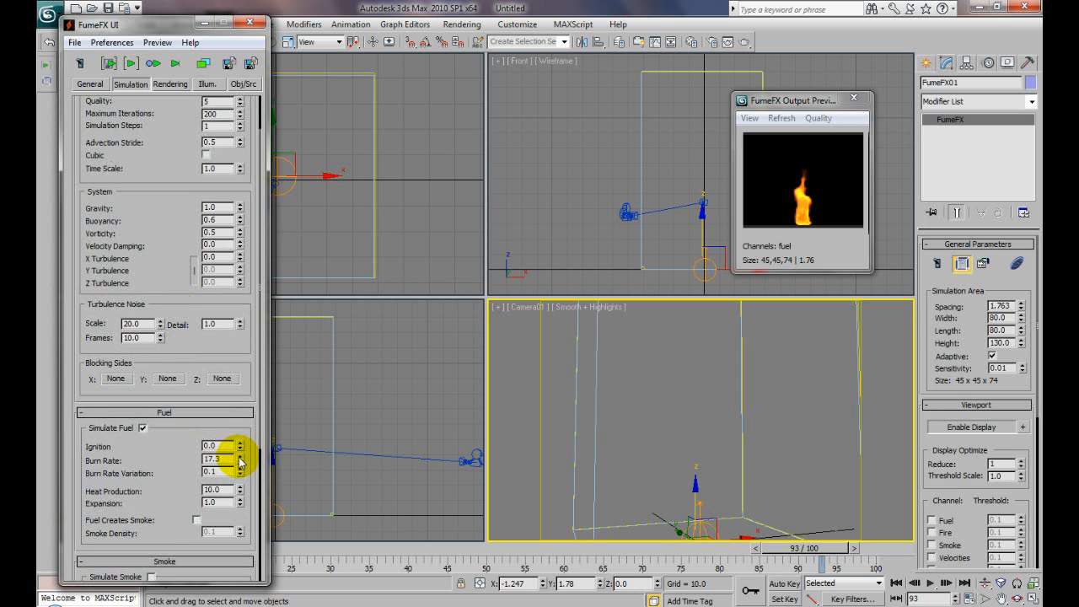
click(243, 457)
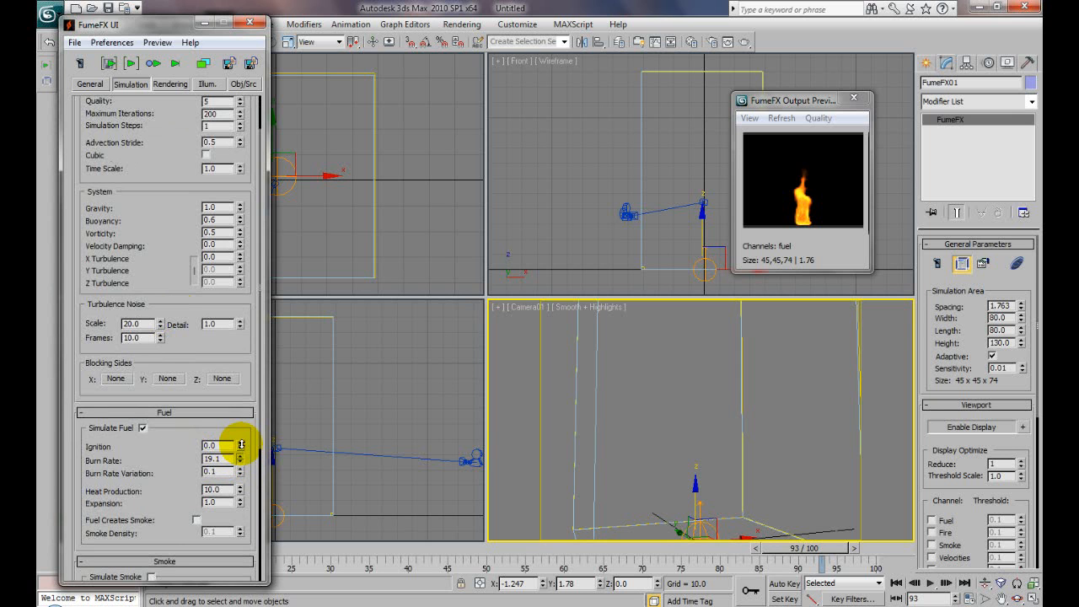
click(241, 461)
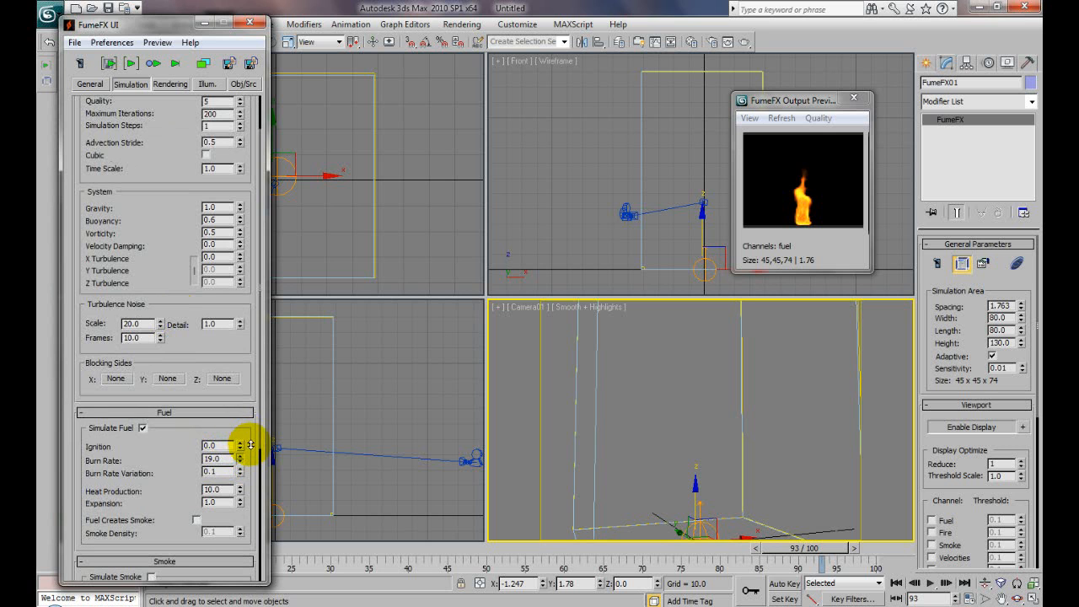
mouse_move(189, 496)
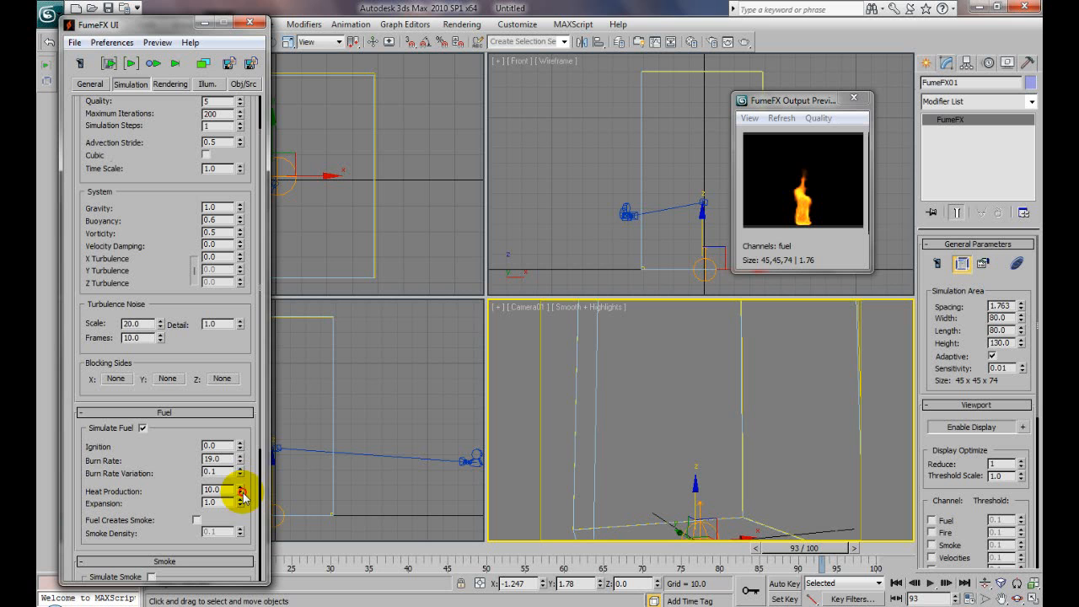
Keep Heat Production at 20 and set fuel Expansion to 2
drag(243, 491, 256, 367)
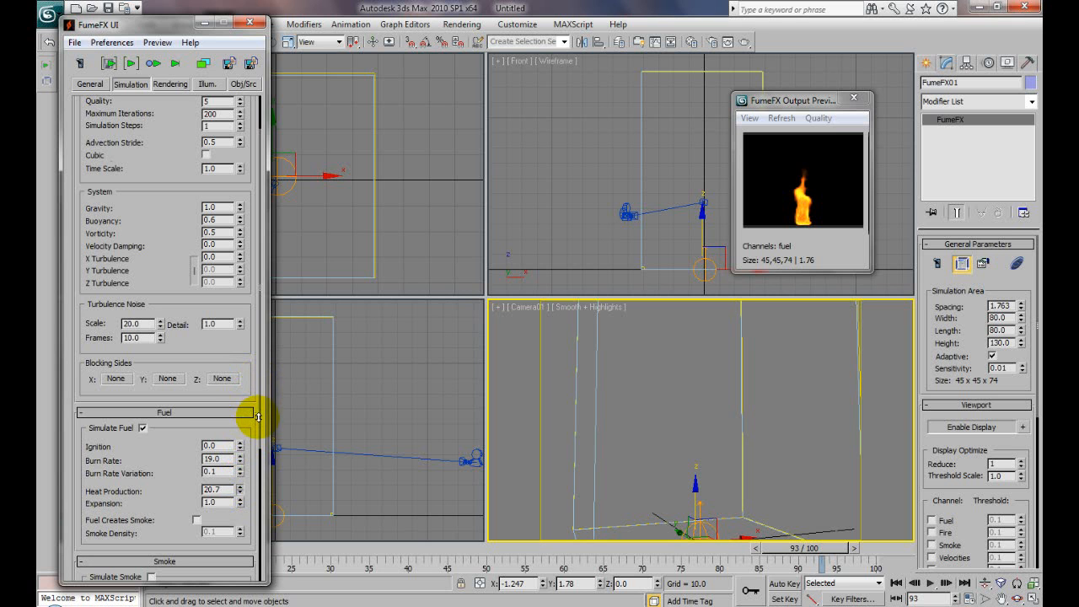
click(239, 493)
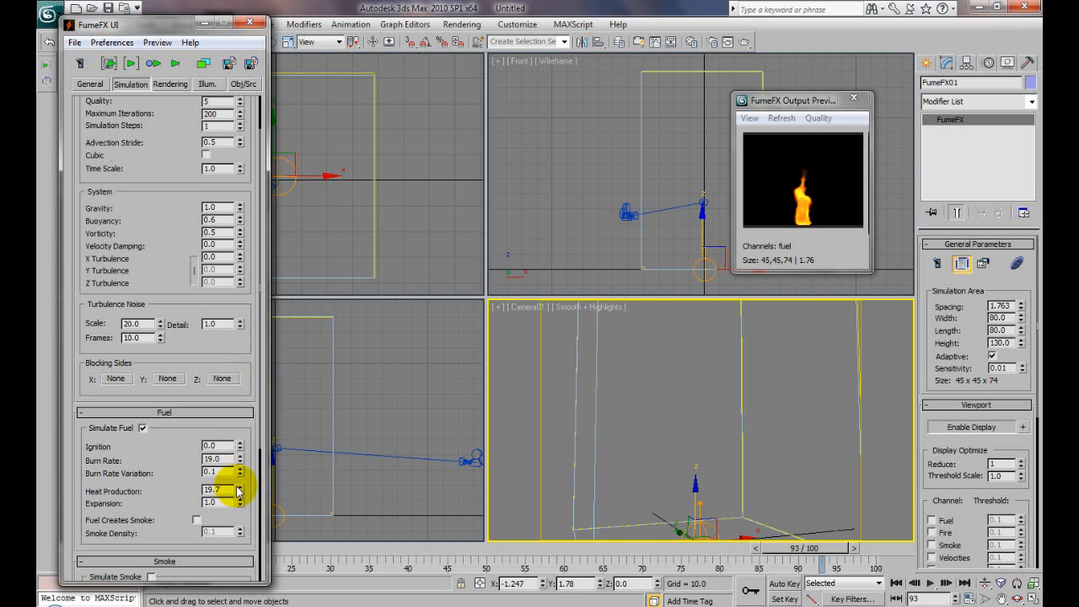
click(236, 486)
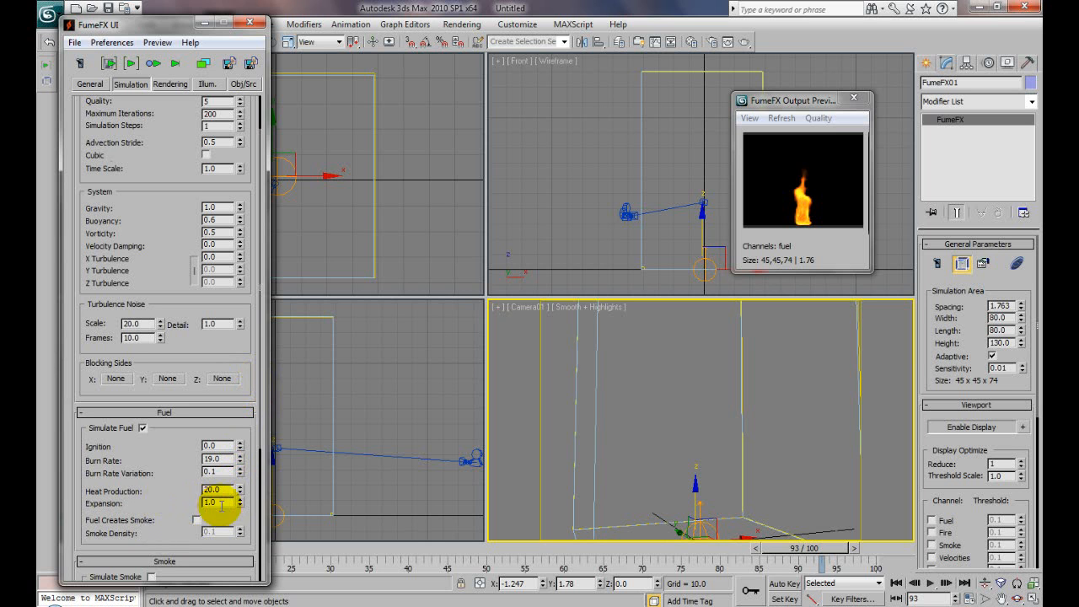
triple_click(209, 502)
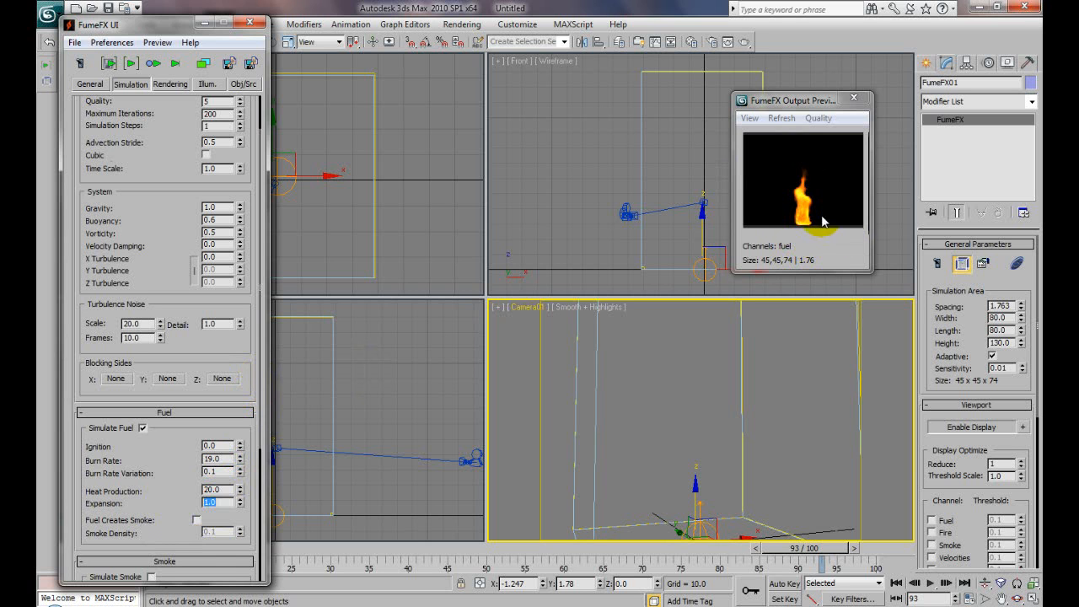
text(2)
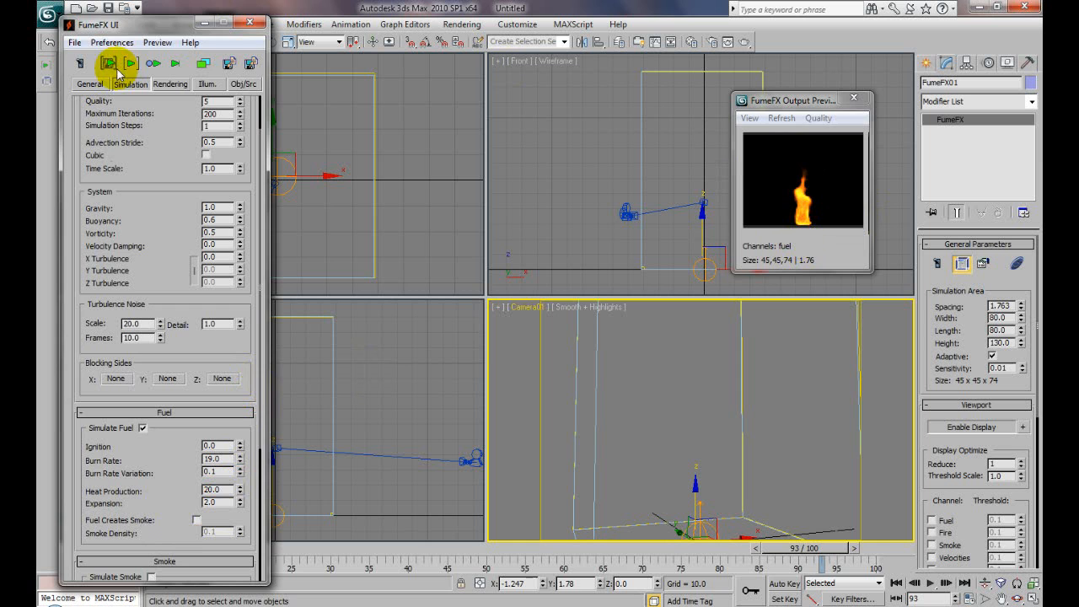
Start the default FumeFX simulation with the new fuel settings
click(108, 65)
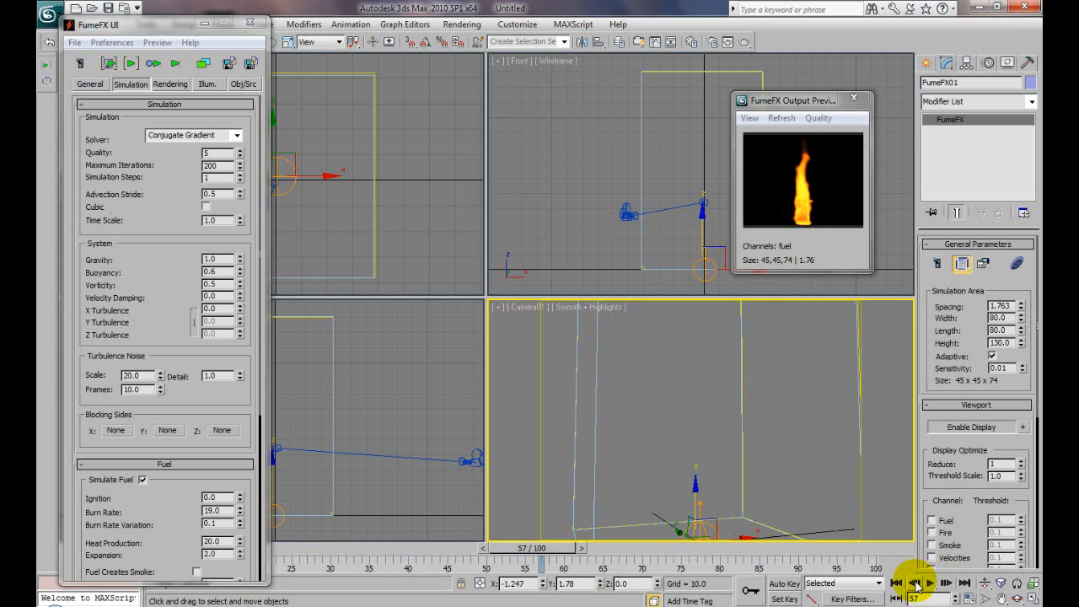
mouse_move(236, 556)
text(10.2)
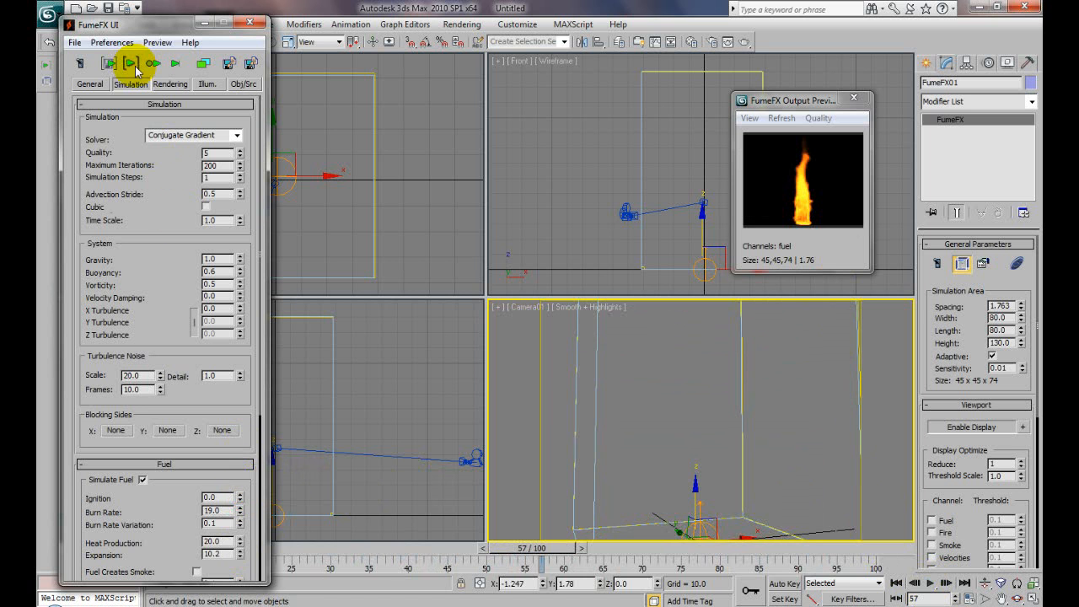
click(132, 64)
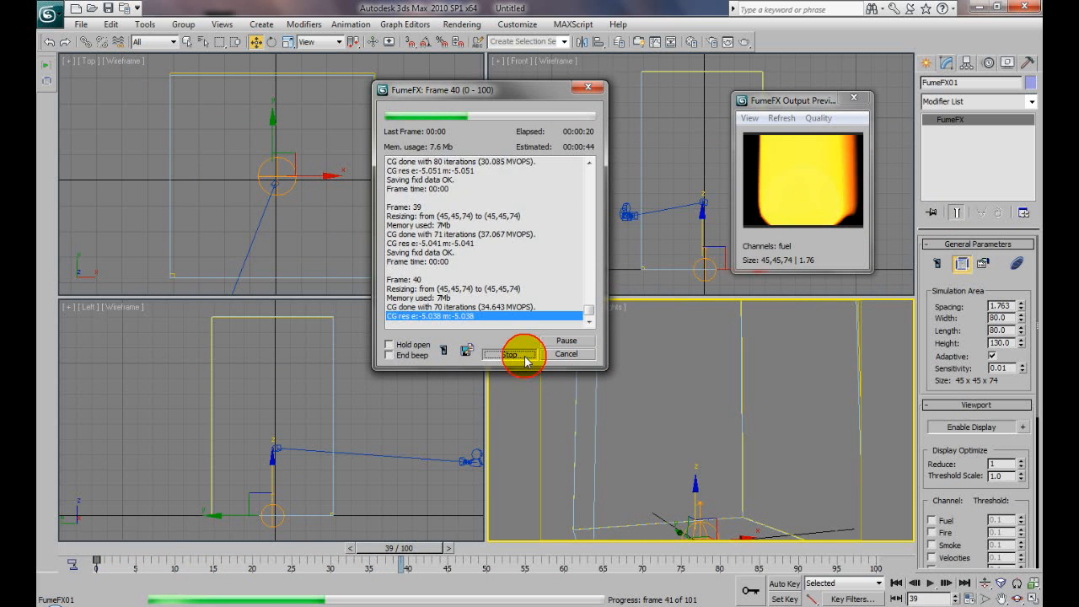
Stop the running simulation and select the Expansion value
click(509, 354)
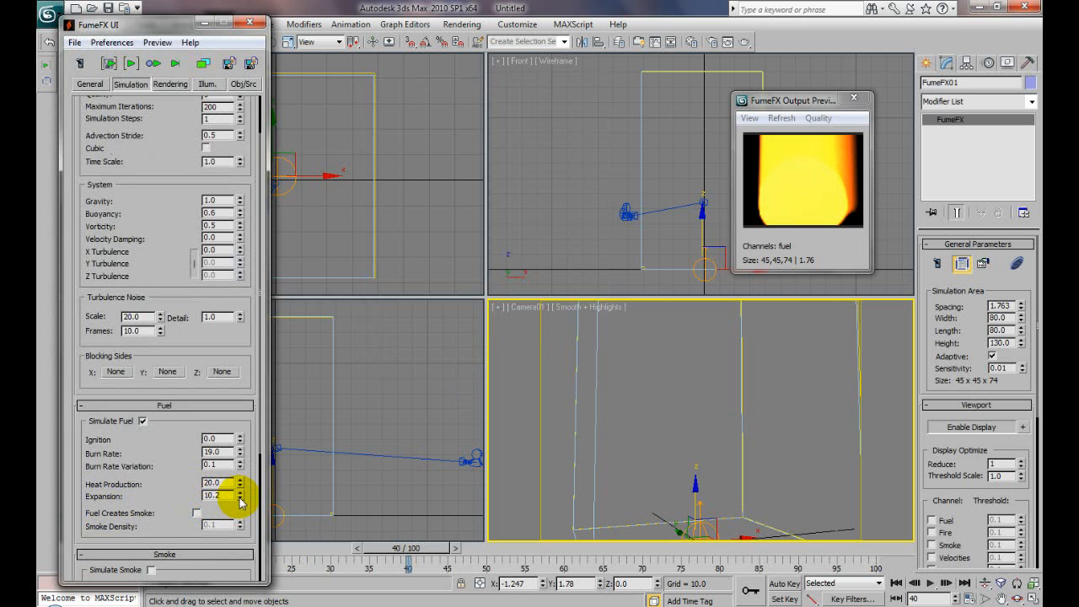
triple_click(216, 496)
text(2)
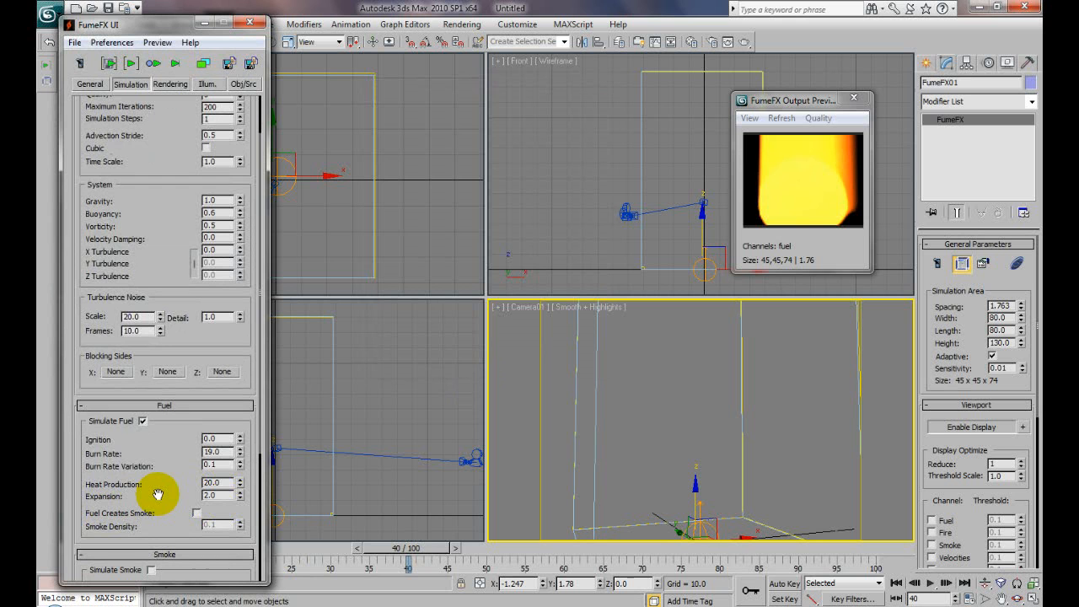
mouse_move(806, 242)
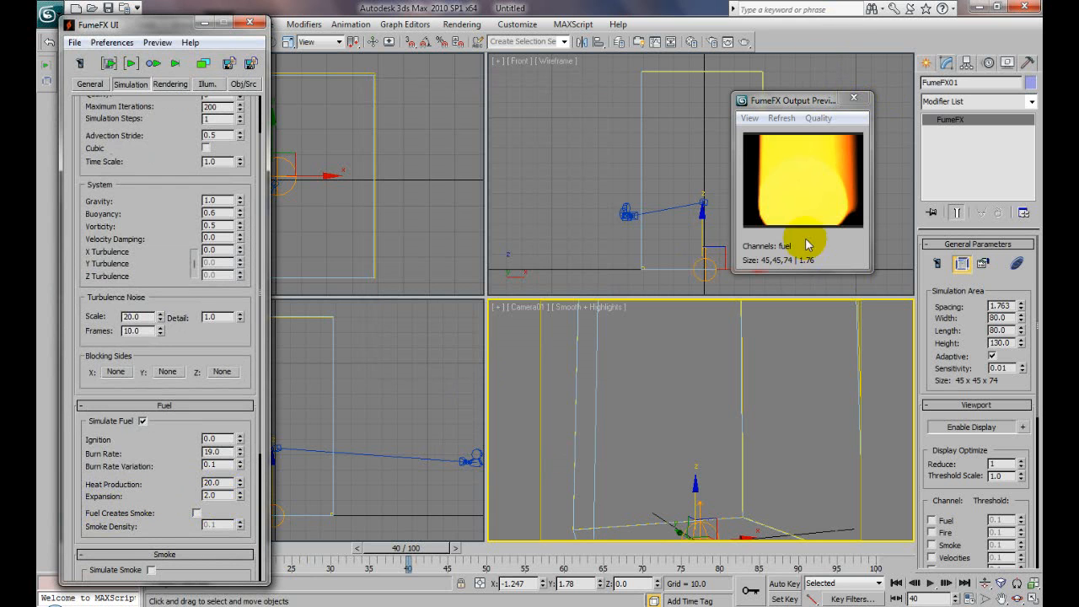
mouse_move(809, 210)
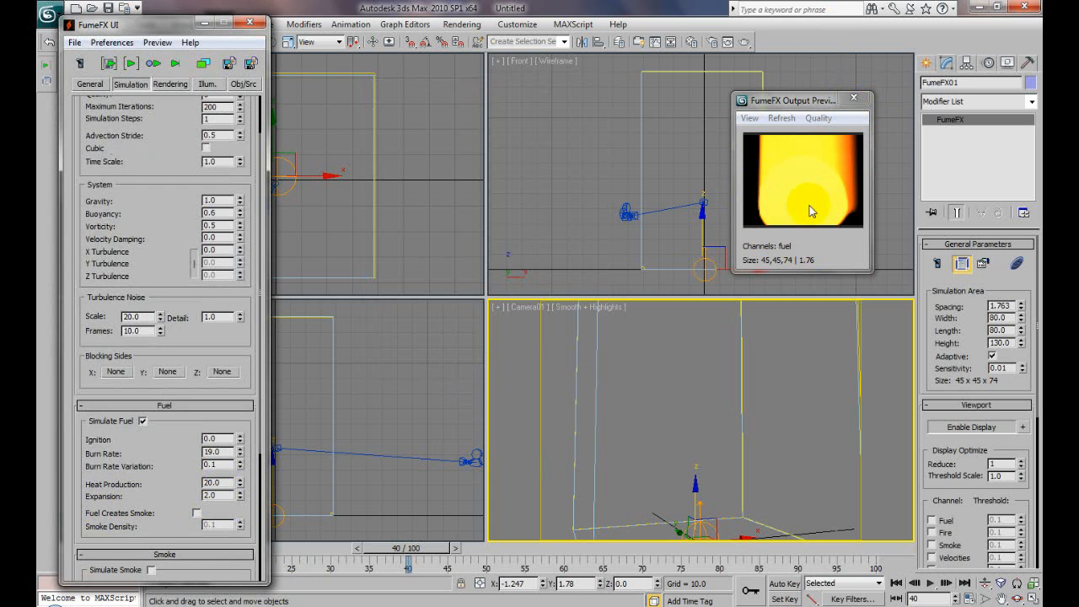
mouse_move(776, 182)
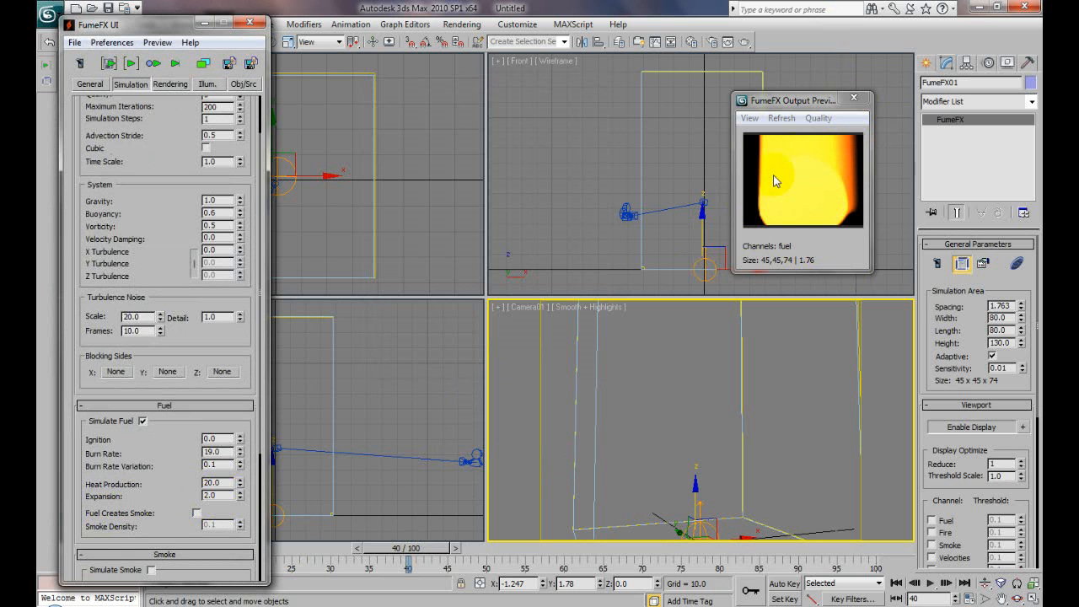
mouse_move(823, 232)
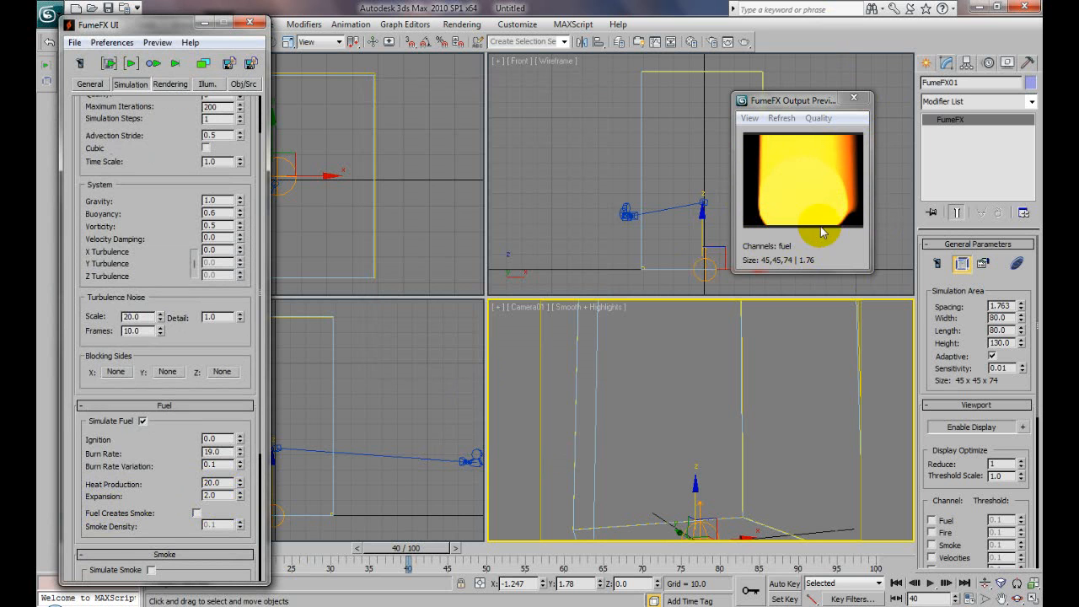
Adjust the fire's rendering opacity, then return to the simulation settings
click(170, 85)
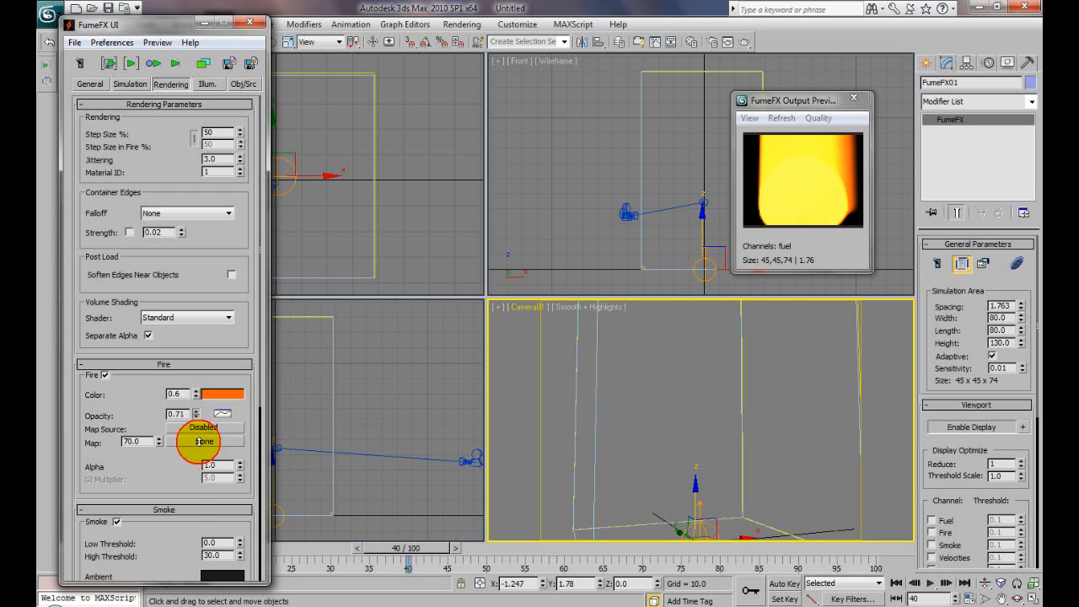
drag(200, 417, 189, 472)
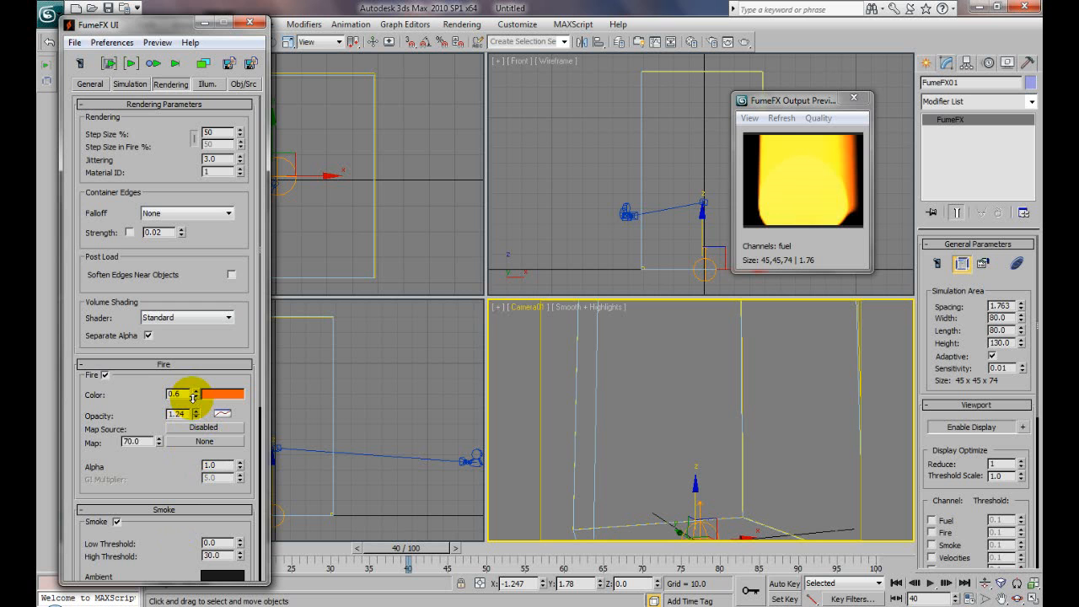
click(130, 85)
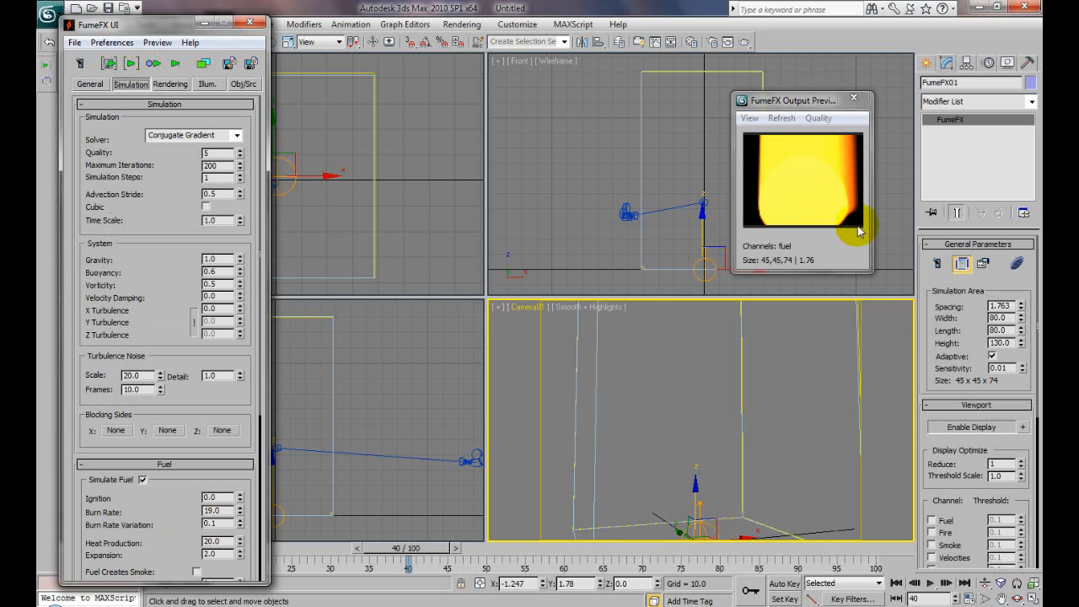
scroll(down, 3)
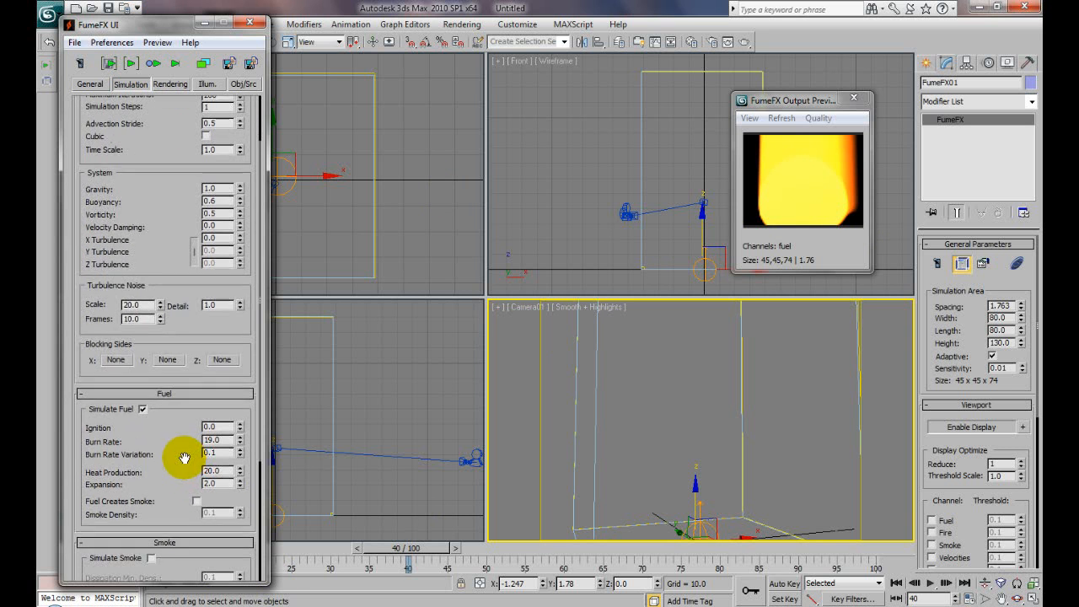
mouse_move(809, 263)
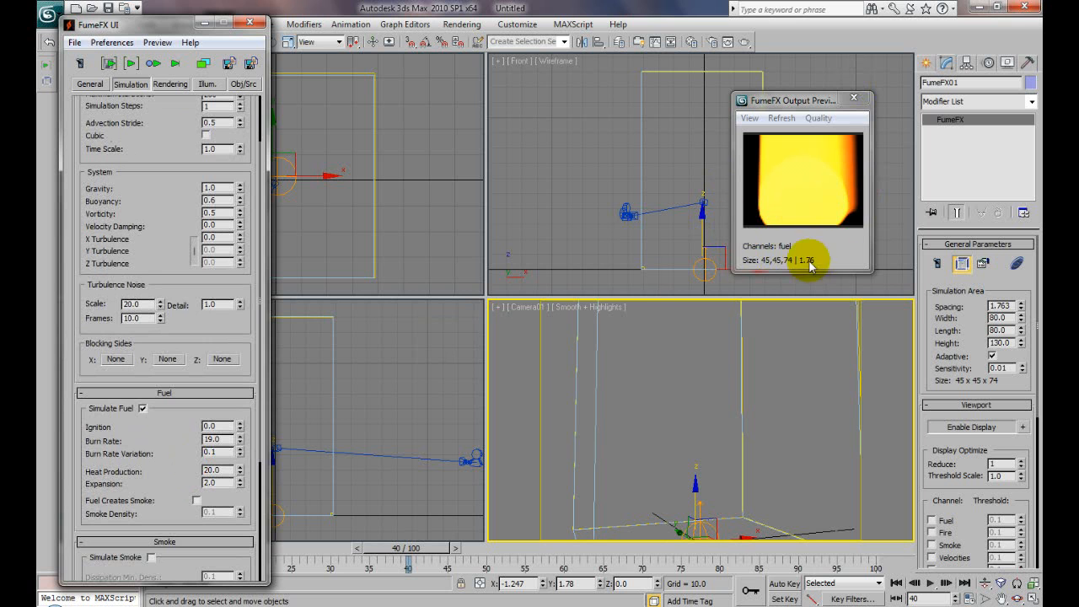
mouse_move(177, 480)
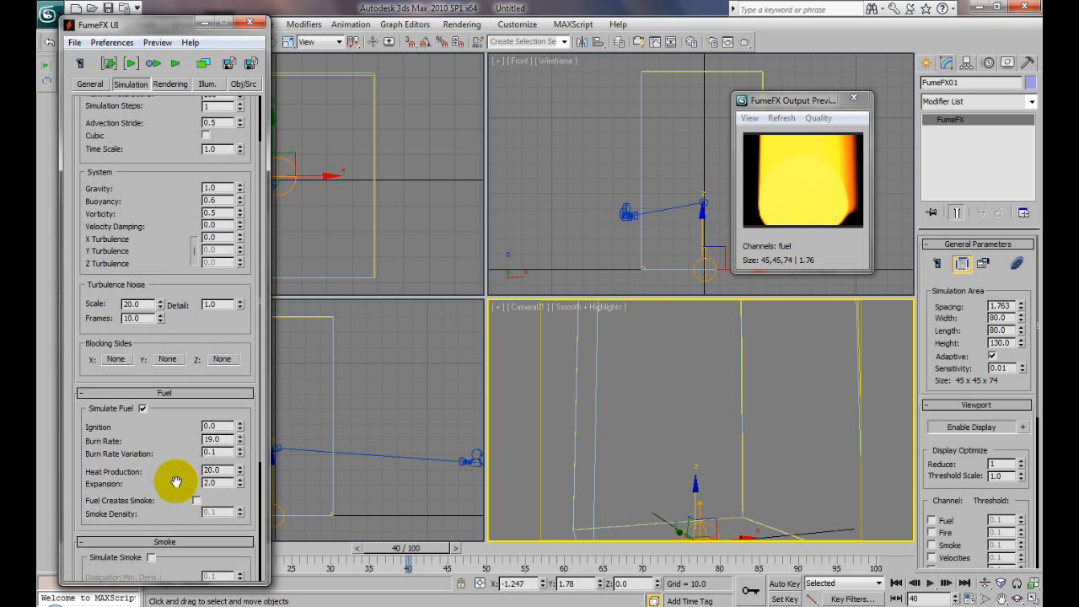
mouse_move(177, 442)
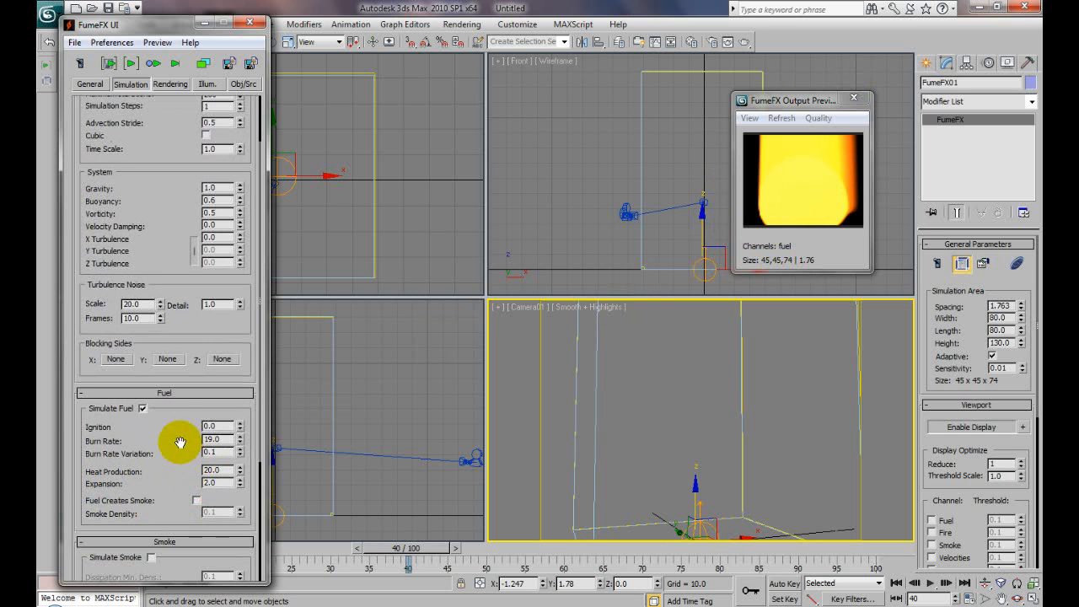
mouse_move(186, 229)
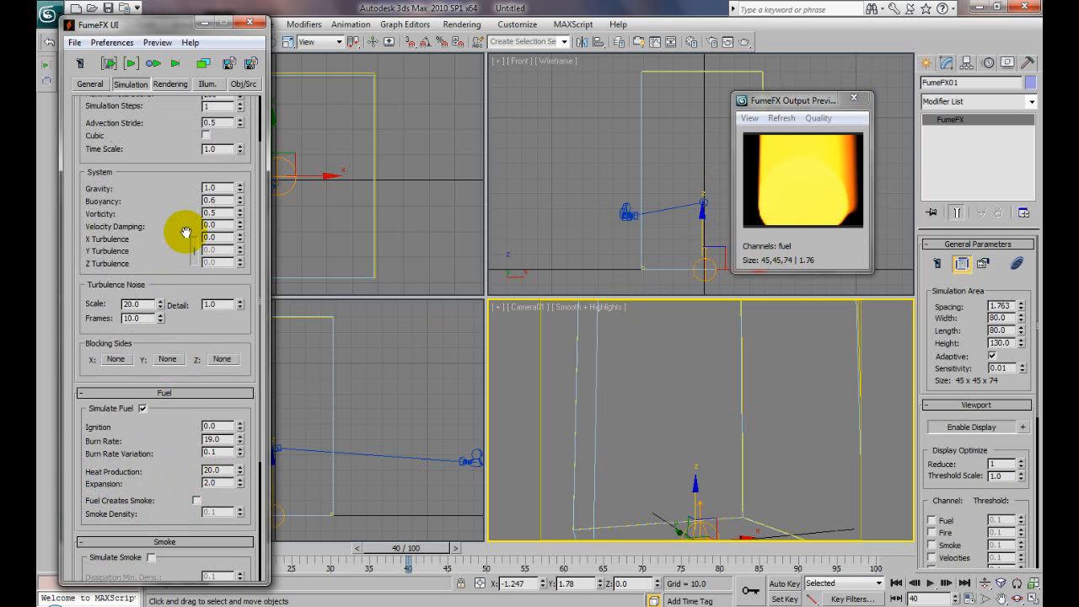
mouse_move(239, 189)
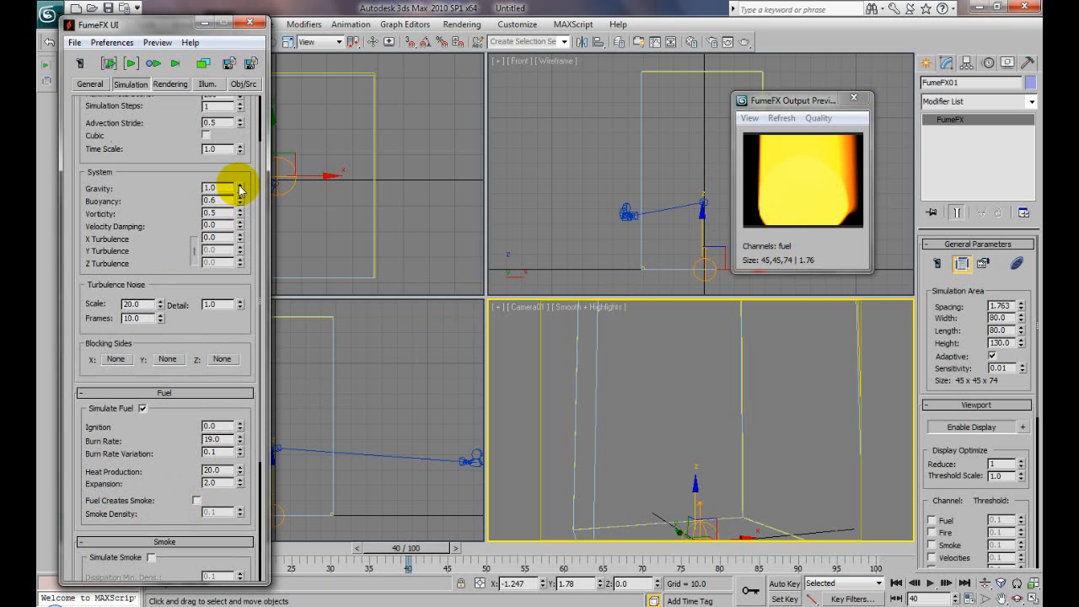
Start the default simulation and stop it partway through, around frame 50
click(241, 189)
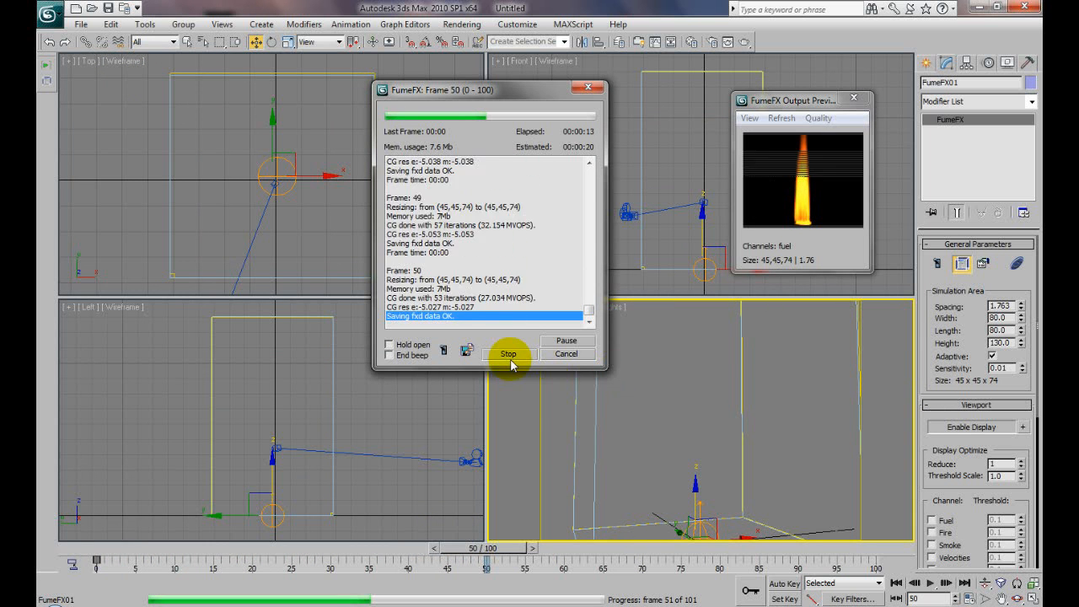
click(509, 353)
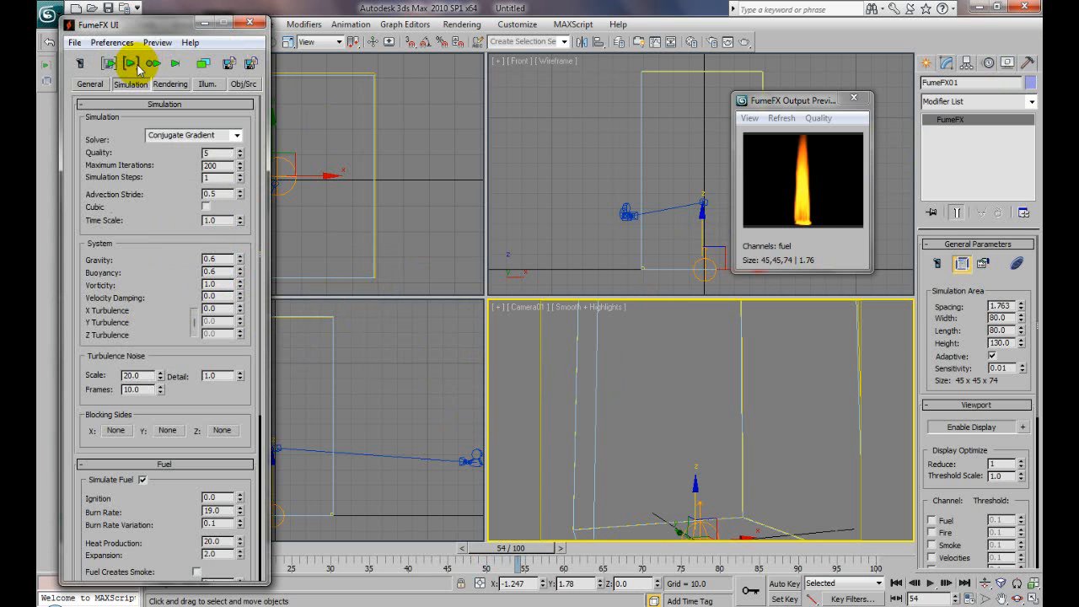
Continue the simulation to the last frame and play back the finished flame
click(131, 65)
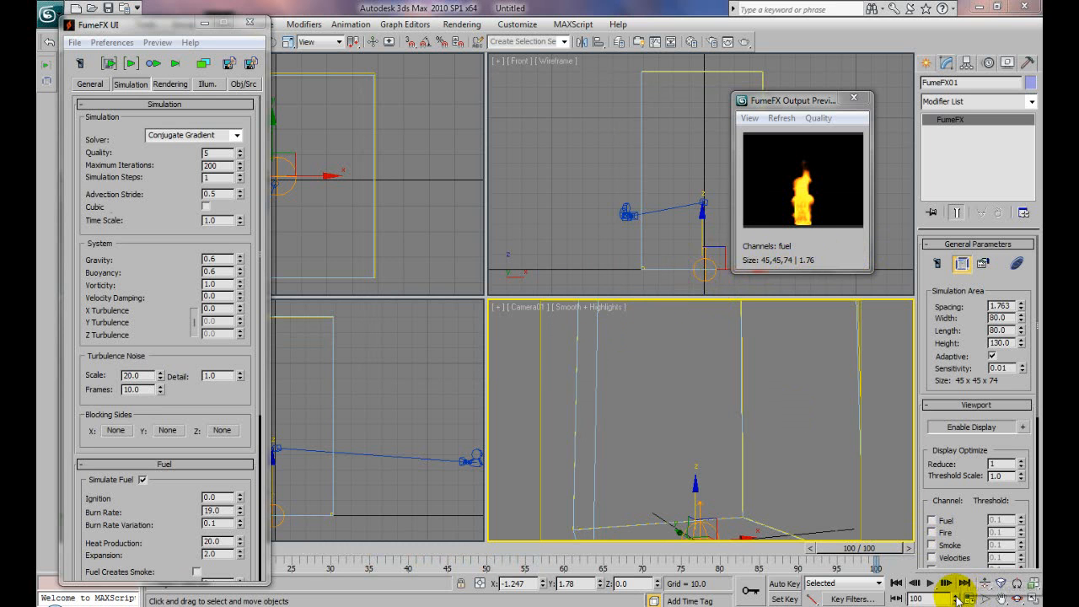
click(928, 583)
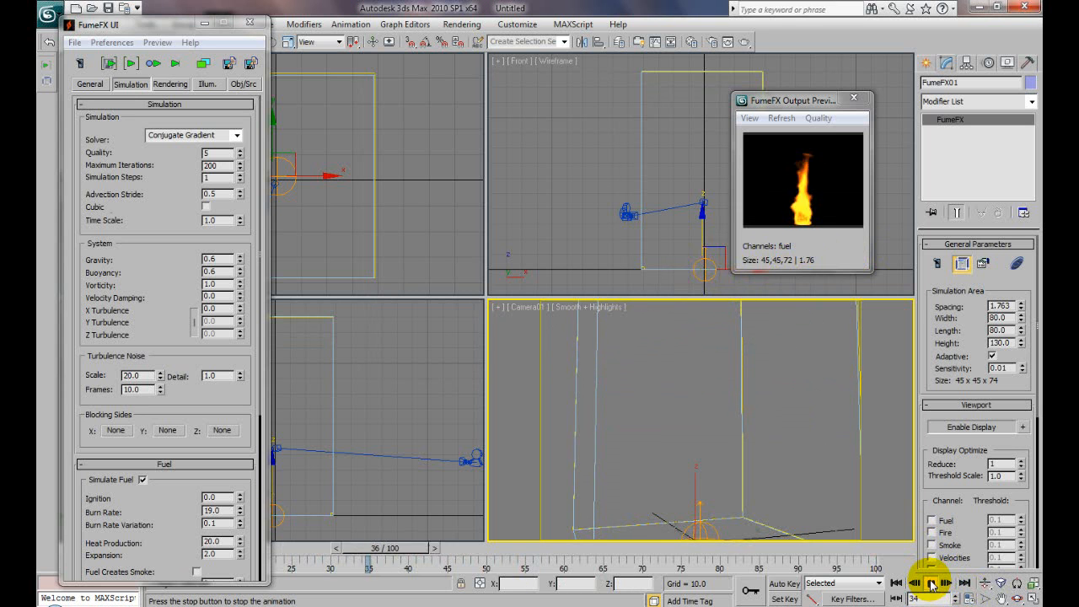
click(931, 583)
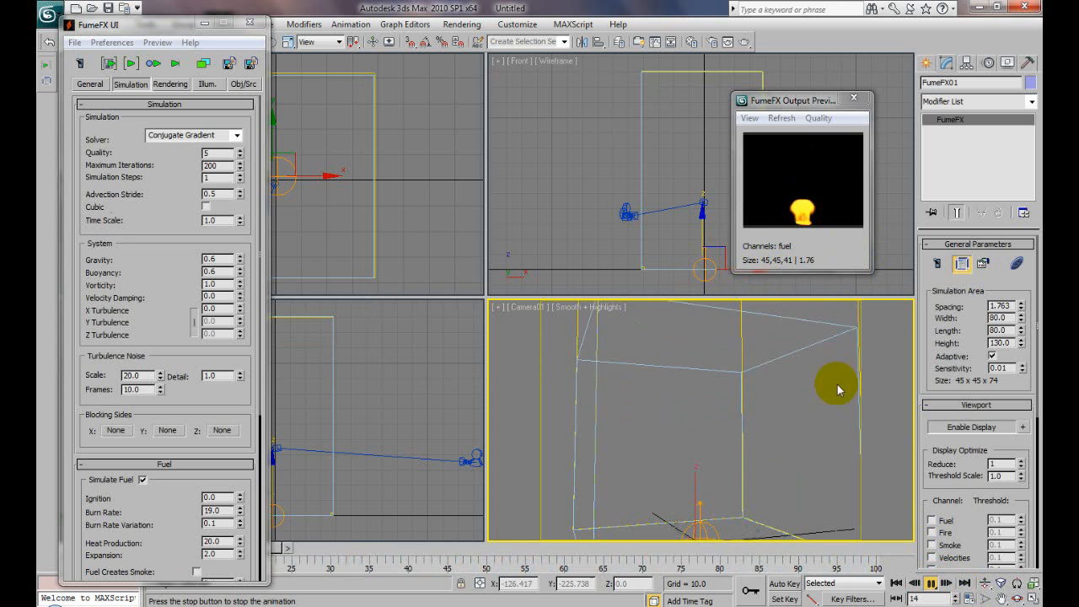
click(930, 583)
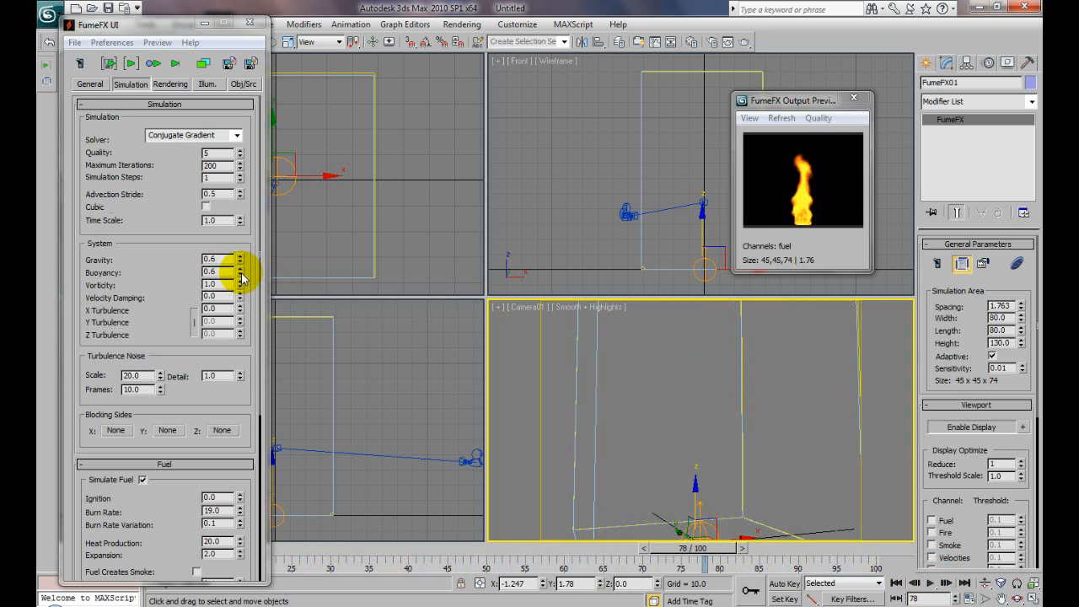
mouse_move(101, 290)
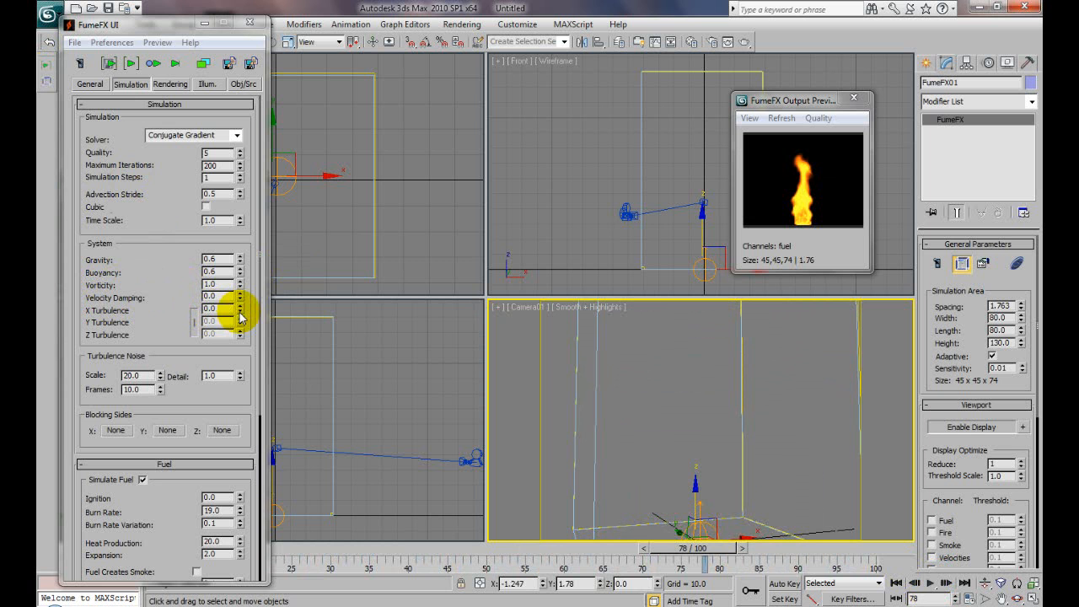
mouse_move(203, 25)
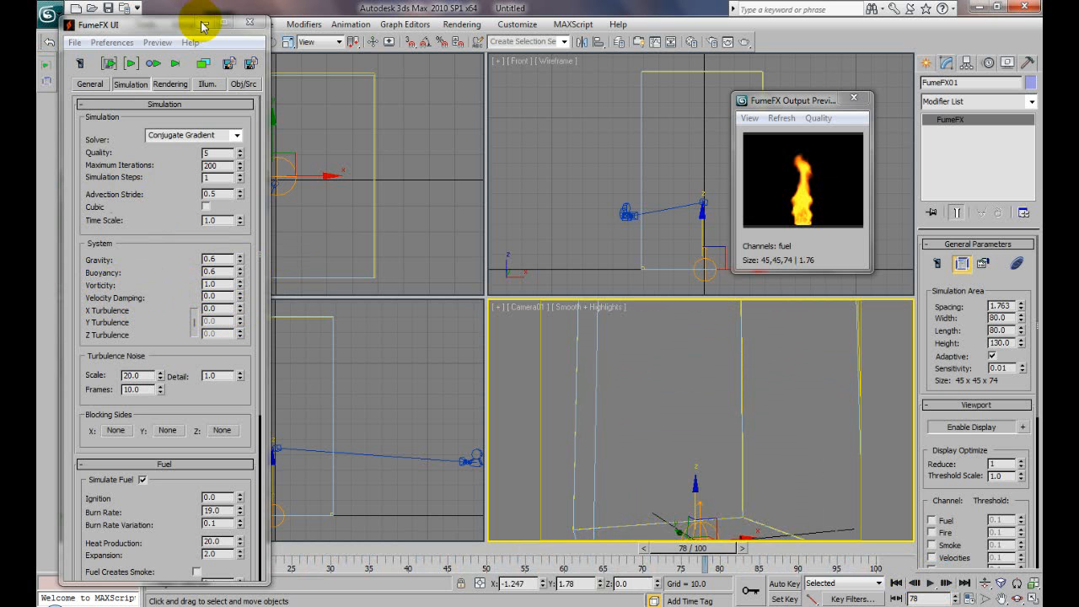
Move the FumeFX UI window aside and close it
drag(203, 25, 228, 38)
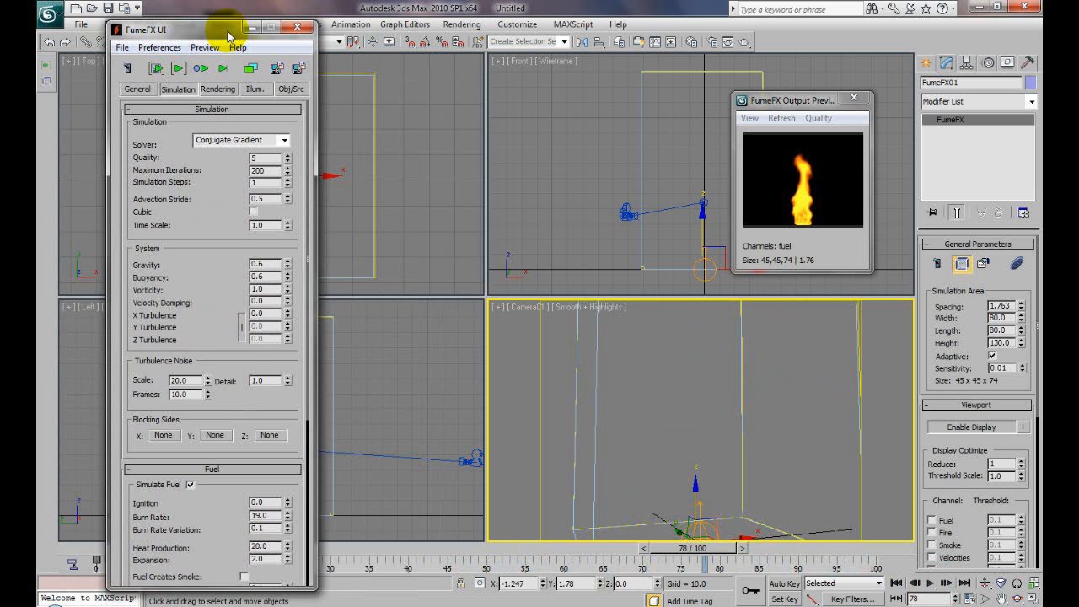
click(297, 27)
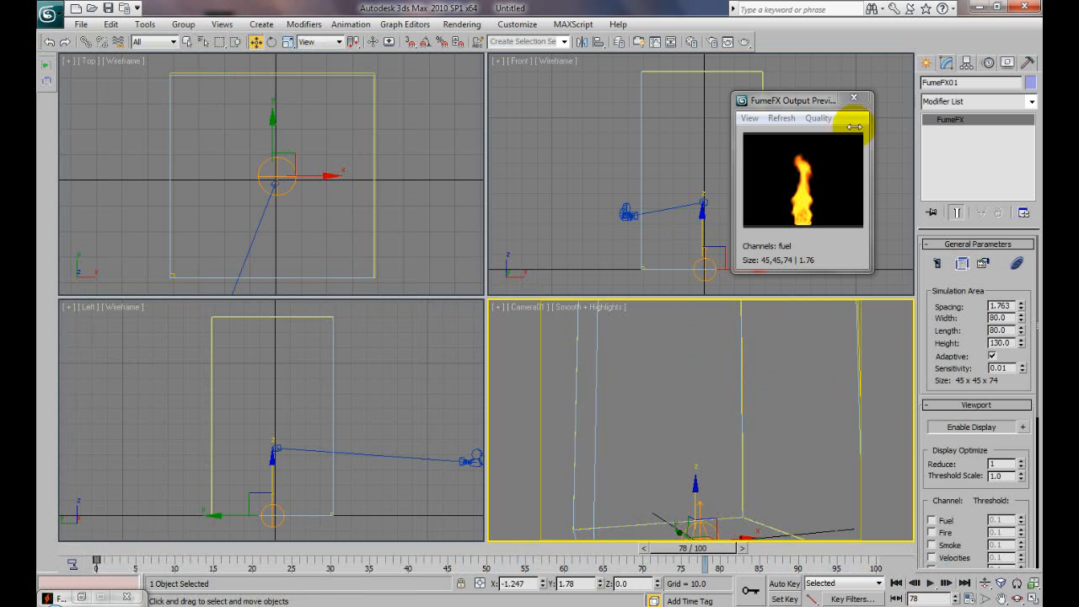
Create a Wind space warp and place it in the Left viewport
drag(792, 99, 817, 77)
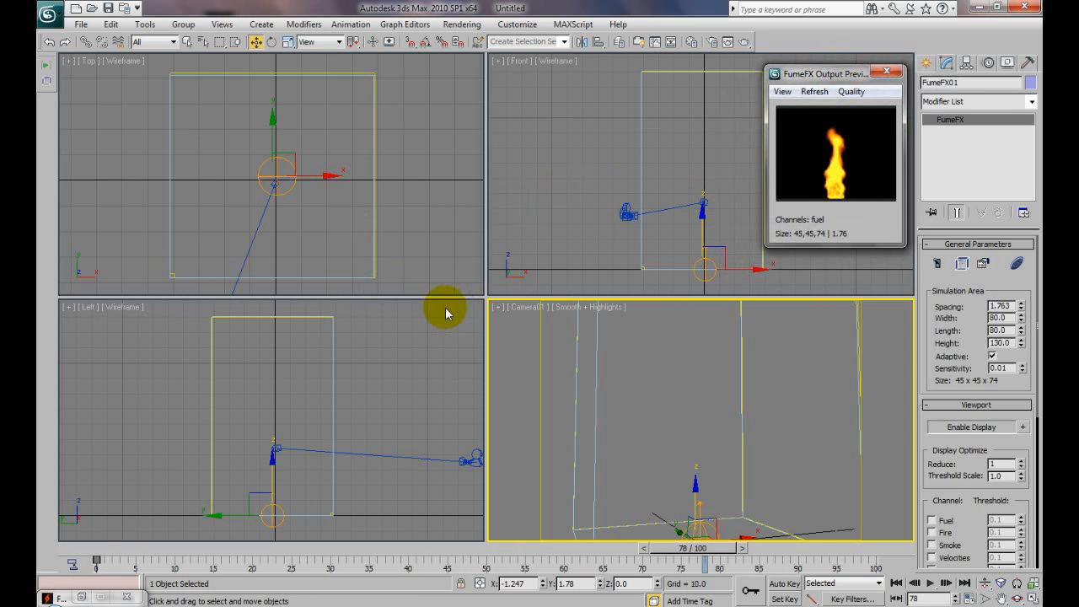
mouse_move(580, 337)
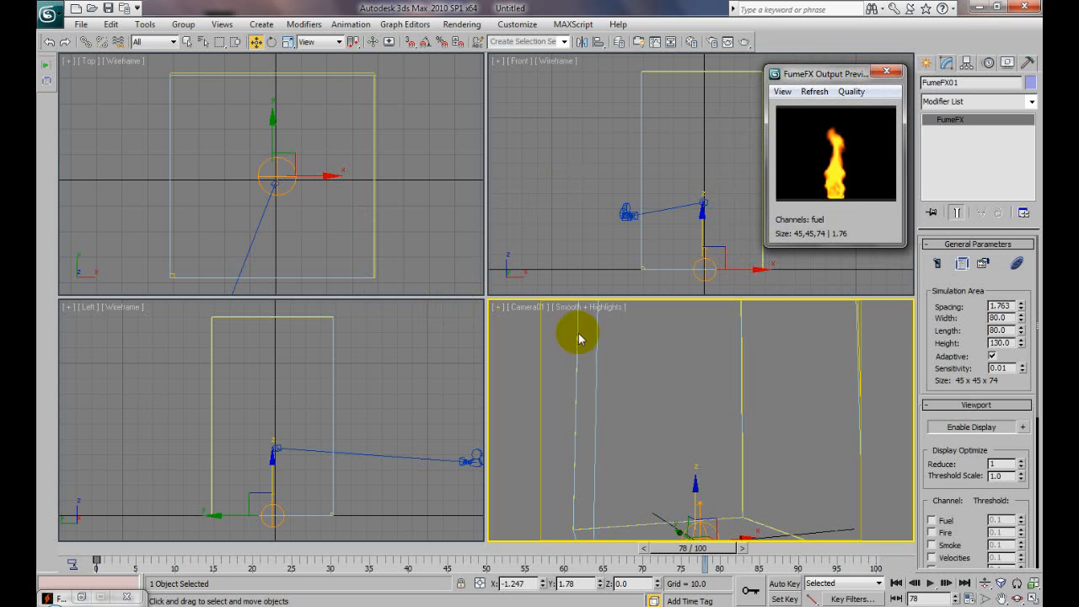
mouse_move(927, 64)
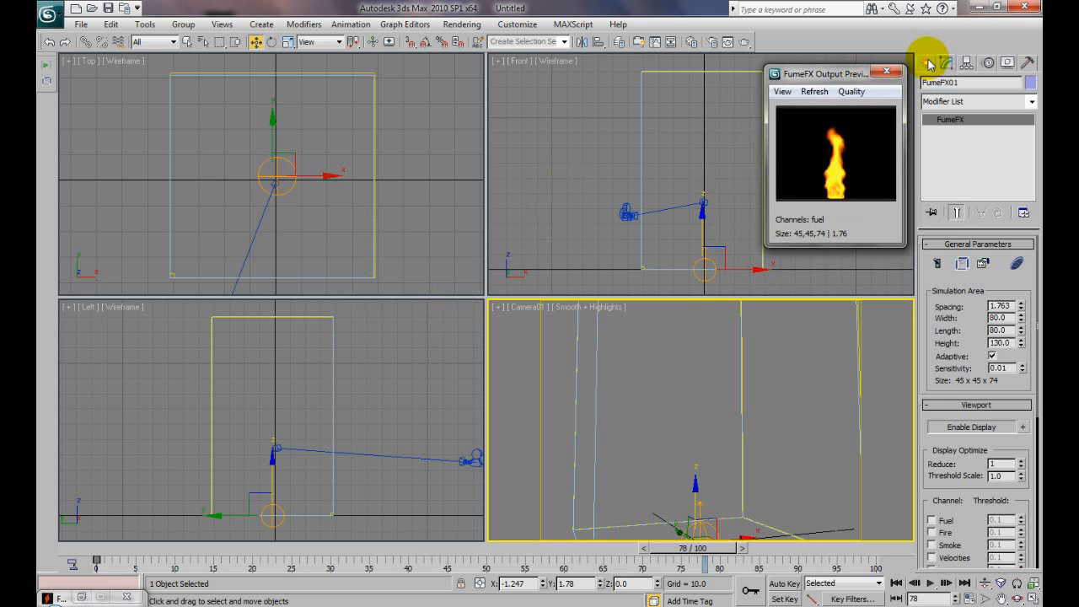
click(1015, 86)
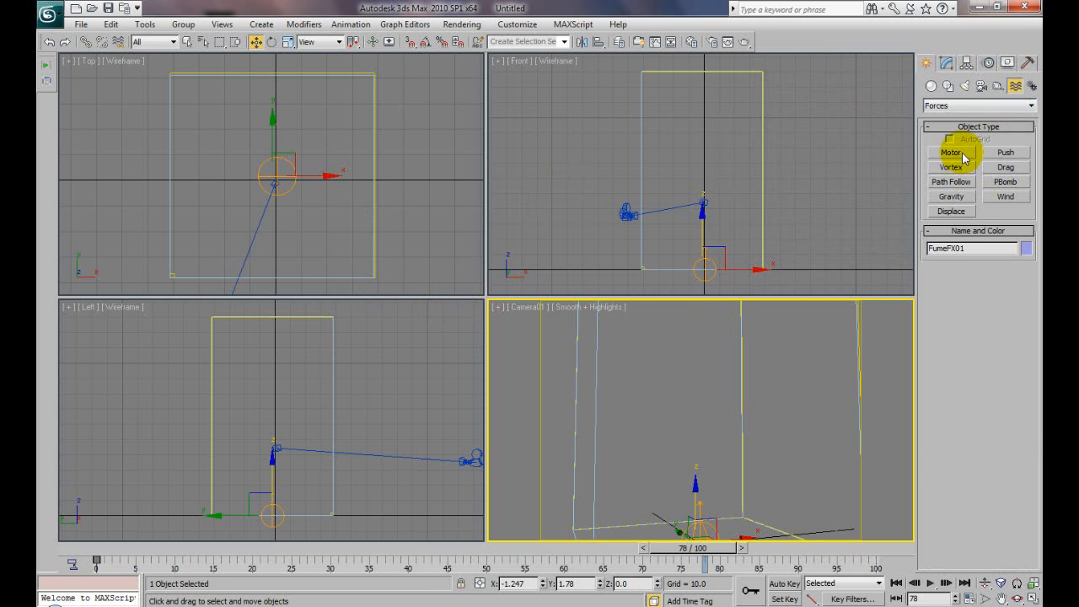
click(1005, 195)
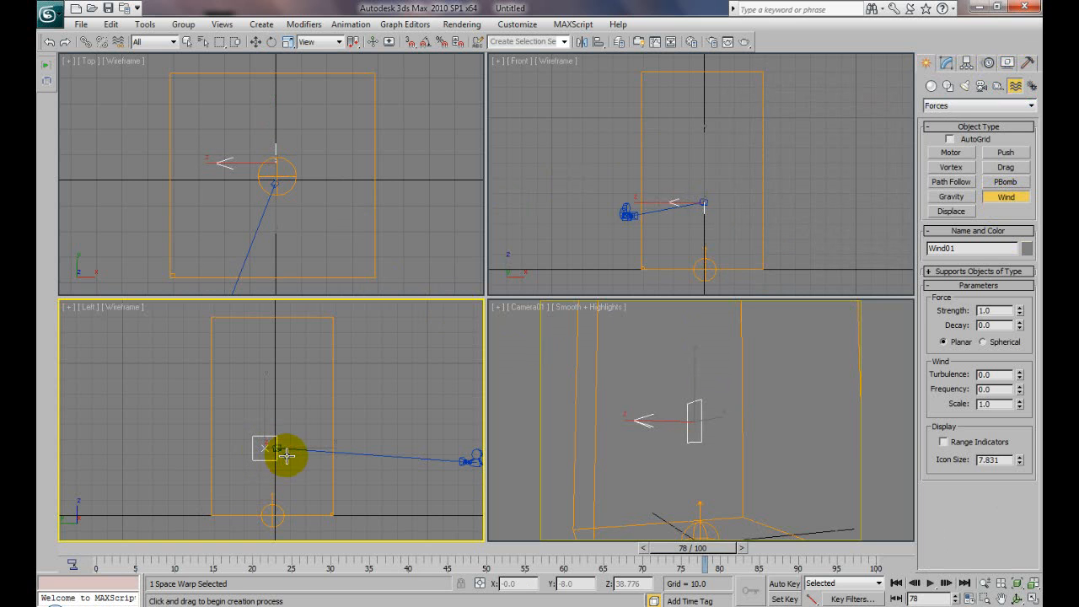
click(256, 43)
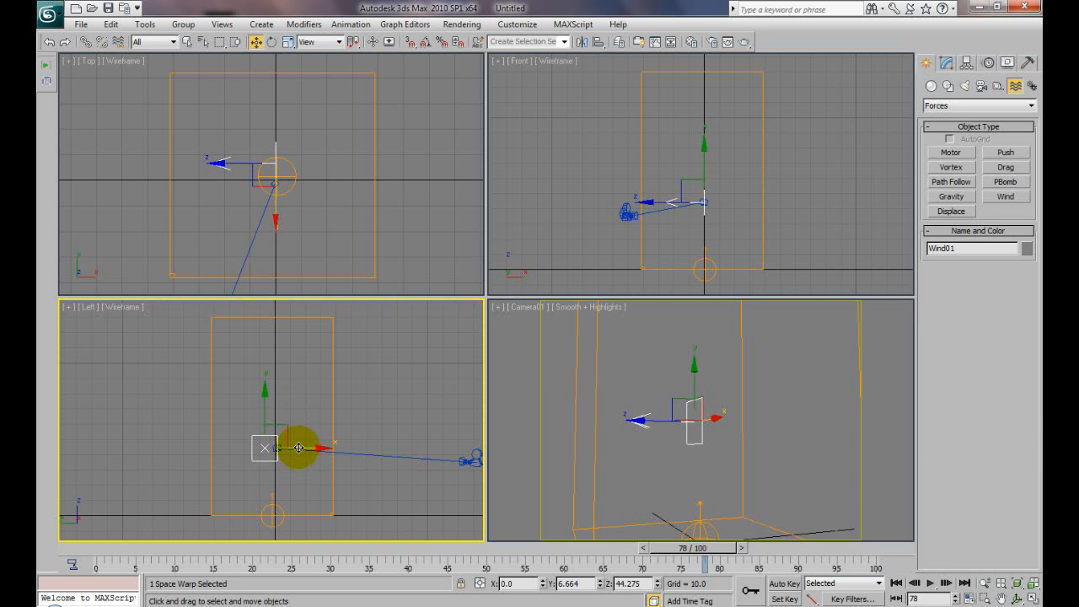
Move the wind near the flame, then off to the side of the fire grid
drag(300, 449, 283, 189)
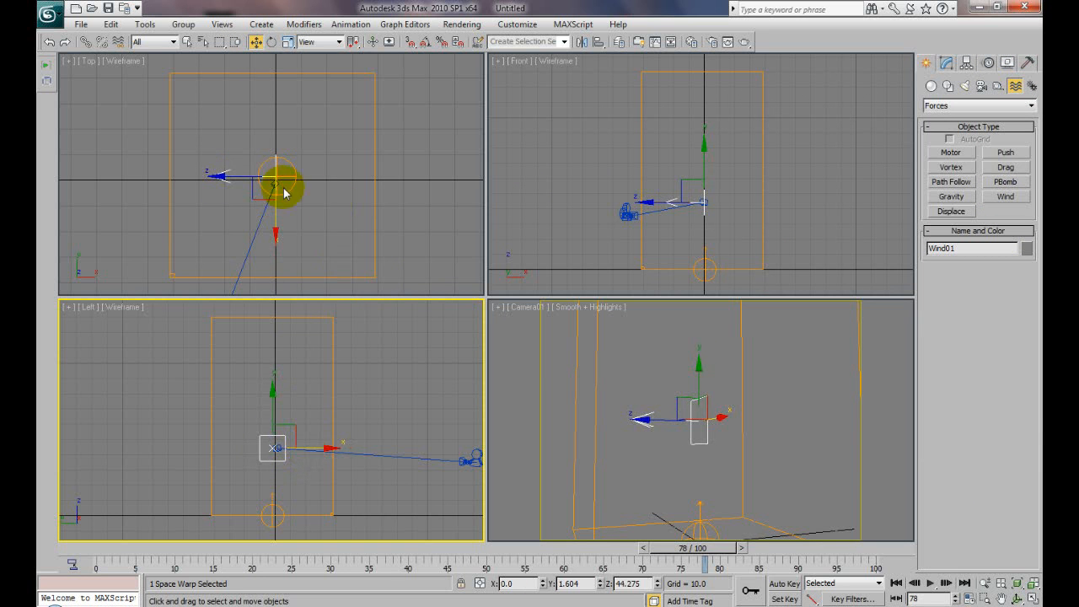
drag(283, 177, 430, 177)
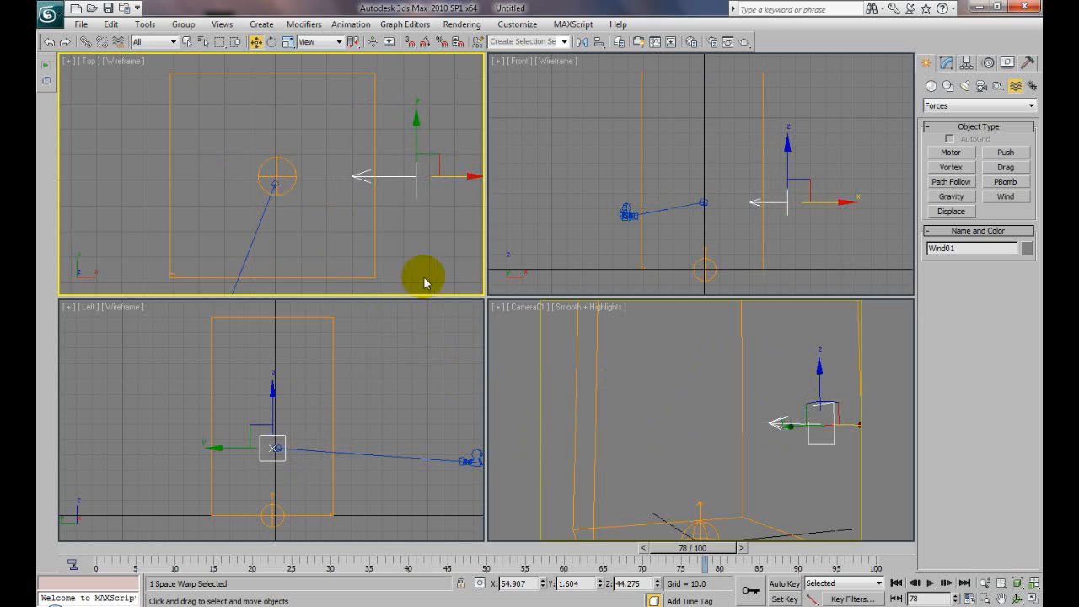
click(944, 63)
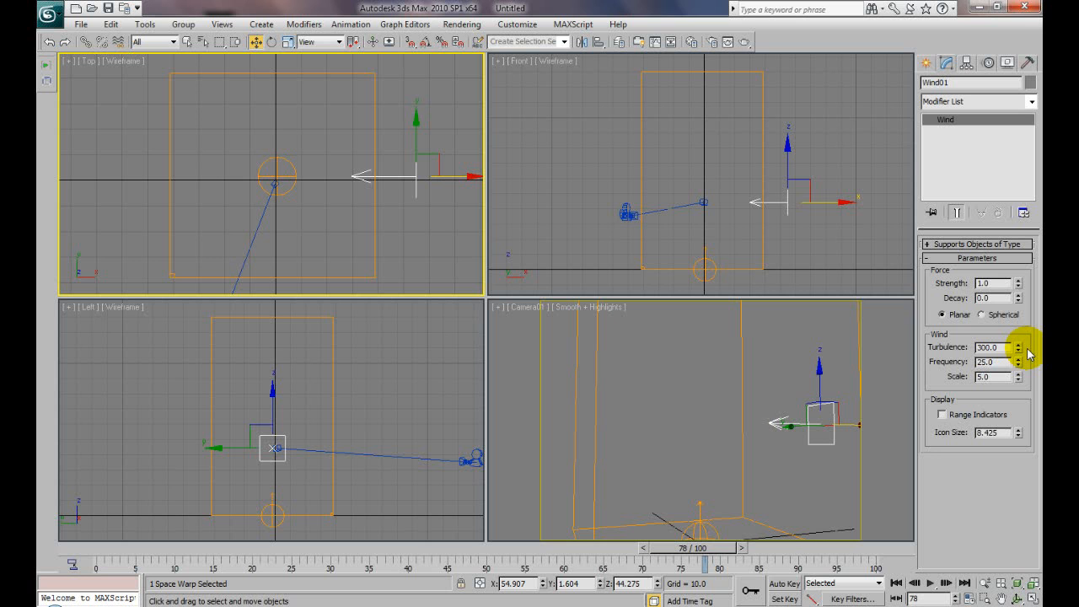
mouse_move(599, 167)
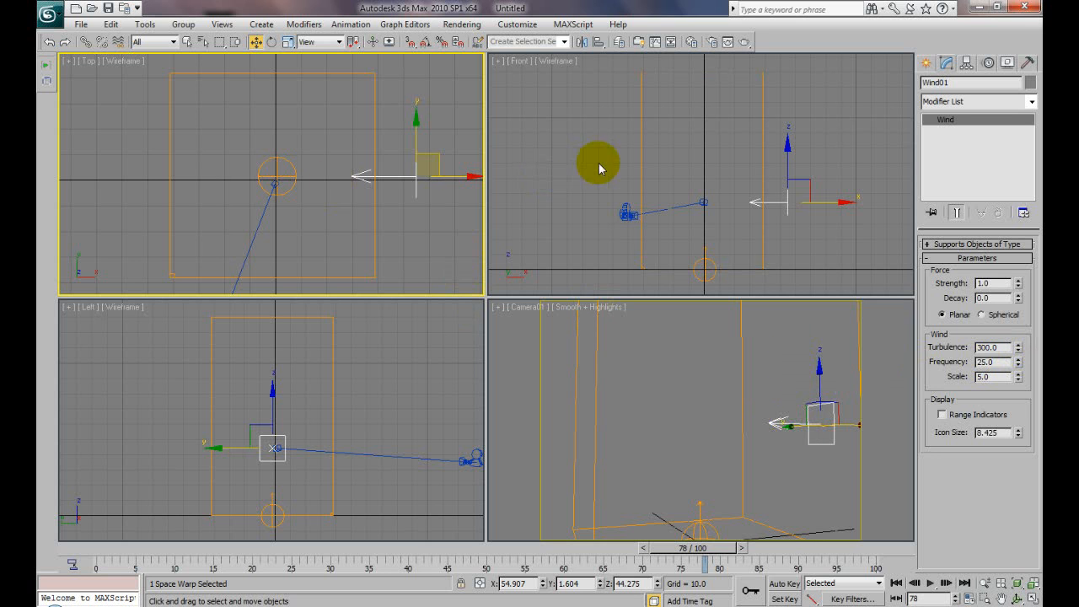
mouse_move(806, 226)
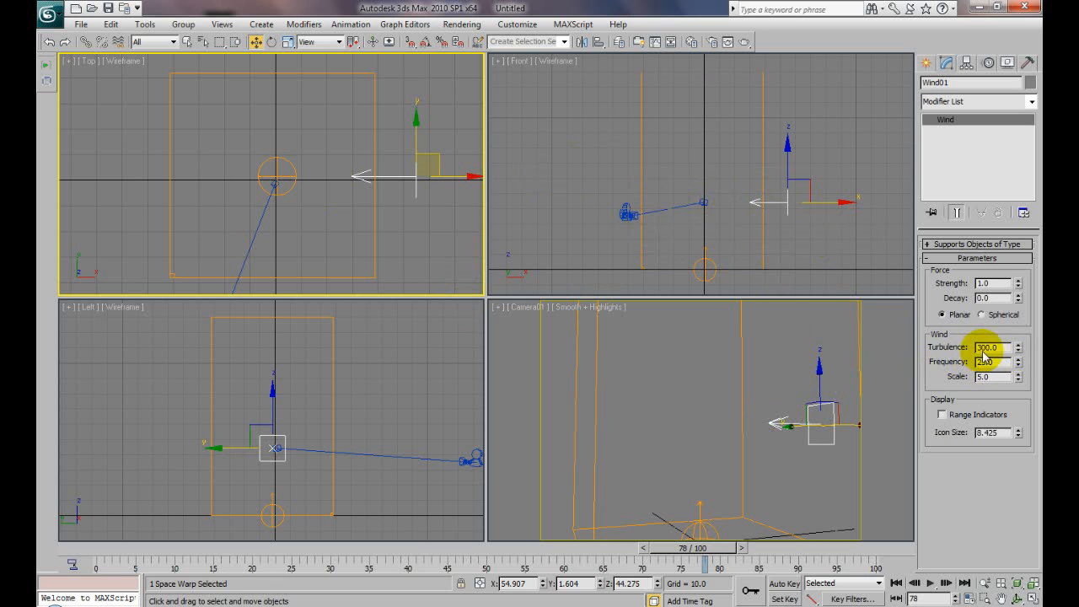
Set the wind Turbulence to 300 with Frequency about 25.9 and Scale 5
click(1008, 359)
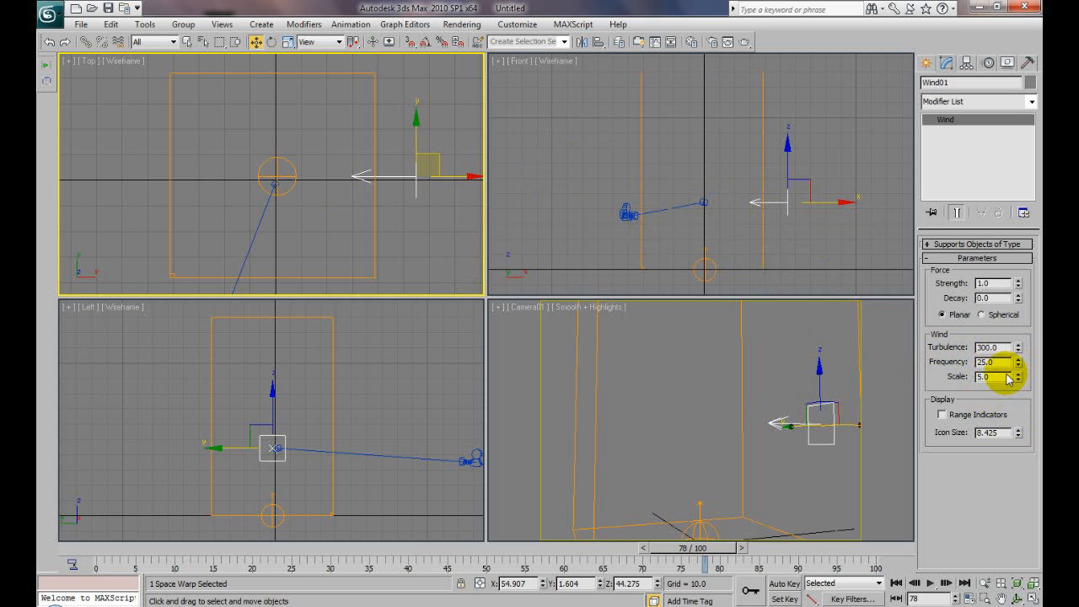
mouse_move(851, 365)
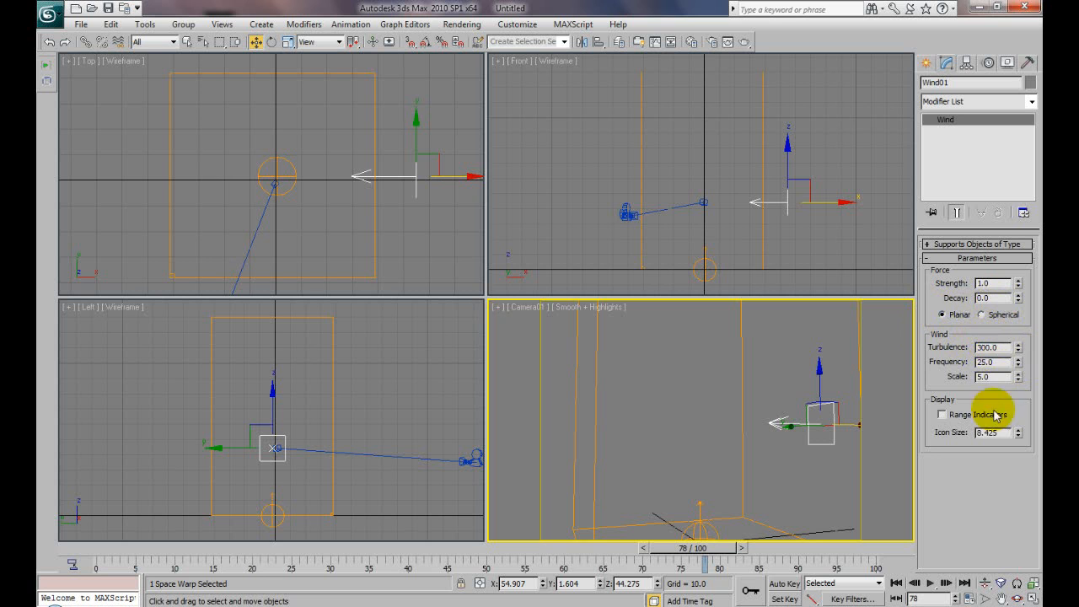
mouse_move(435, 509)
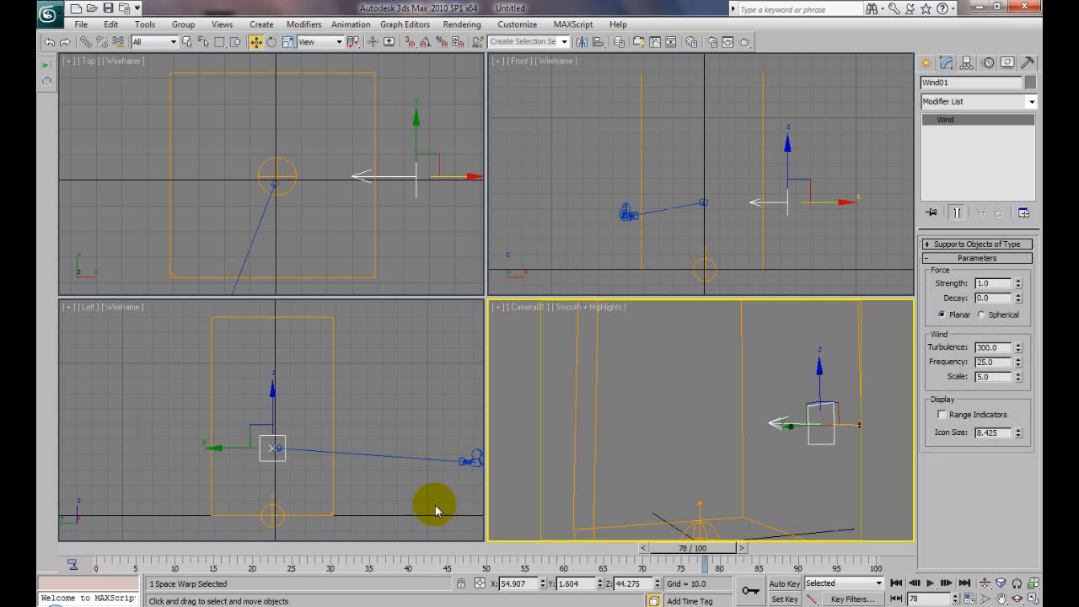
mouse_move(563, 438)
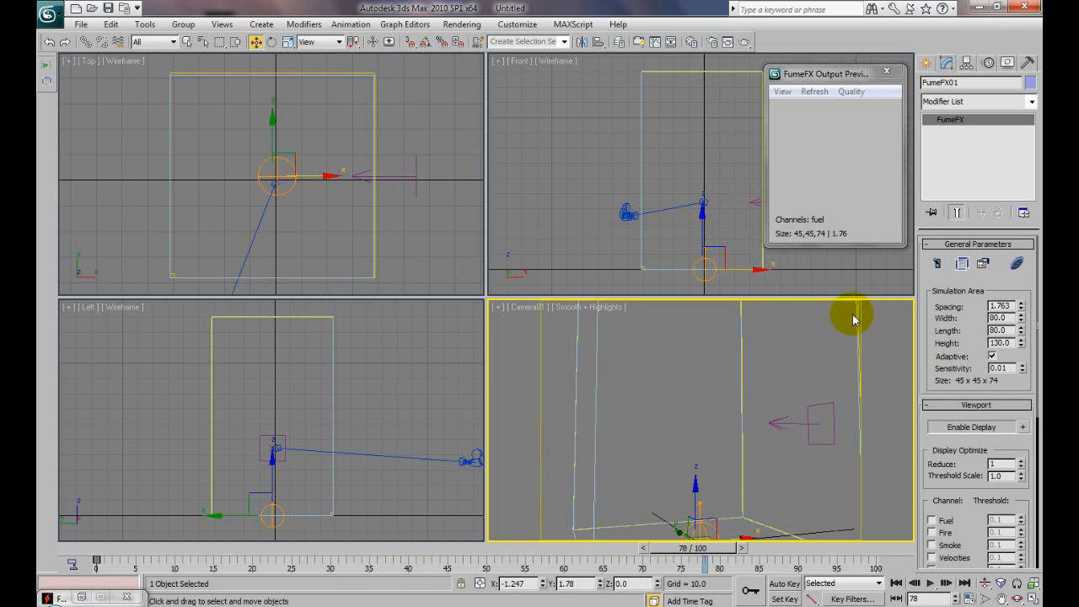
mouse_move(632, 445)
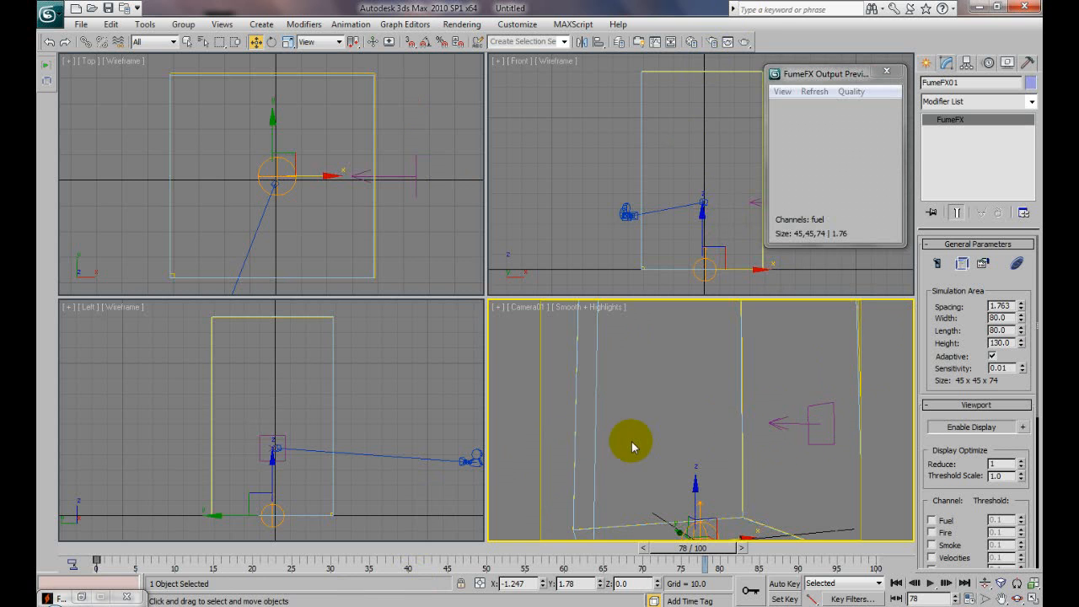
mouse_move(668, 451)
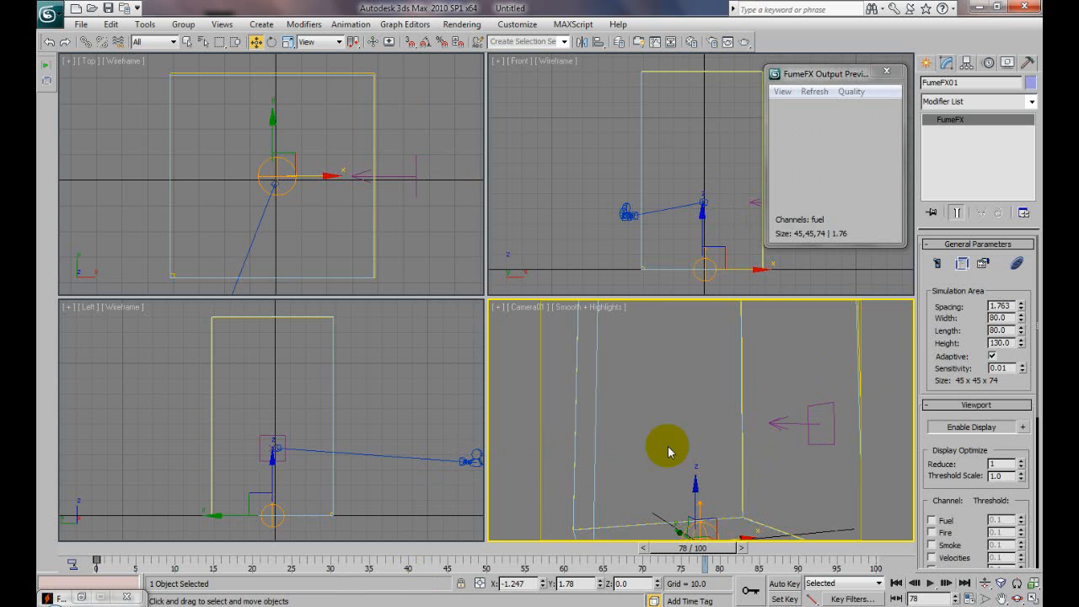
mouse_move(47, 69)
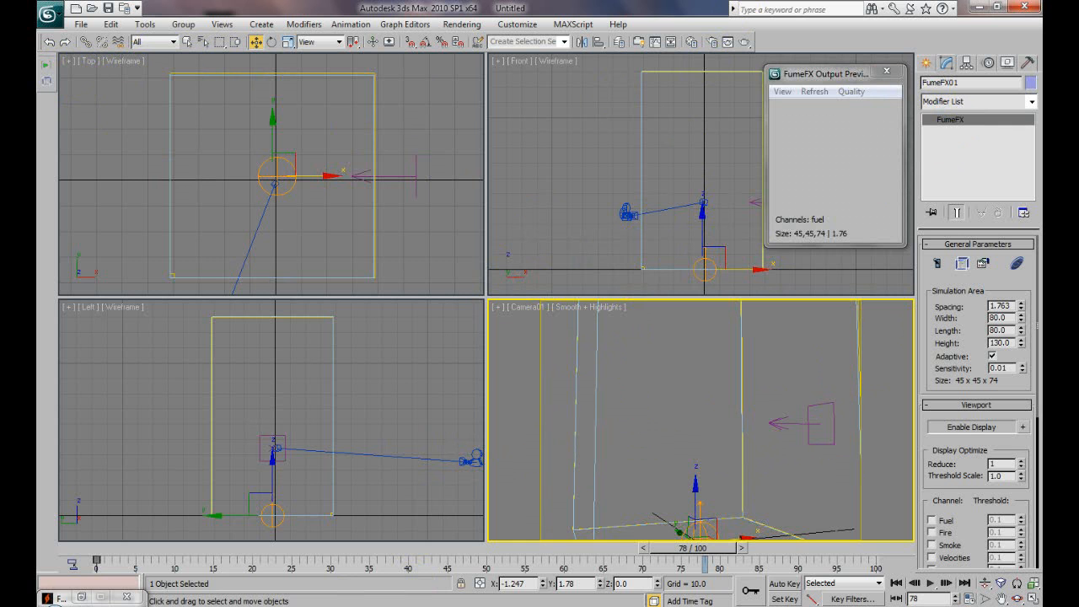
Reopen the FumeFX UI, start simulating, and switch to the Obj/Src list
click(963, 263)
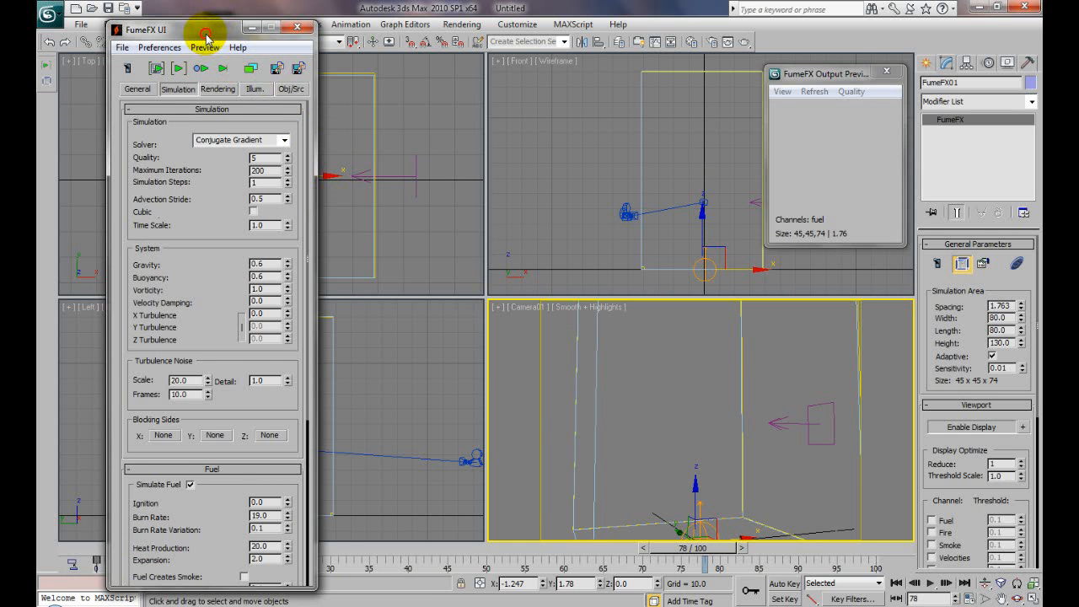
click(179, 68)
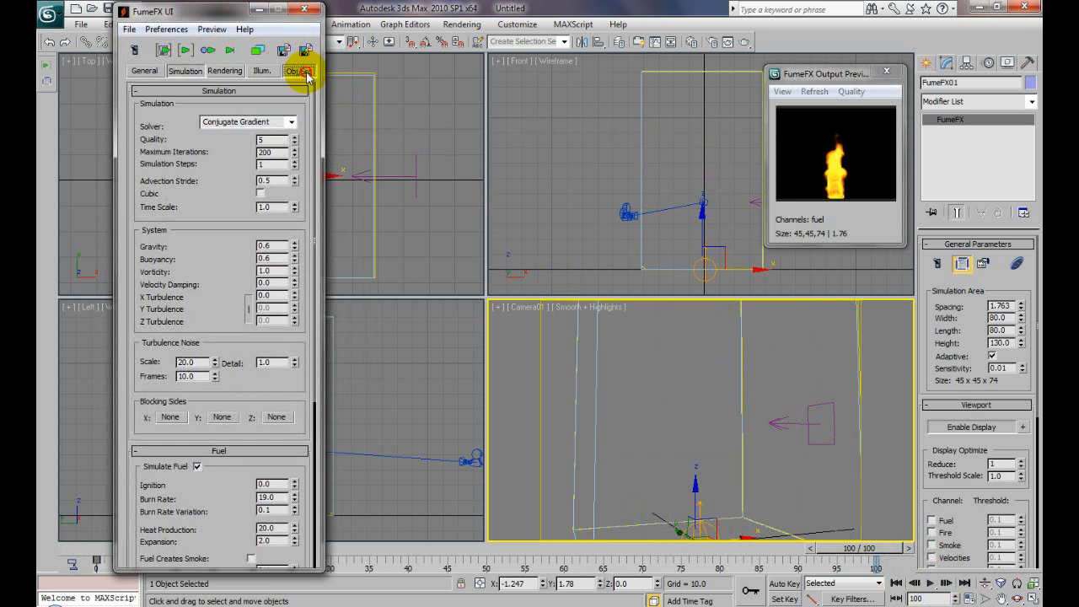
click(299, 71)
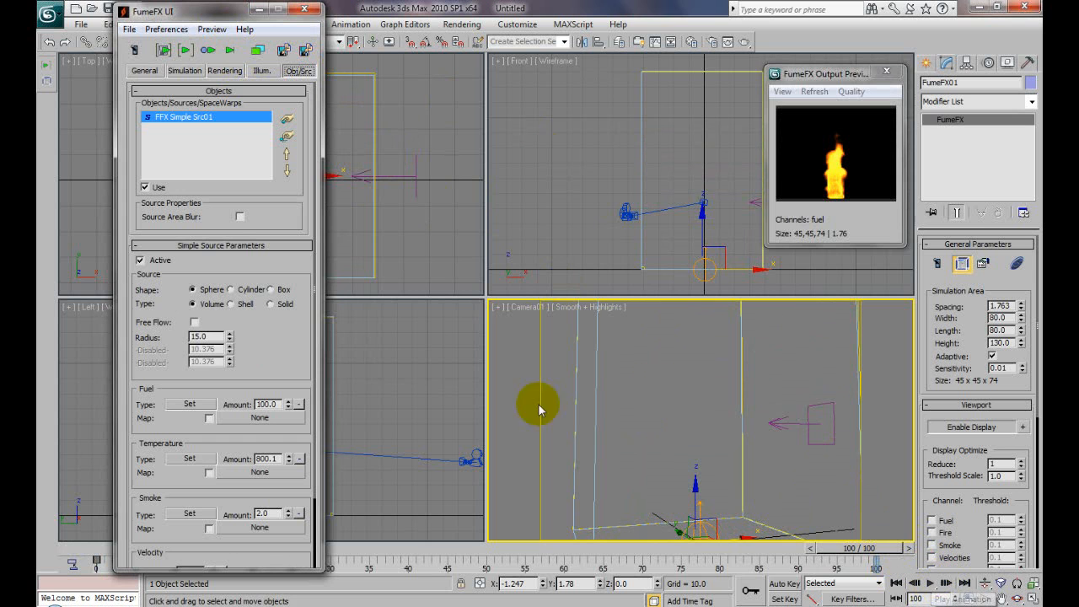
mouse_move(802, 395)
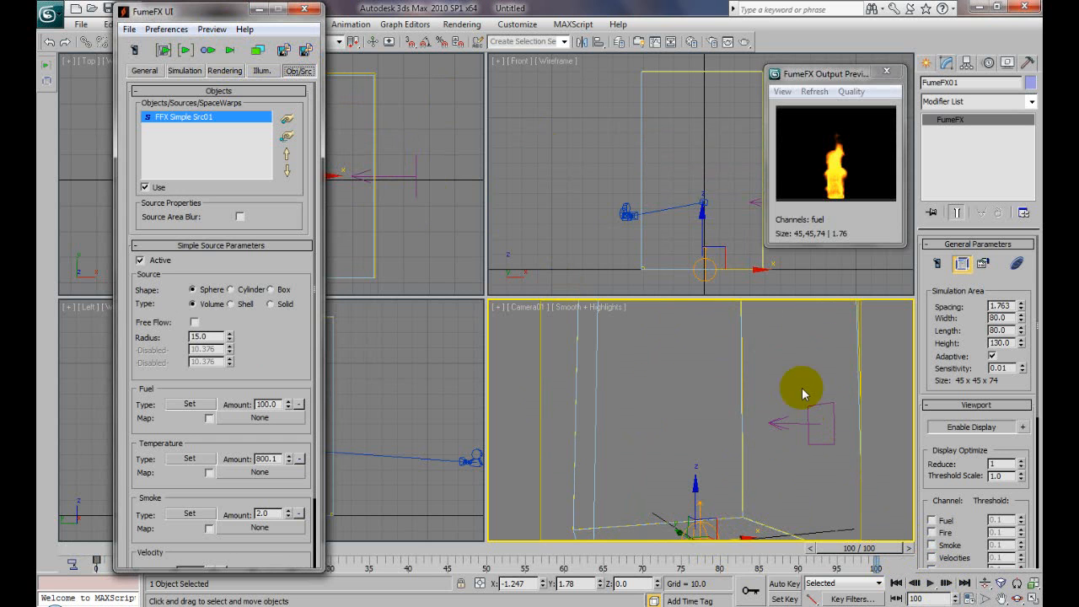
mouse_move(812, 340)
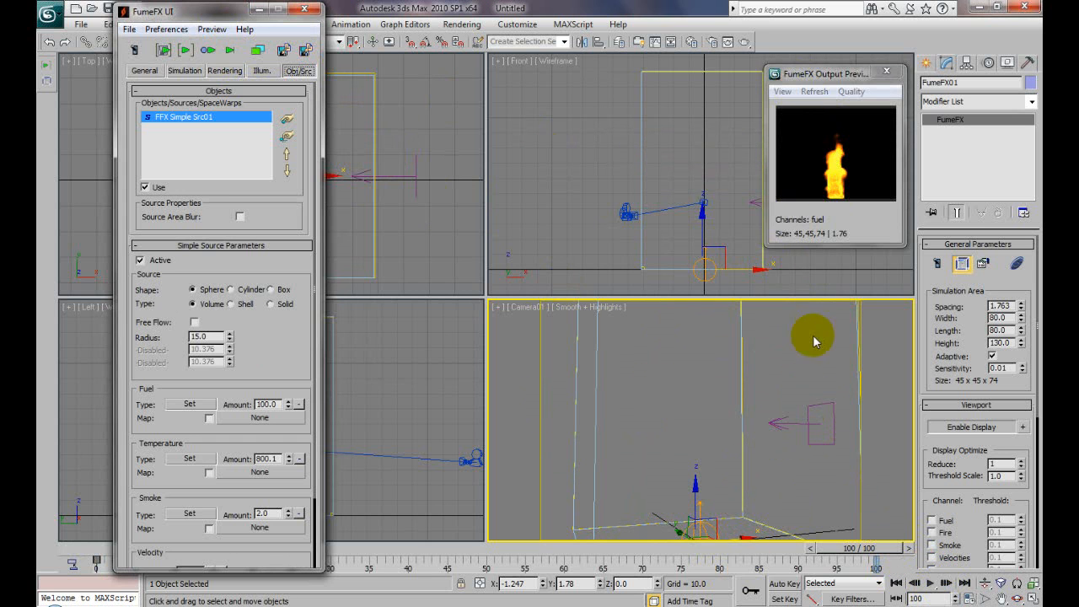
mouse_move(263, 111)
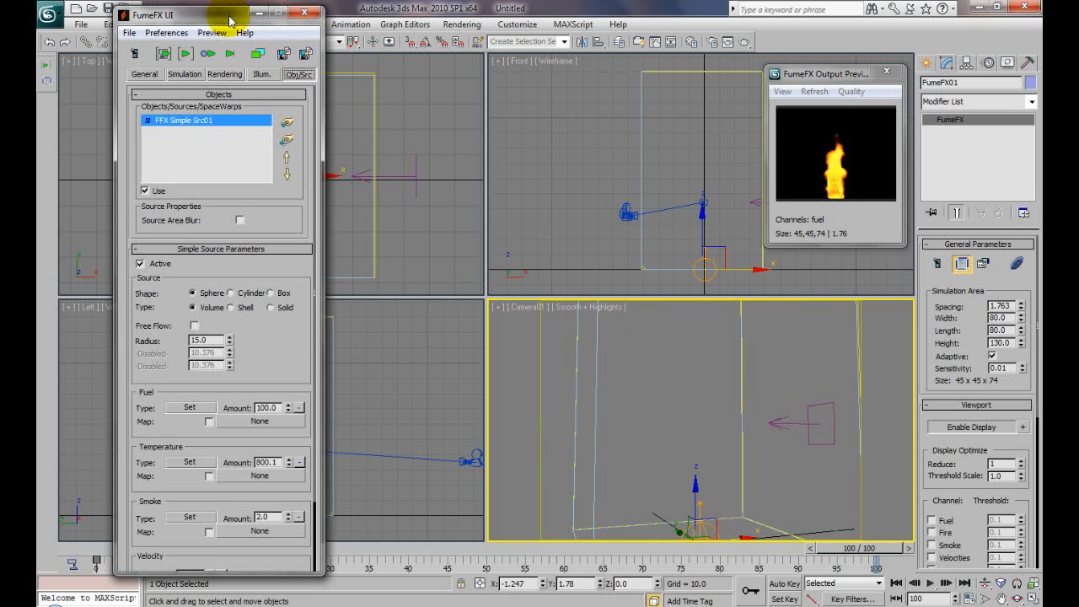
mouse_move(775, 421)
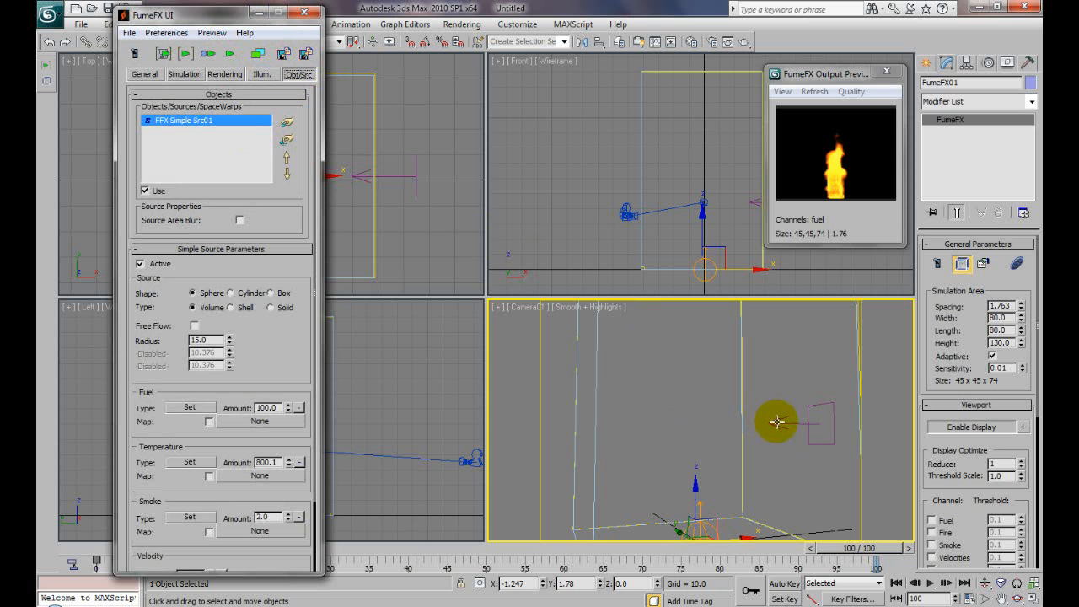
mouse_move(749, 412)
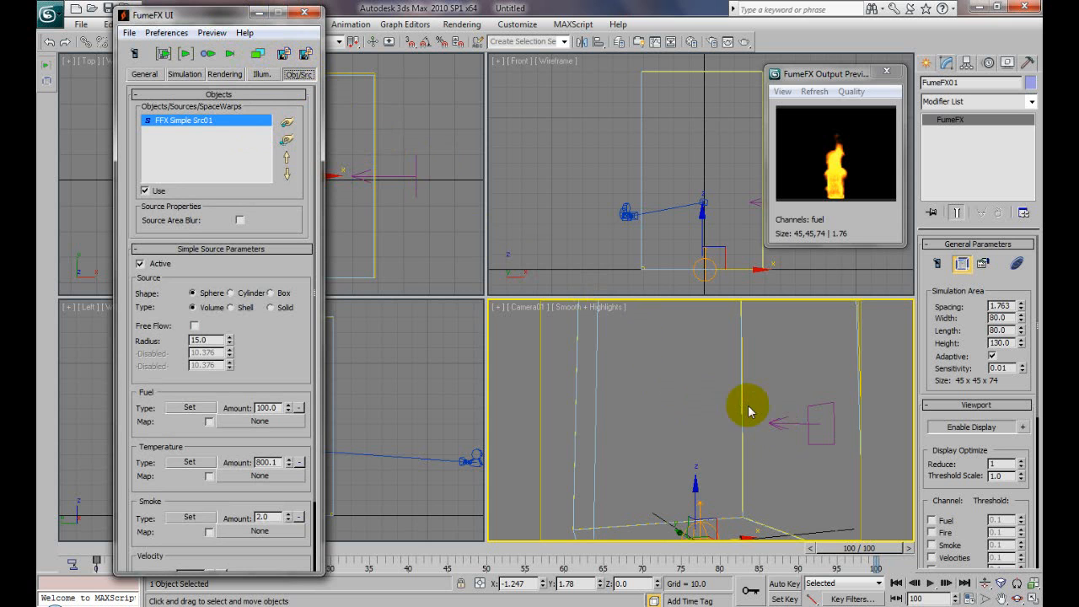
Pick the Wind space warp into the simulation and select Wind01 in the list
click(287, 124)
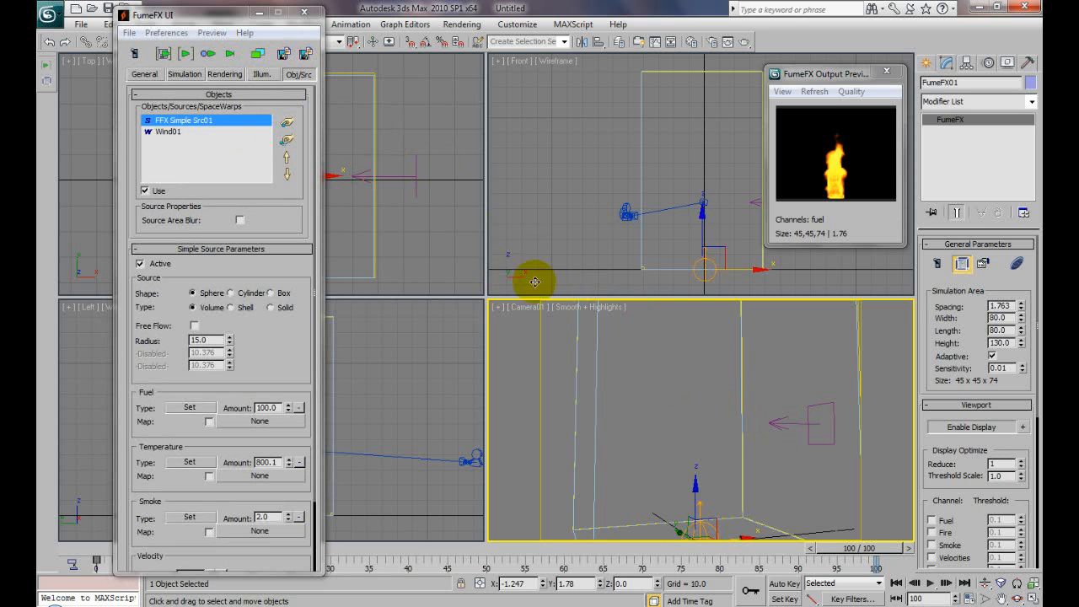
click(169, 132)
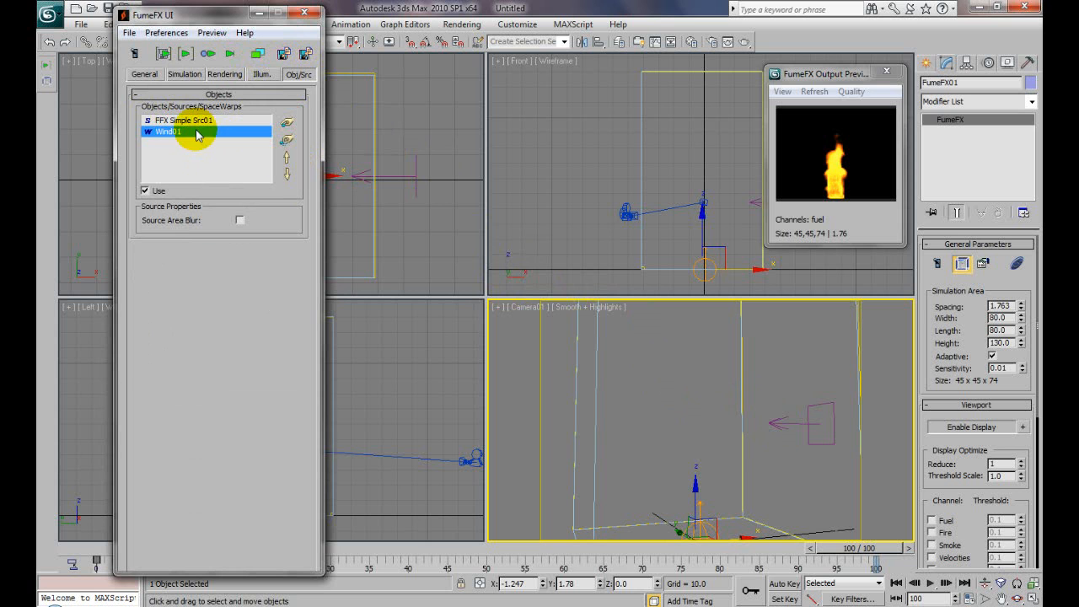
mouse_move(286, 158)
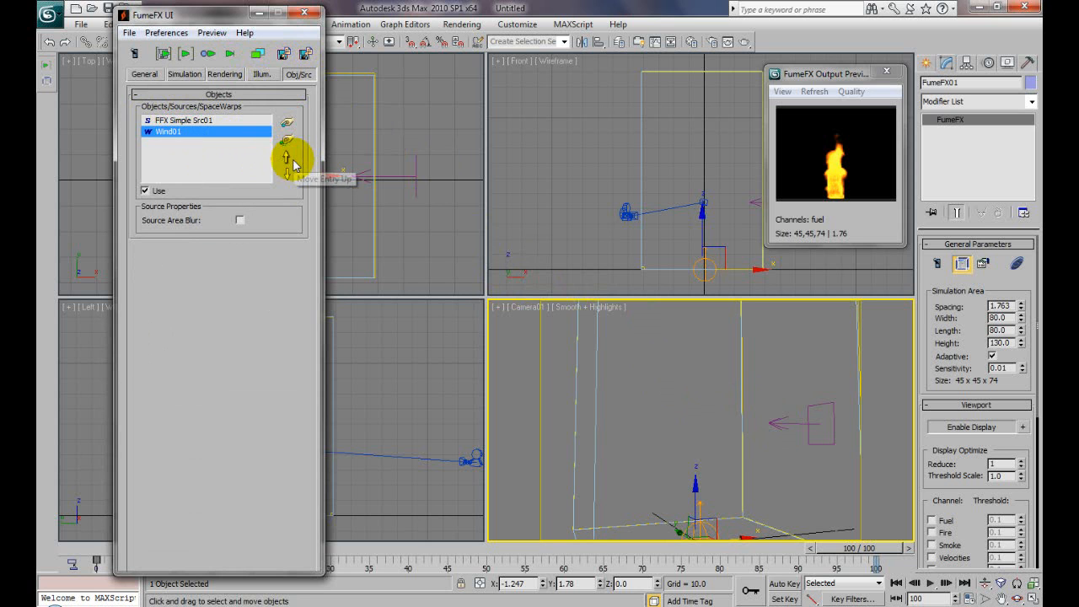
mouse_move(185, 155)
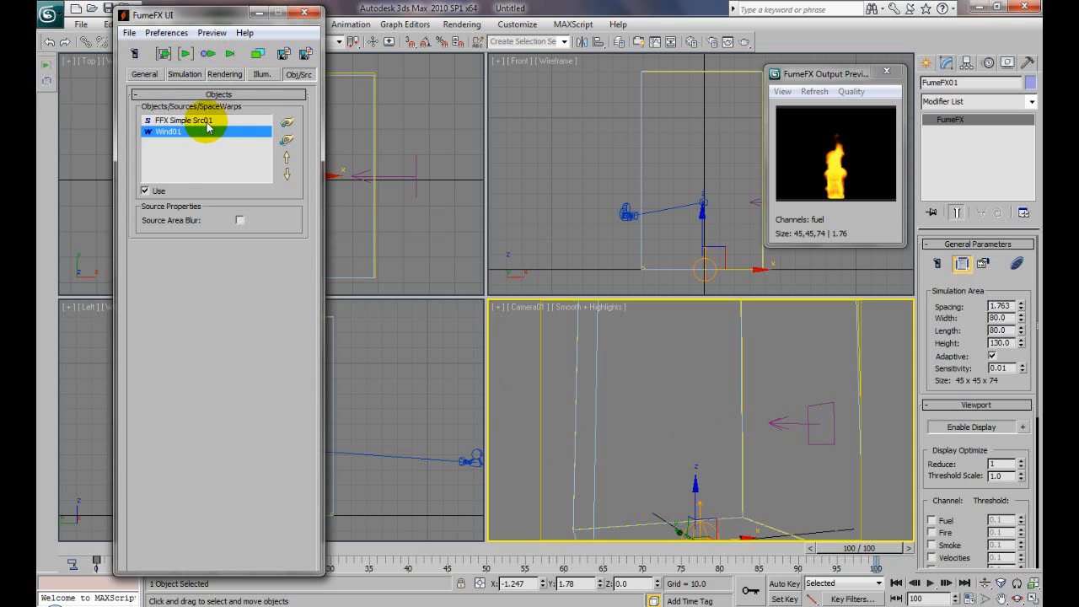
mouse_move(704, 468)
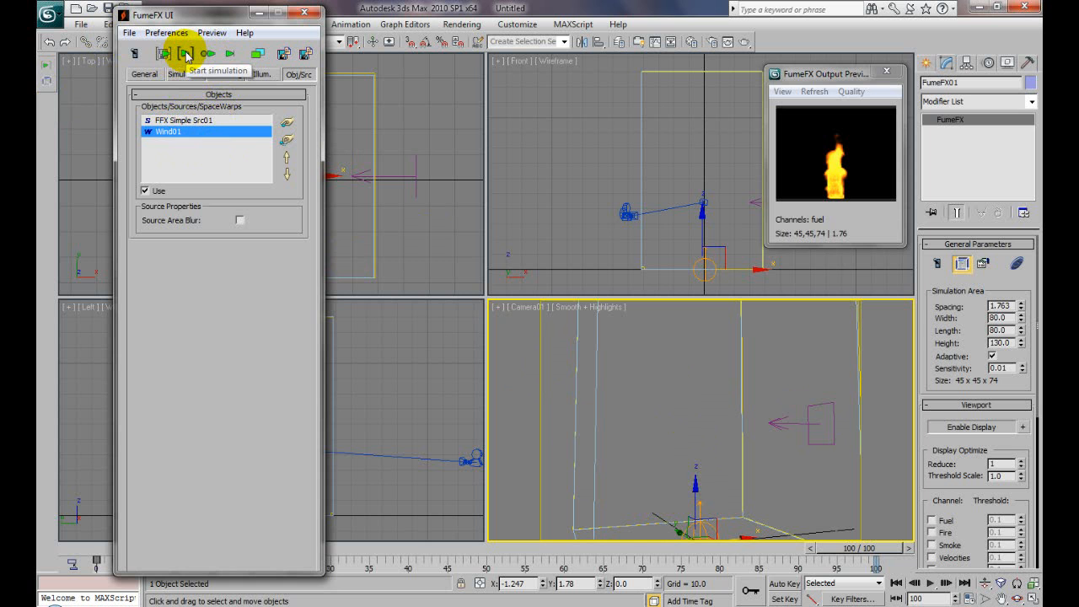
Start a fresh FumeFX simulation so the flame recomputes with Wind01 included
click(185, 52)
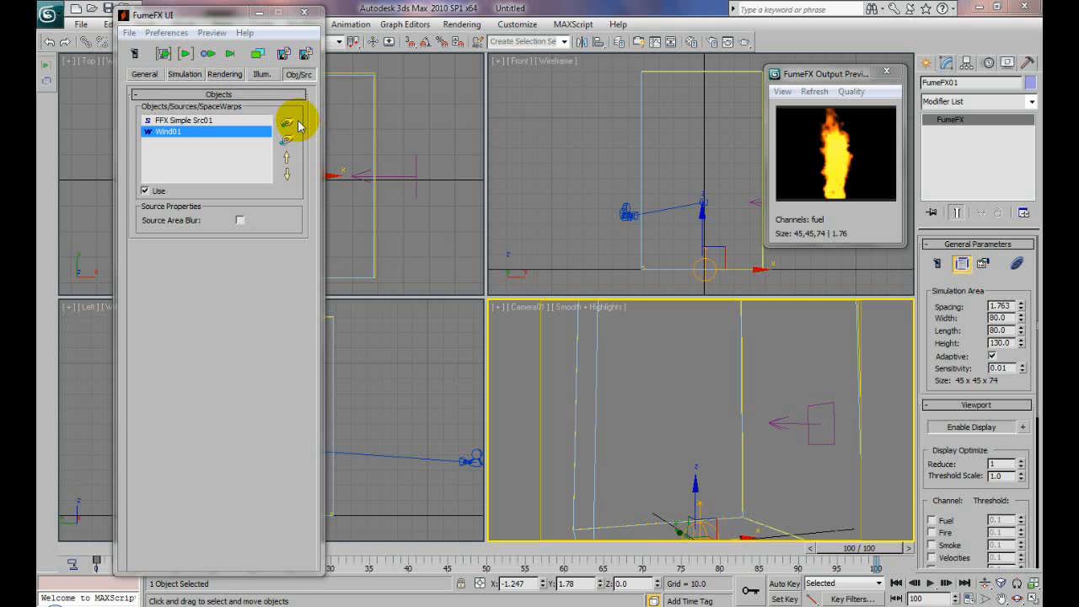
mouse_move(290, 121)
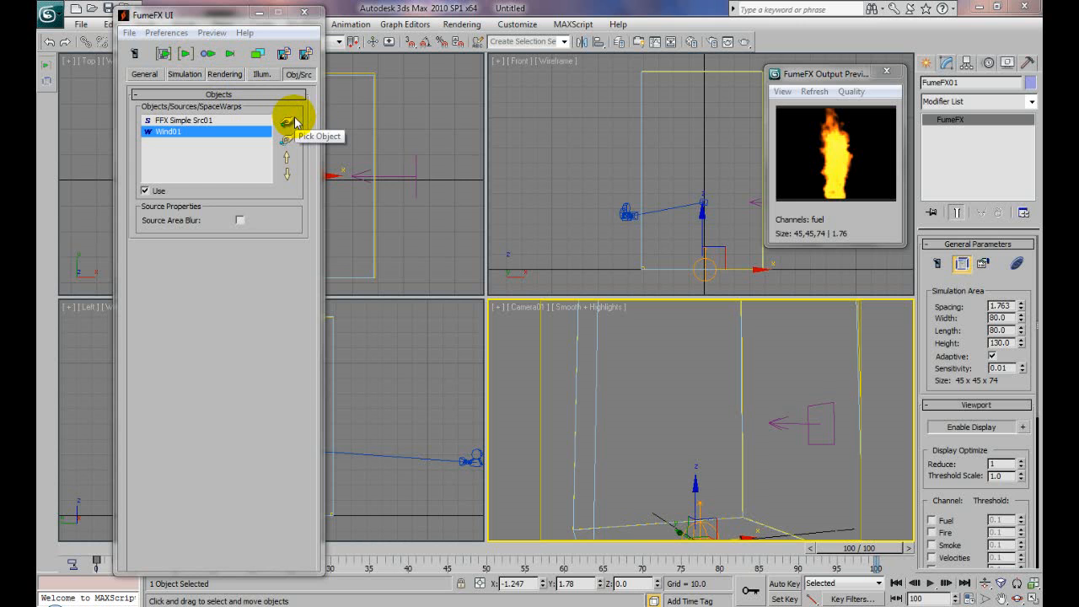
mouse_move(849, 475)
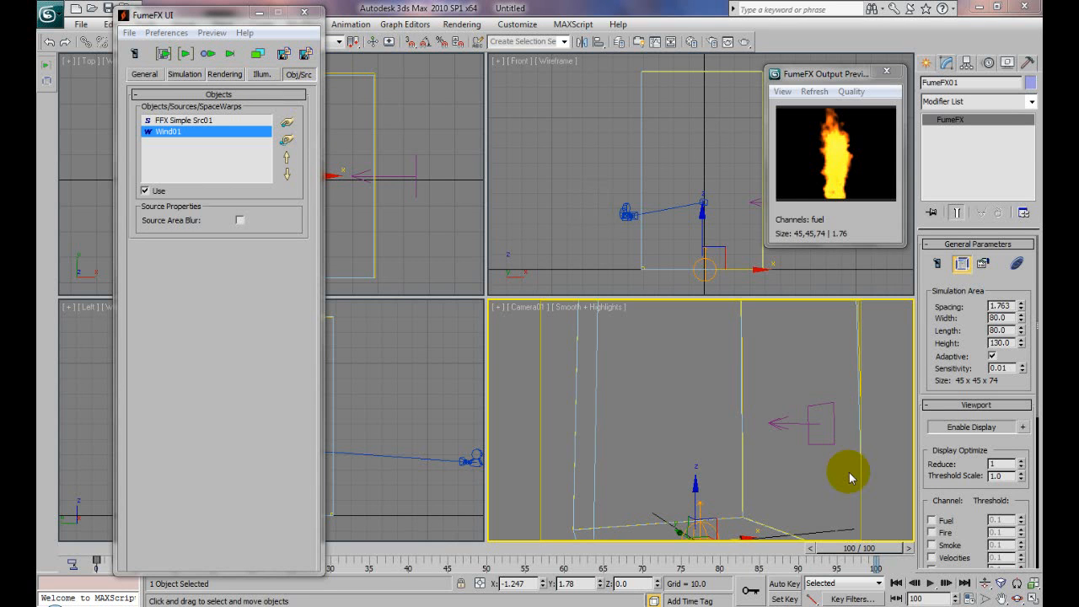
mouse_move(743, 381)
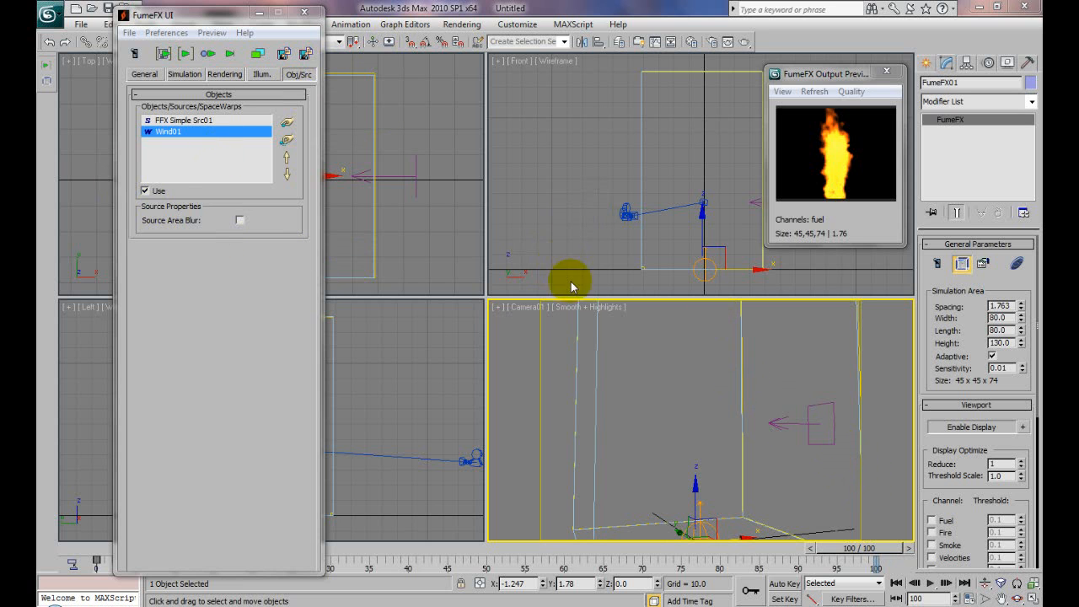
mouse_move(474, 271)
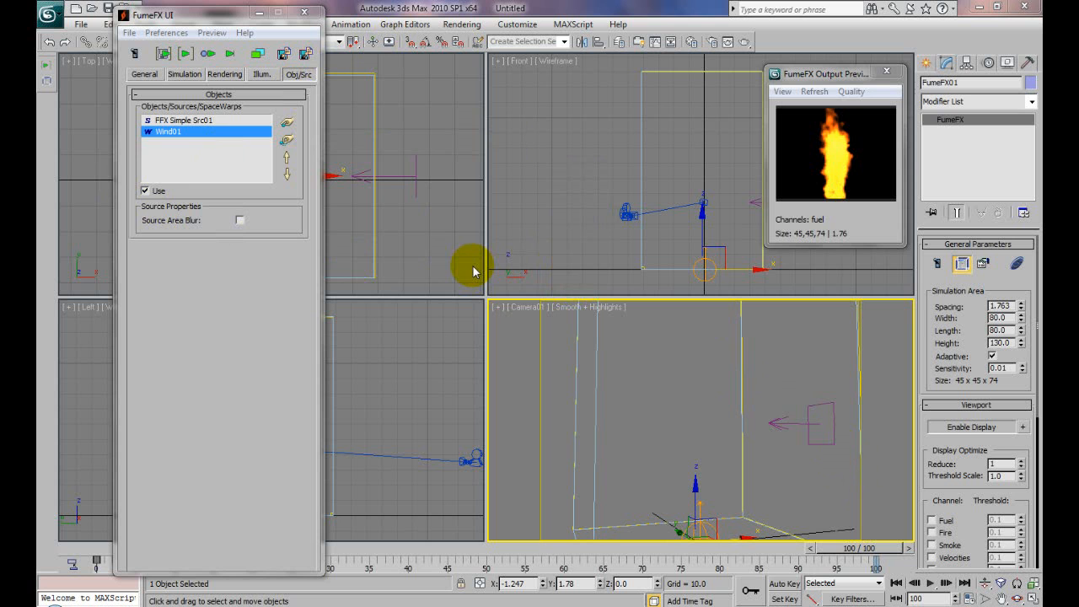
mouse_move(704, 246)
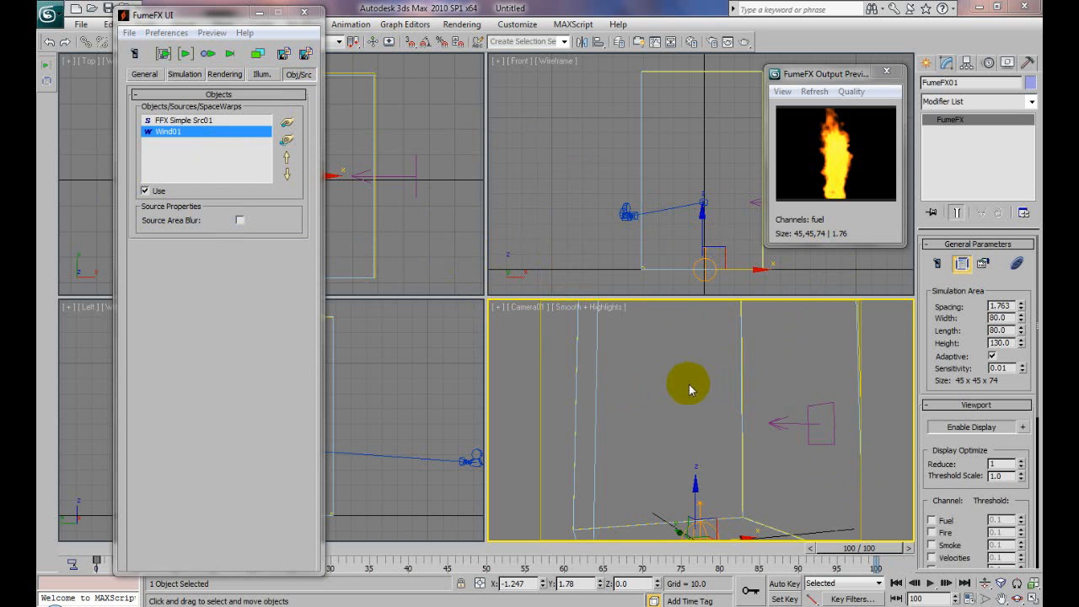
mouse_move(685, 352)
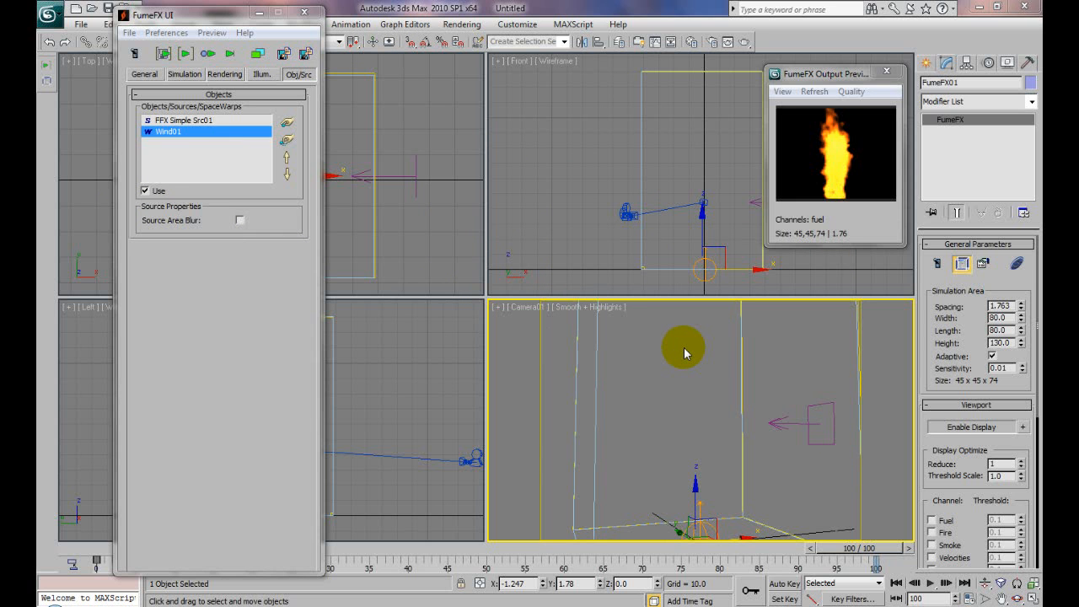
mouse_move(470, 135)
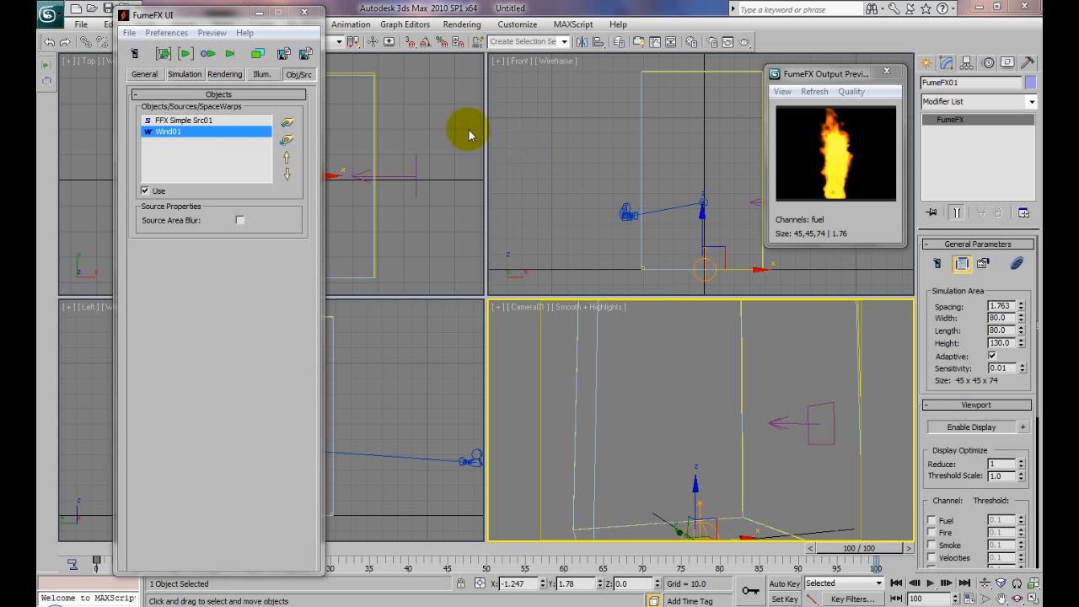
mouse_move(462, 227)
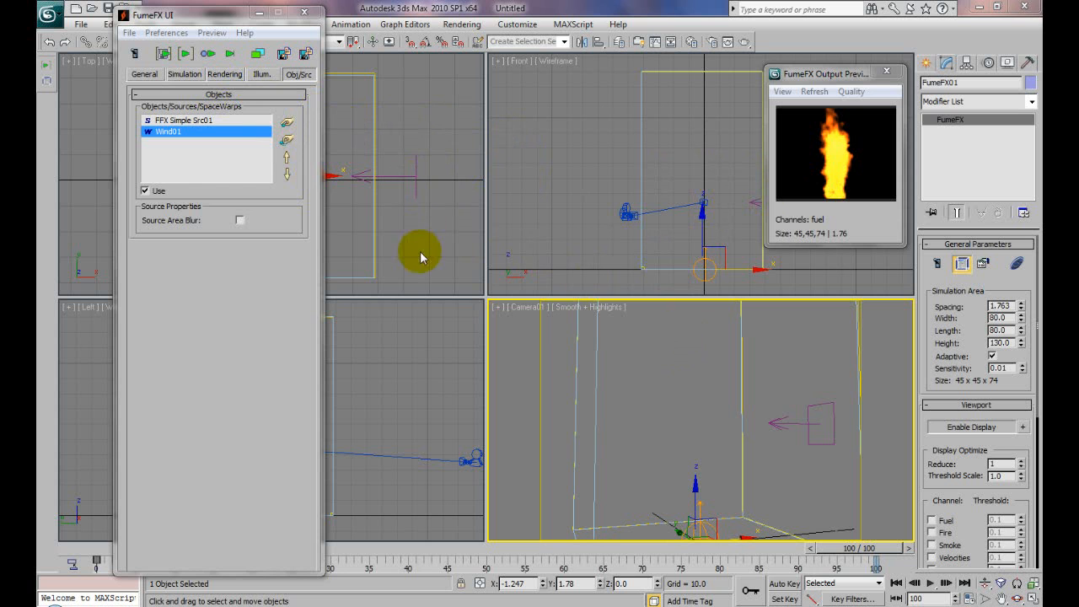
mouse_move(683, 256)
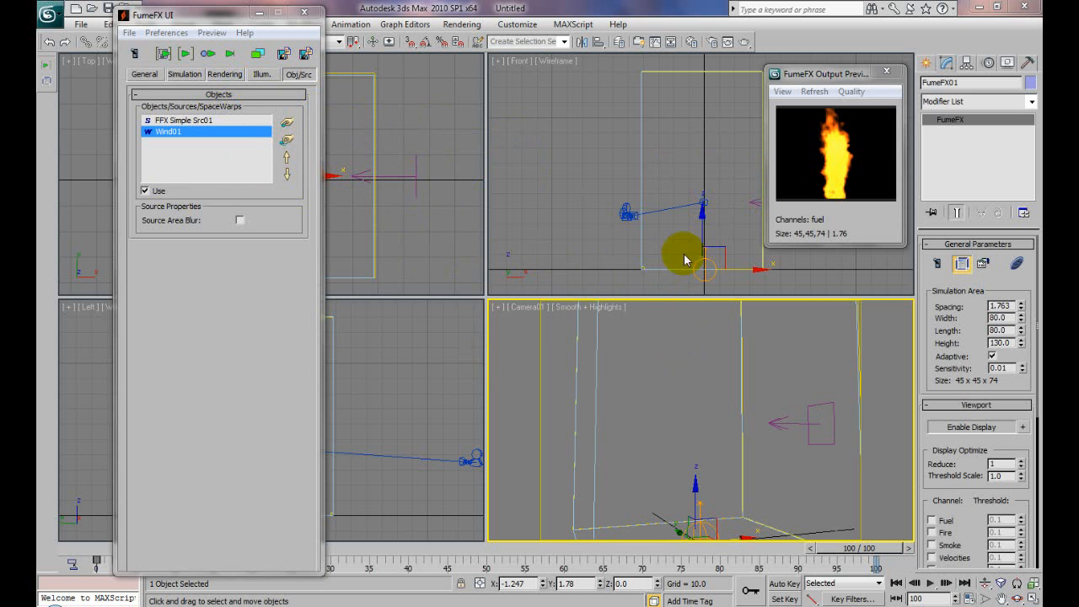
Scrub the time slider to frame 86 to see the flame billowing wider under the wind
click(930, 583)
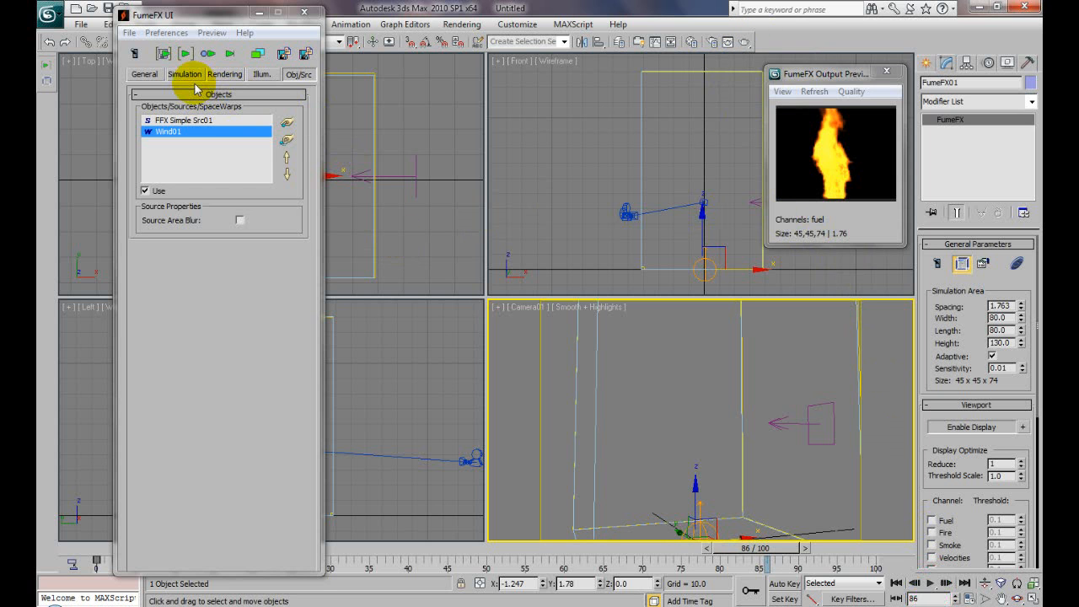
Lower the FumeFX Time Scale from 1.0 to 0.8 in the simulation parameters
click(186, 74)
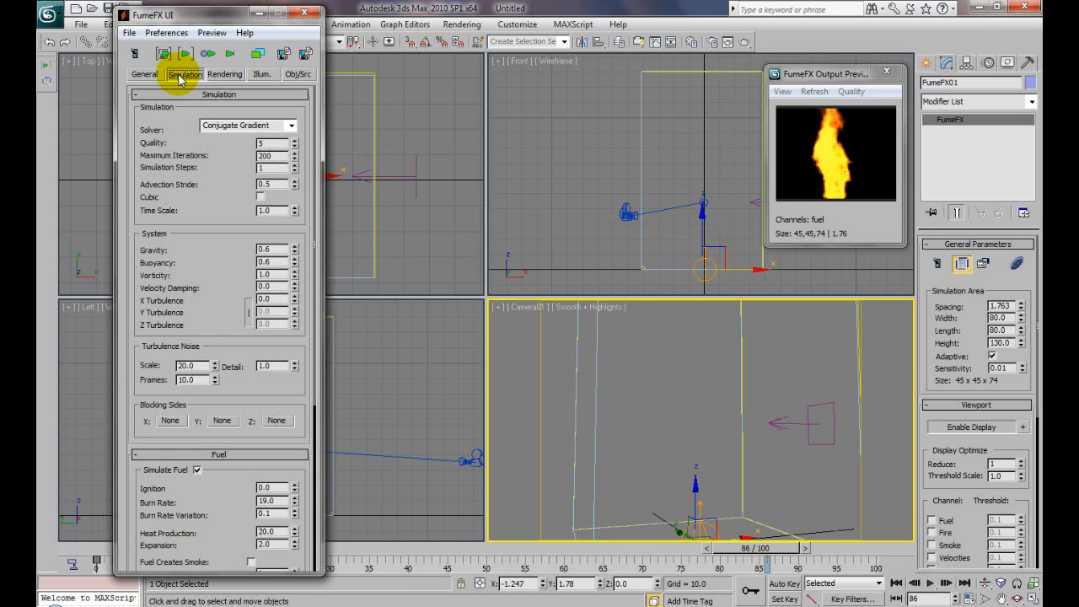
mouse_move(294, 218)
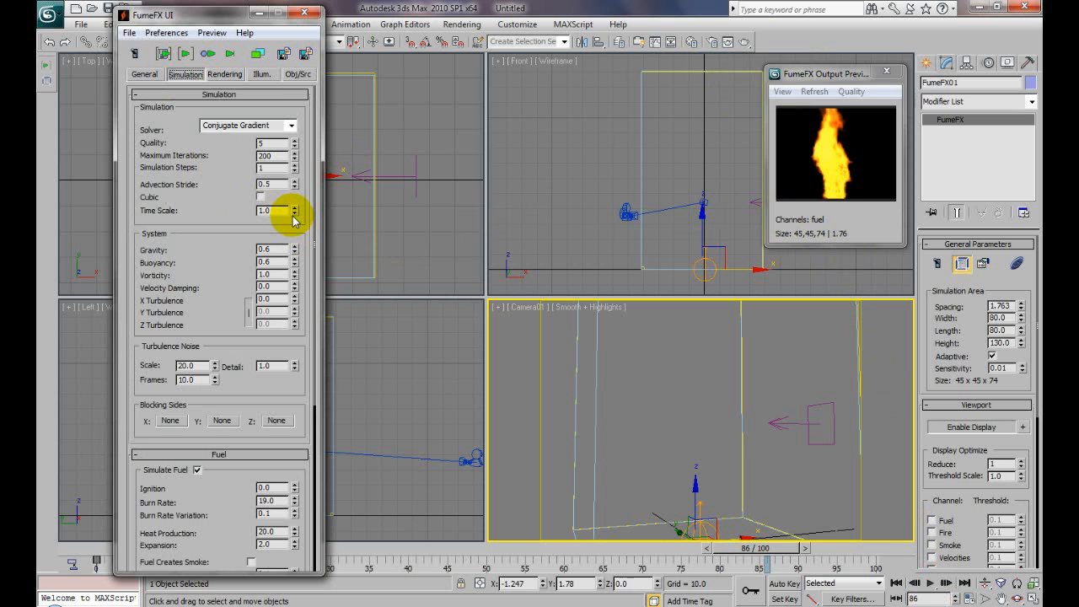
click(293, 212)
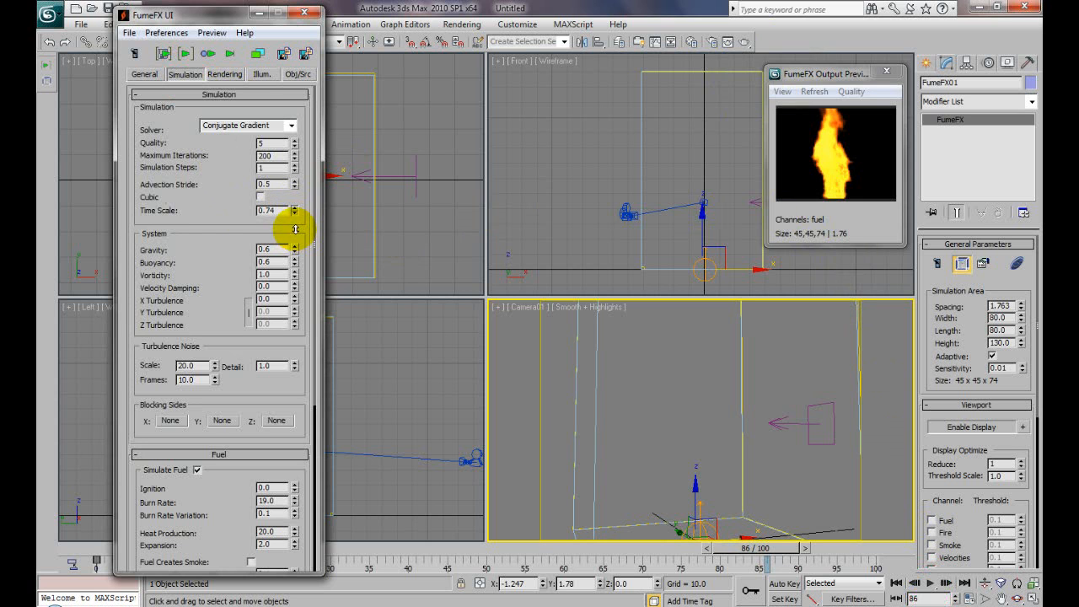
click(293, 207)
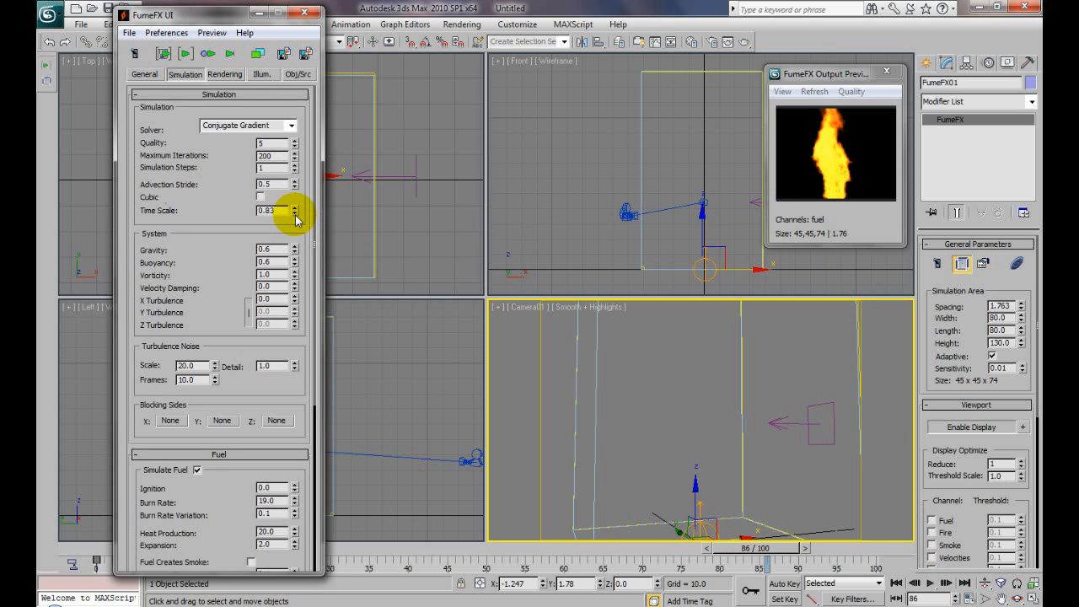
click(293, 212)
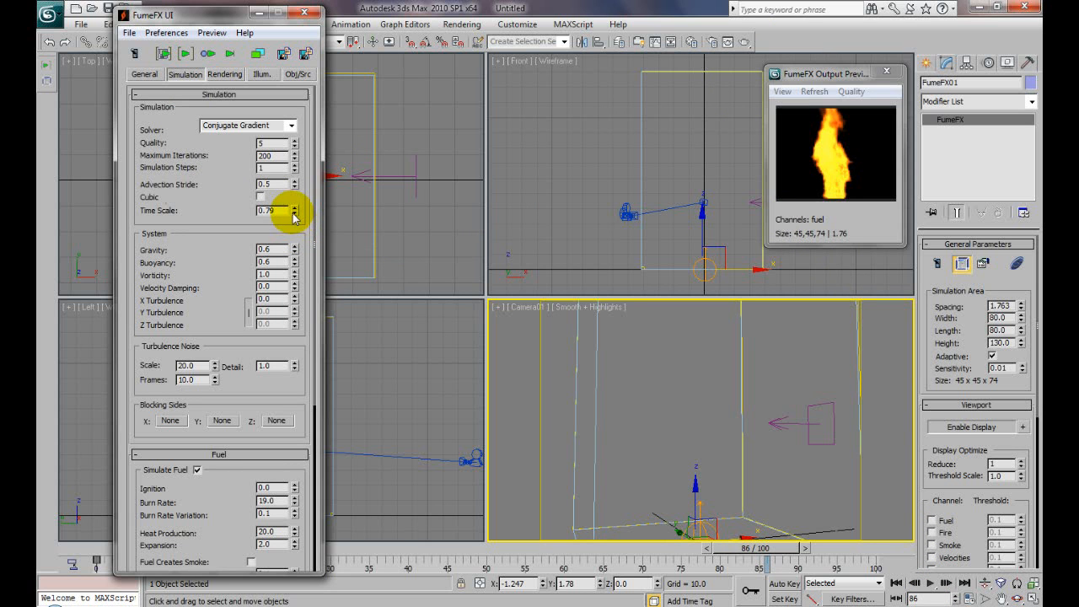
click(185, 52)
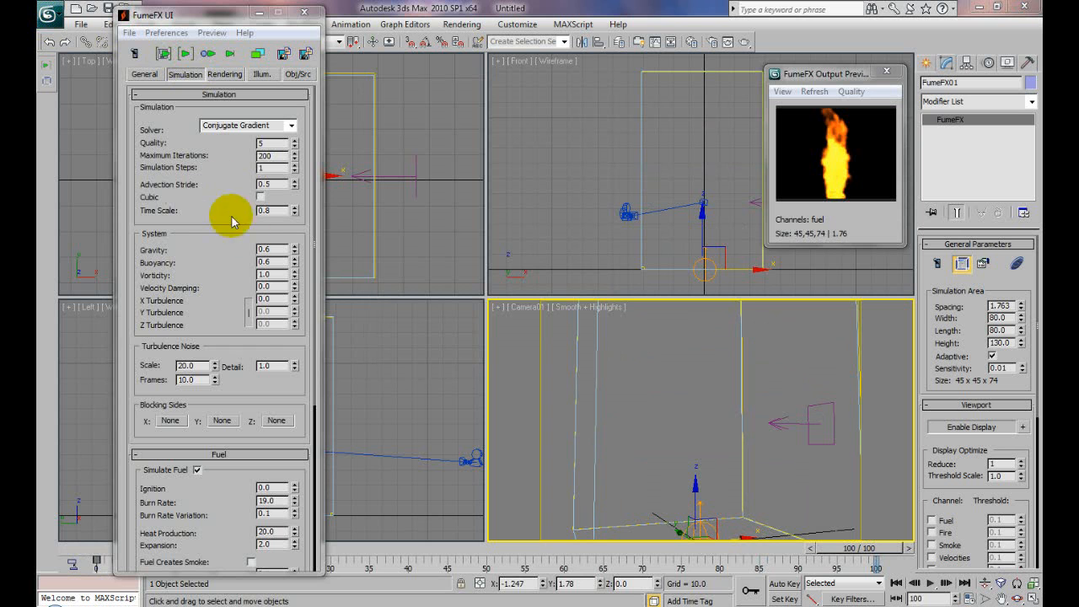
mouse_move(273, 226)
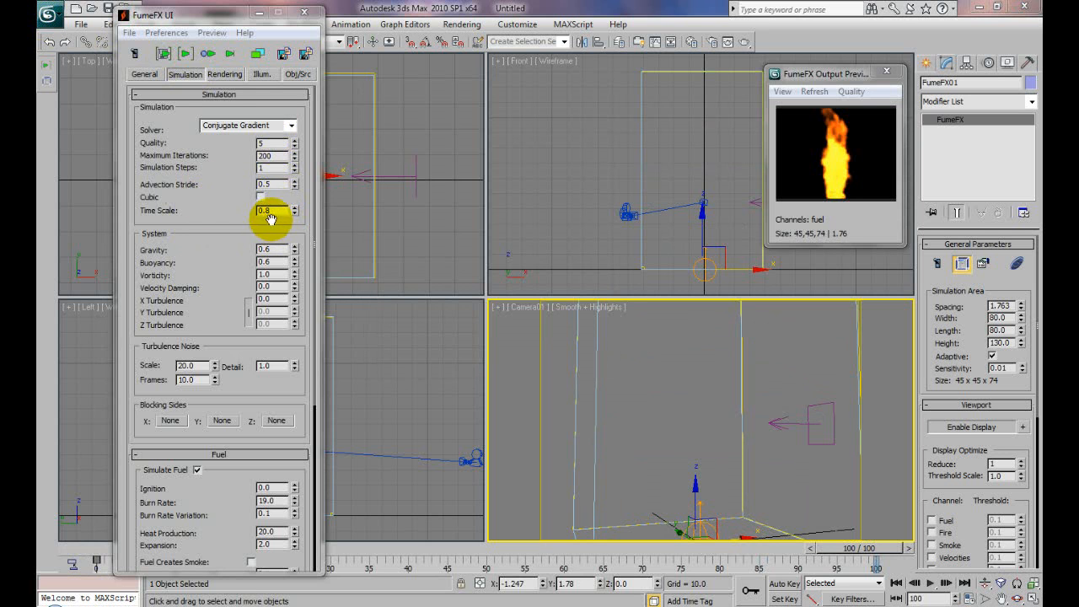
mouse_move(529, 335)
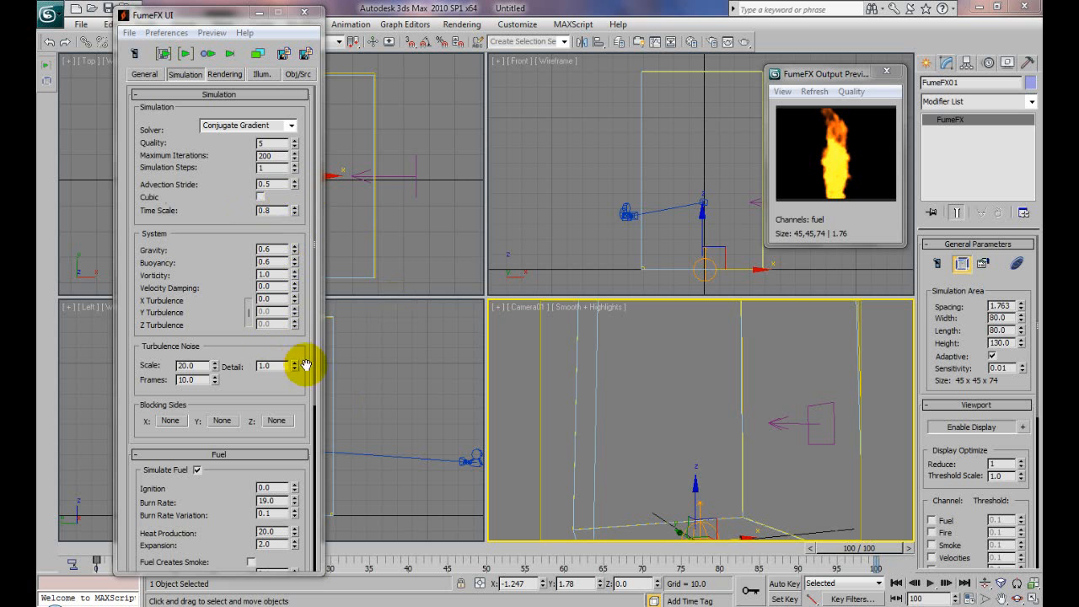
mouse_move(573, 396)
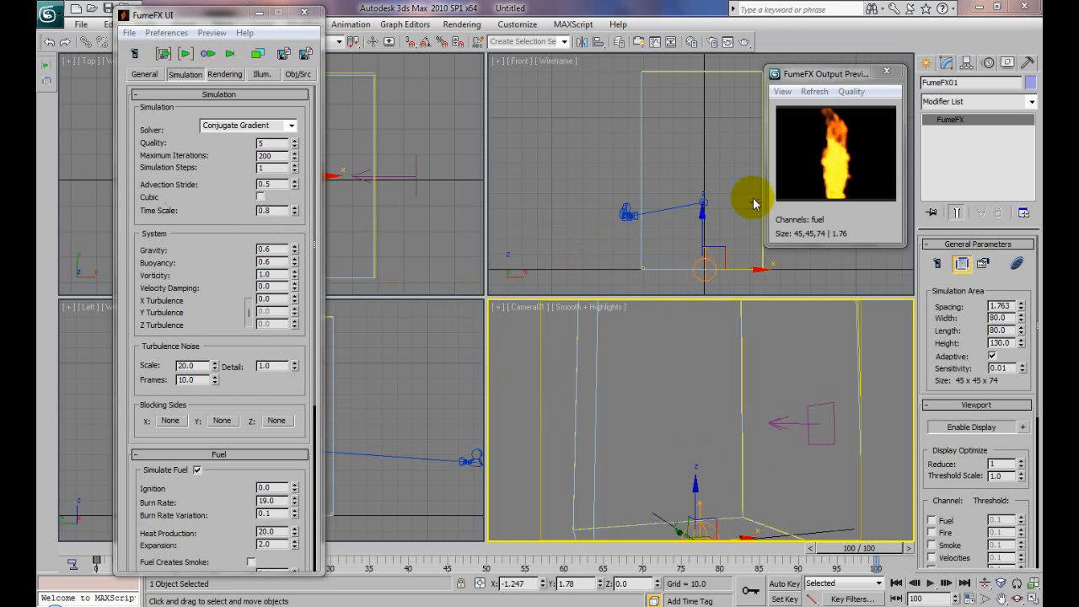
mouse_move(242, 219)
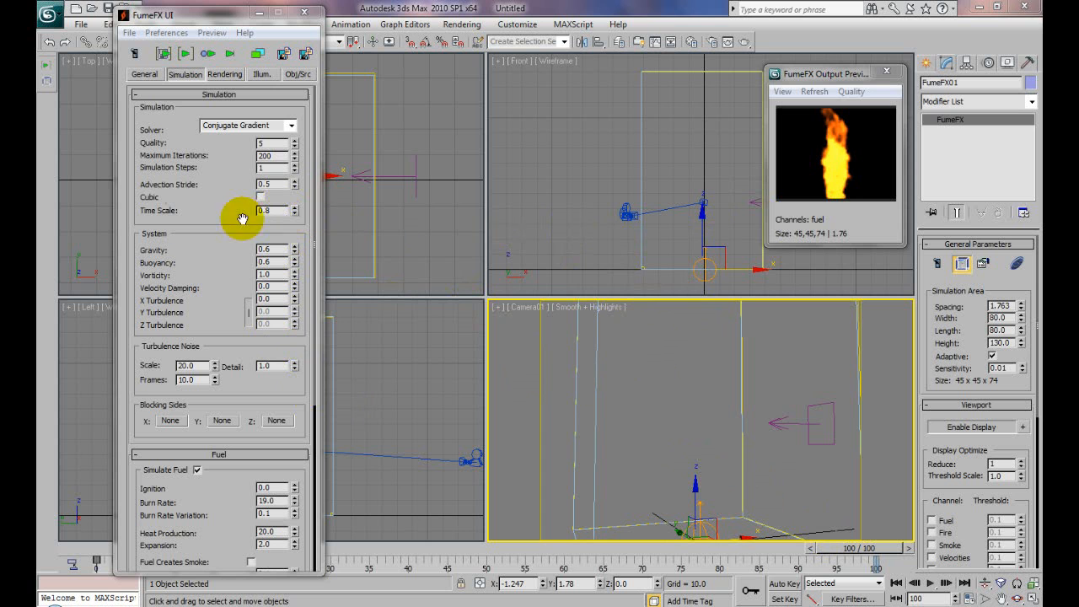
mouse_move(210, 212)
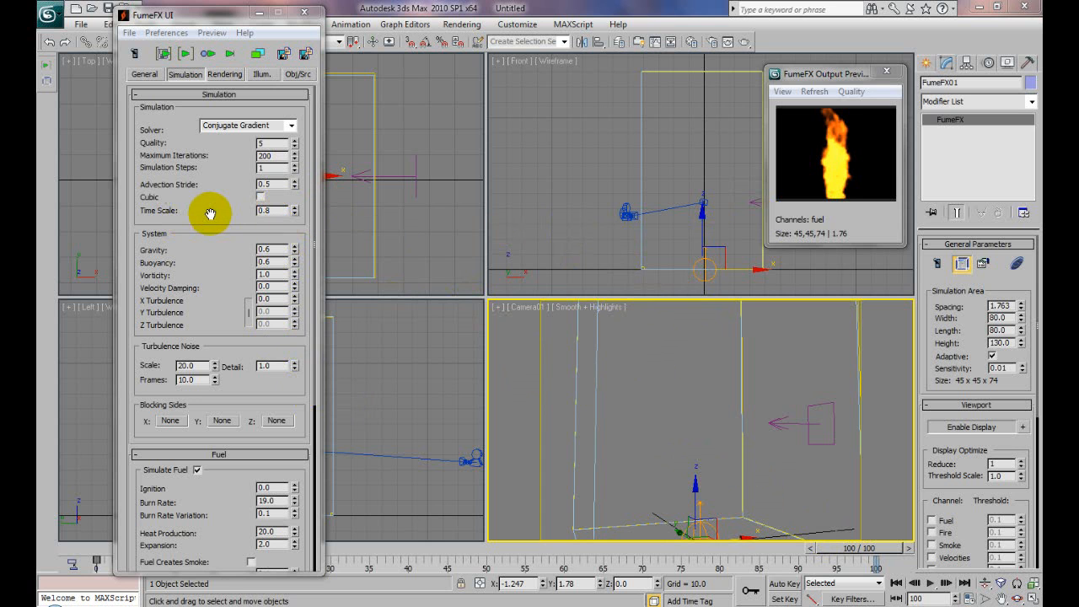
mouse_move(699, 524)
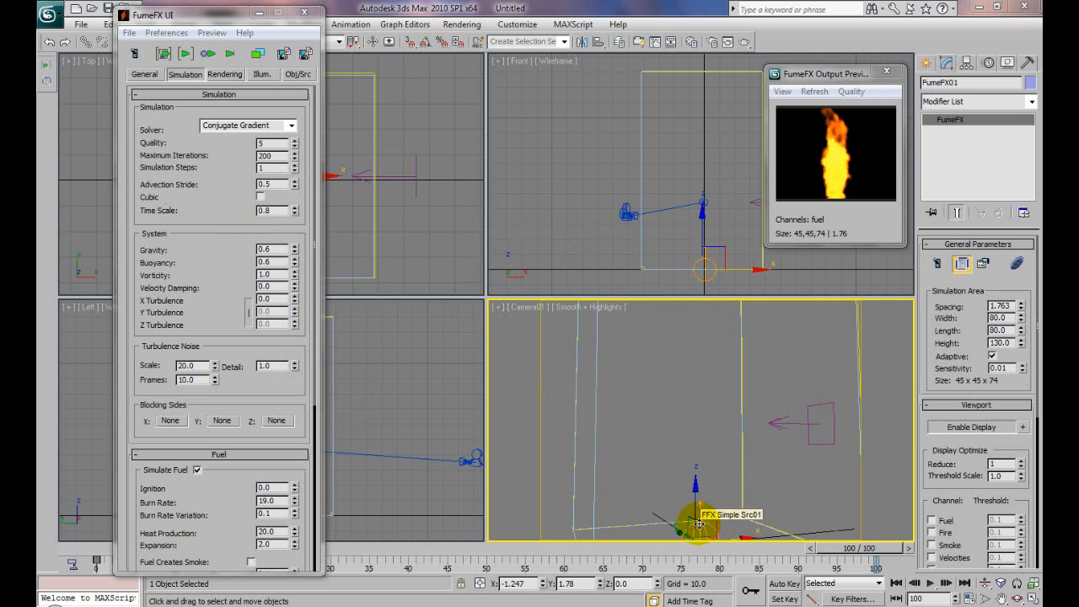
drag(700, 522, 694, 458)
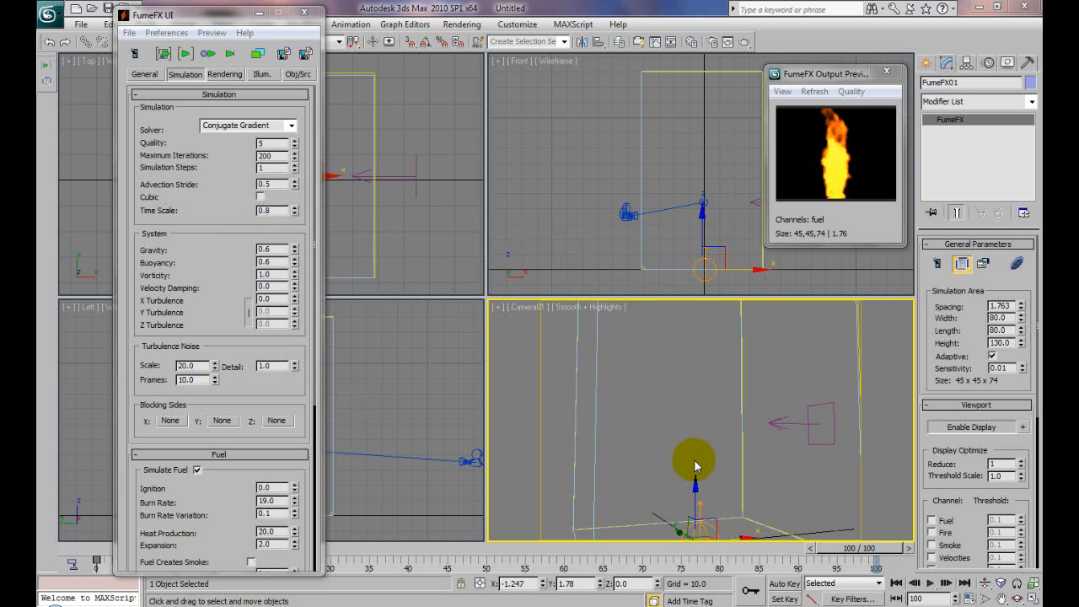
mouse_move(693, 420)
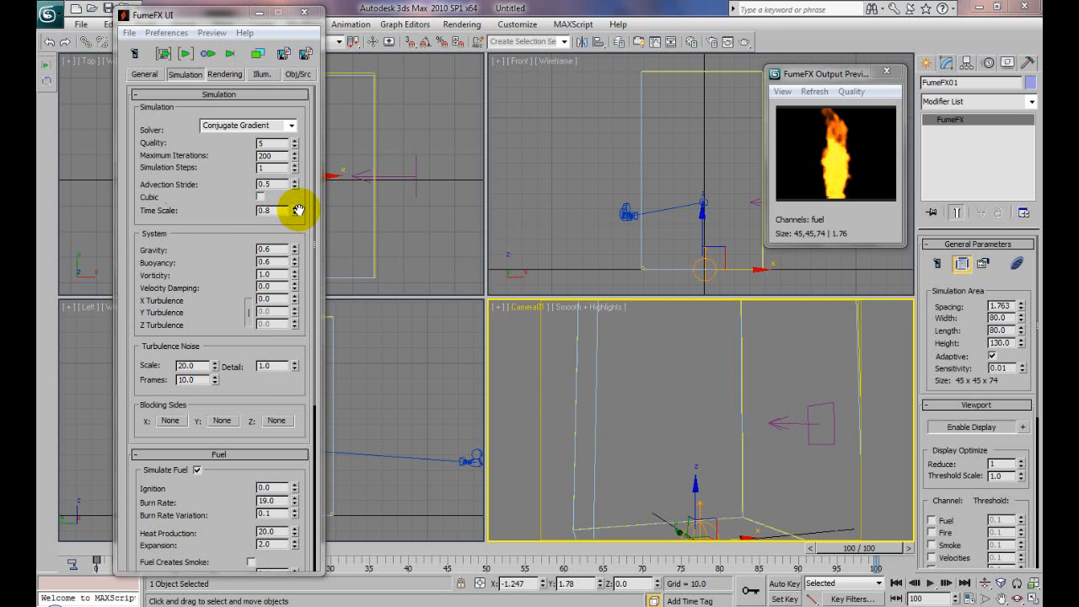
mouse_move(627, 488)
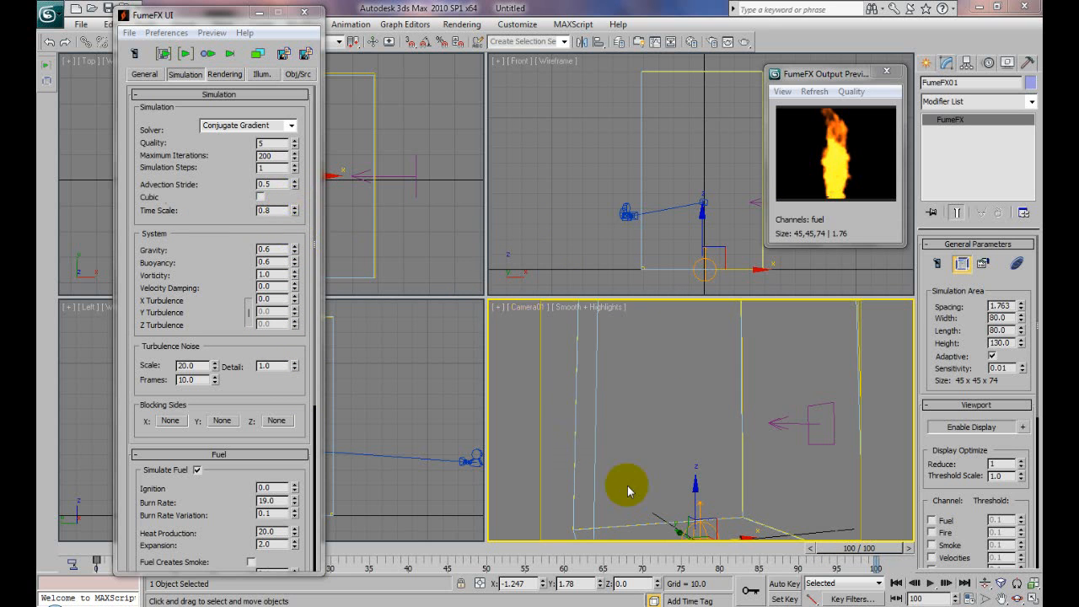
mouse_move(689, 367)
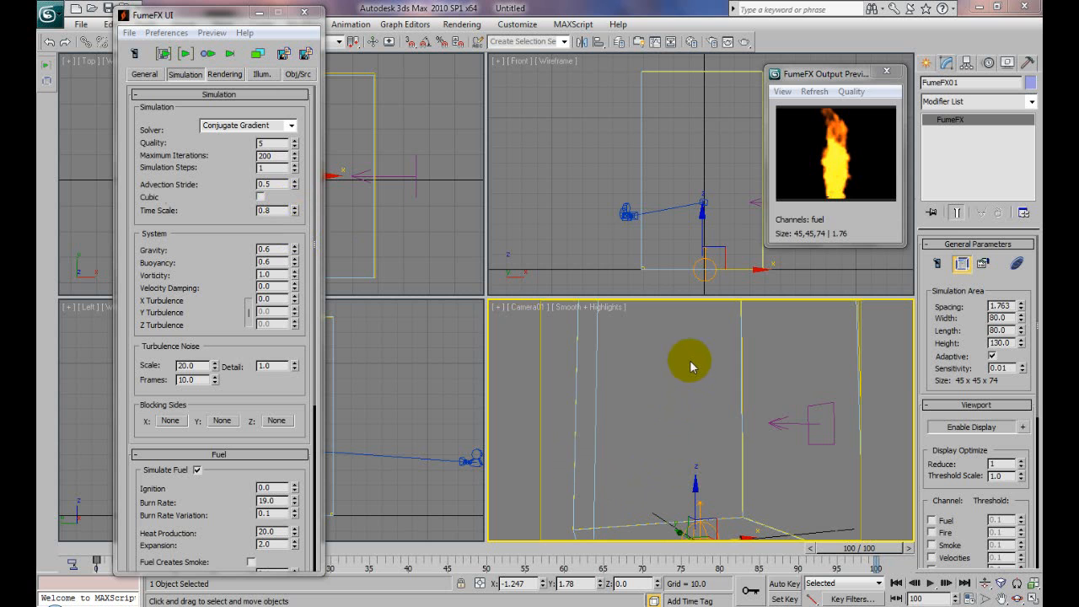
mouse_move(693, 377)
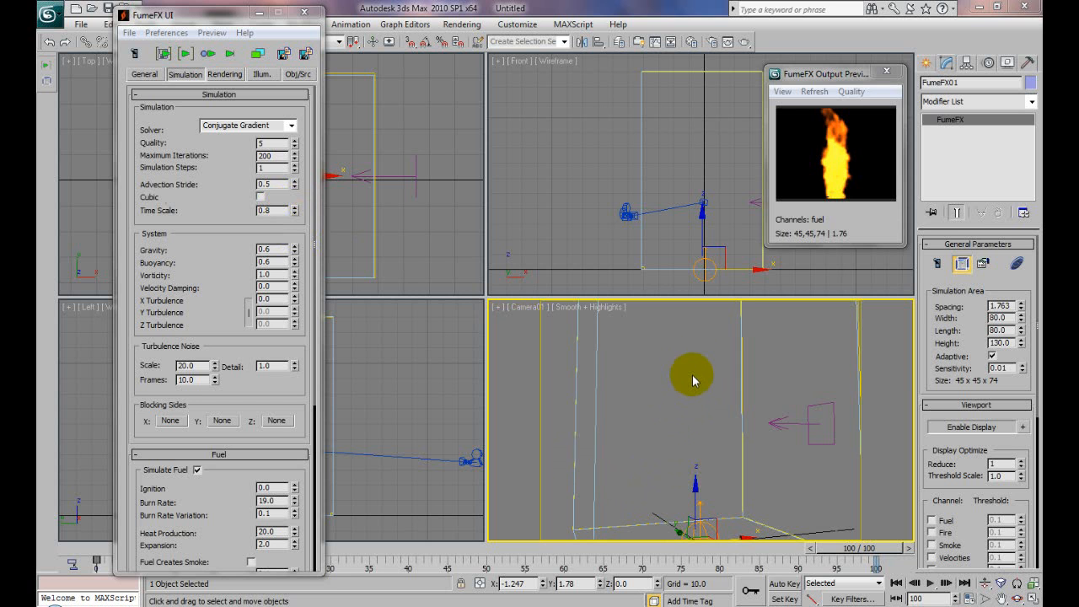
mouse_move(697, 357)
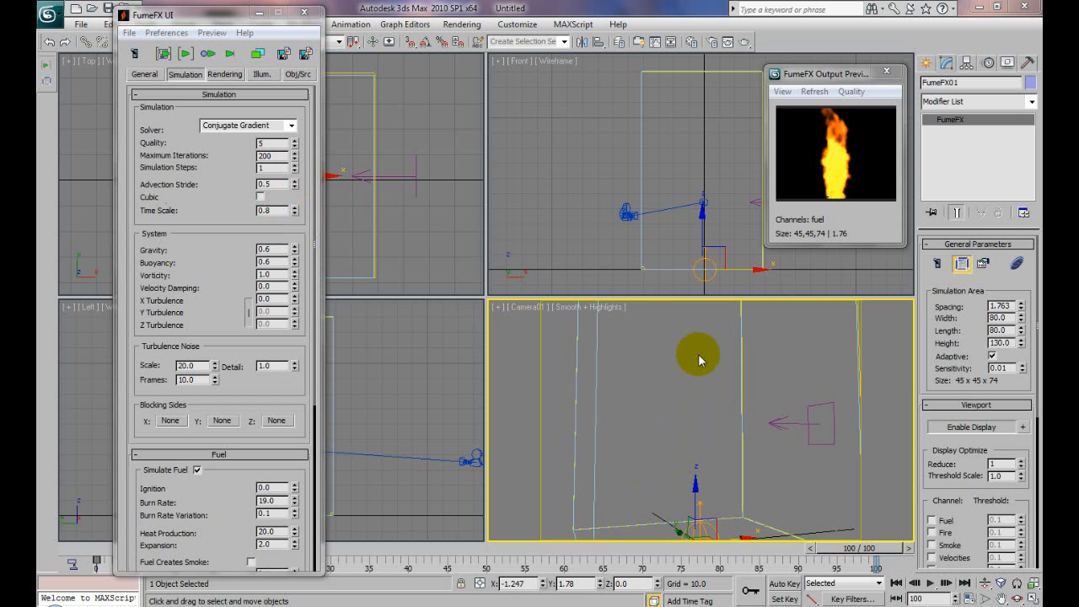
mouse_move(195, 211)
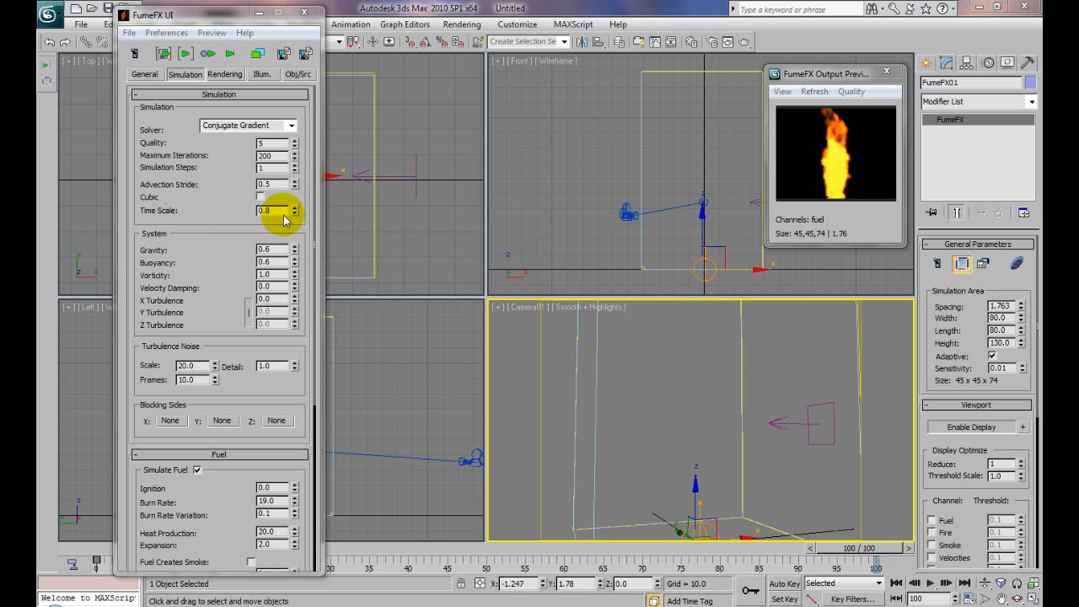
mouse_move(576, 418)
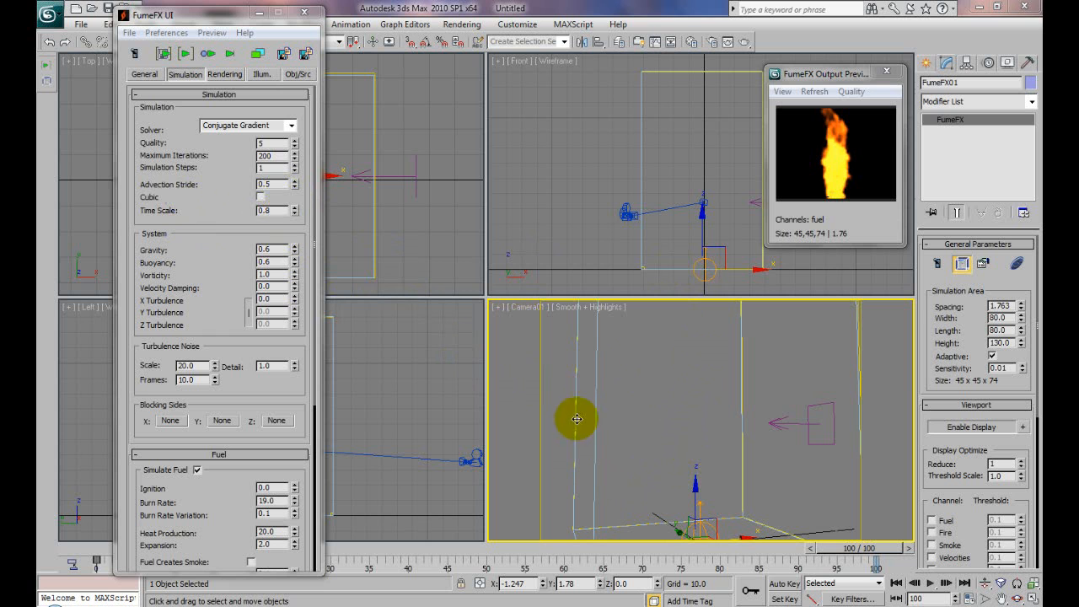
mouse_move(233, 212)
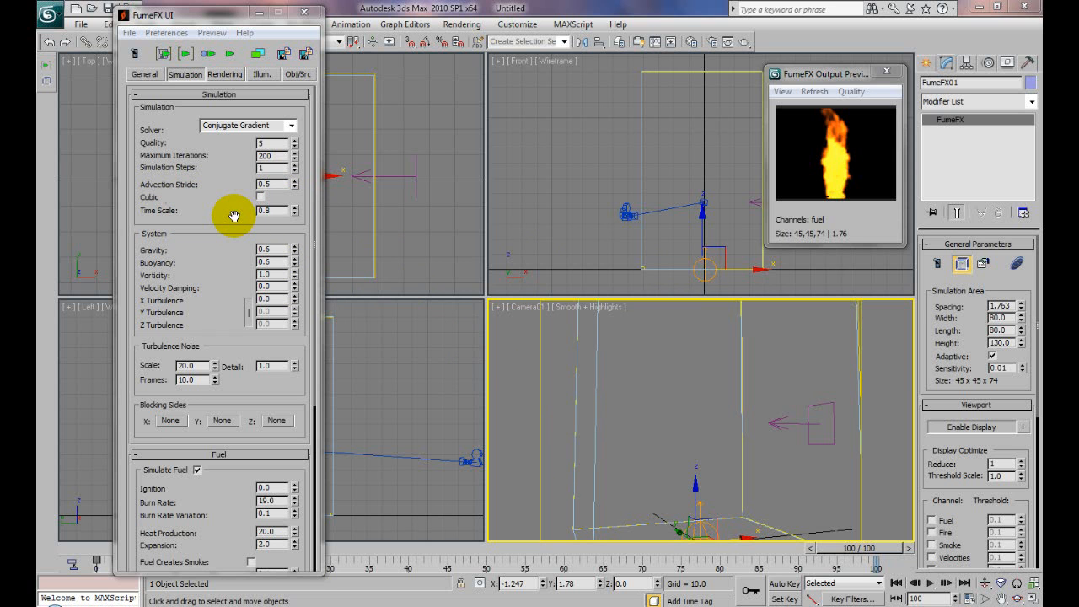
mouse_move(312, 210)
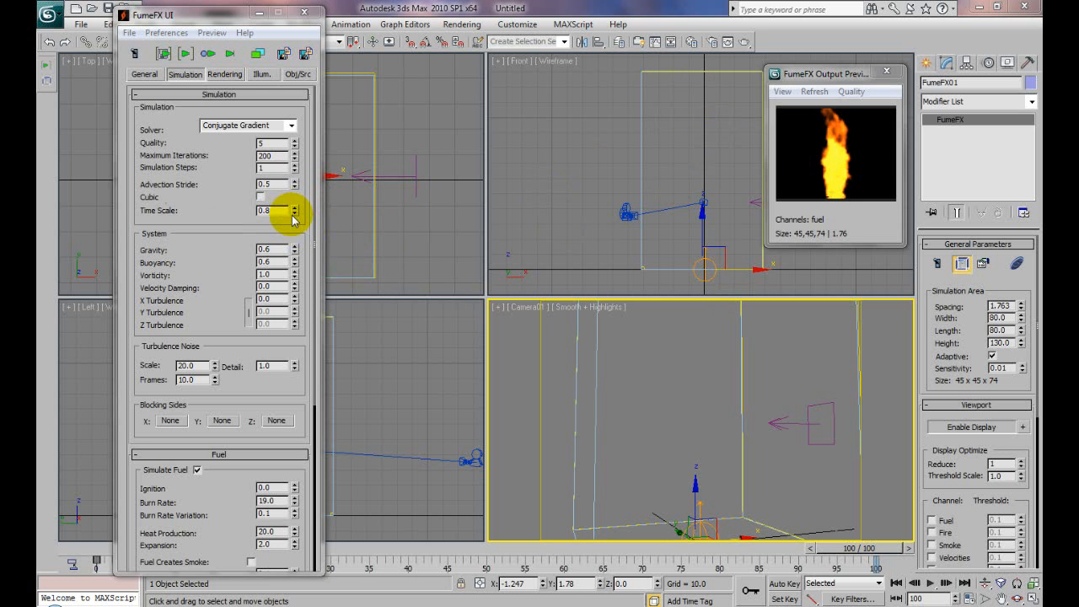
mouse_move(647, 161)
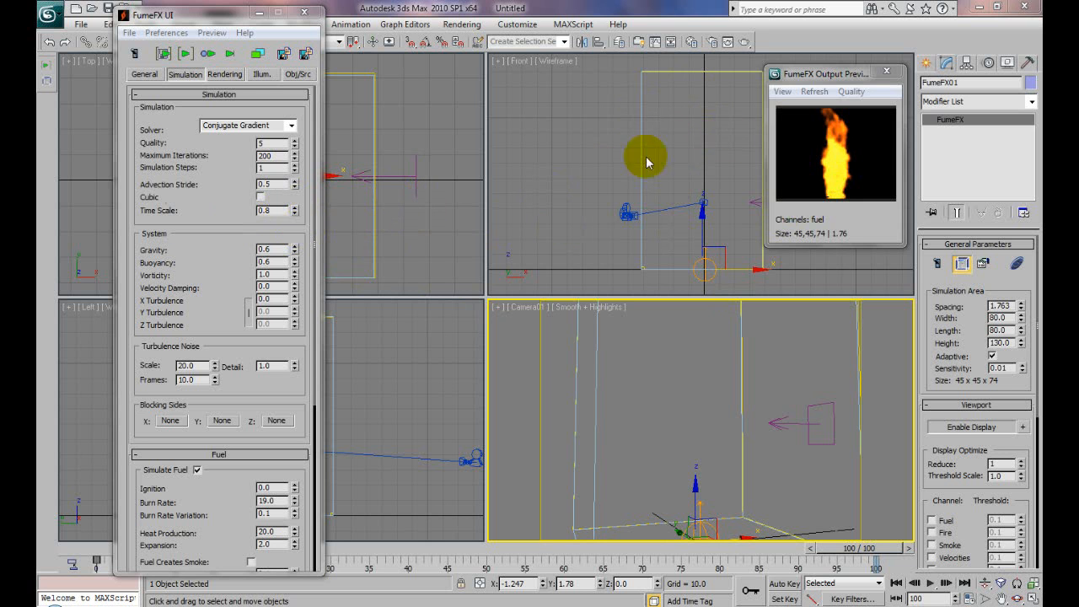
mouse_move(773, 205)
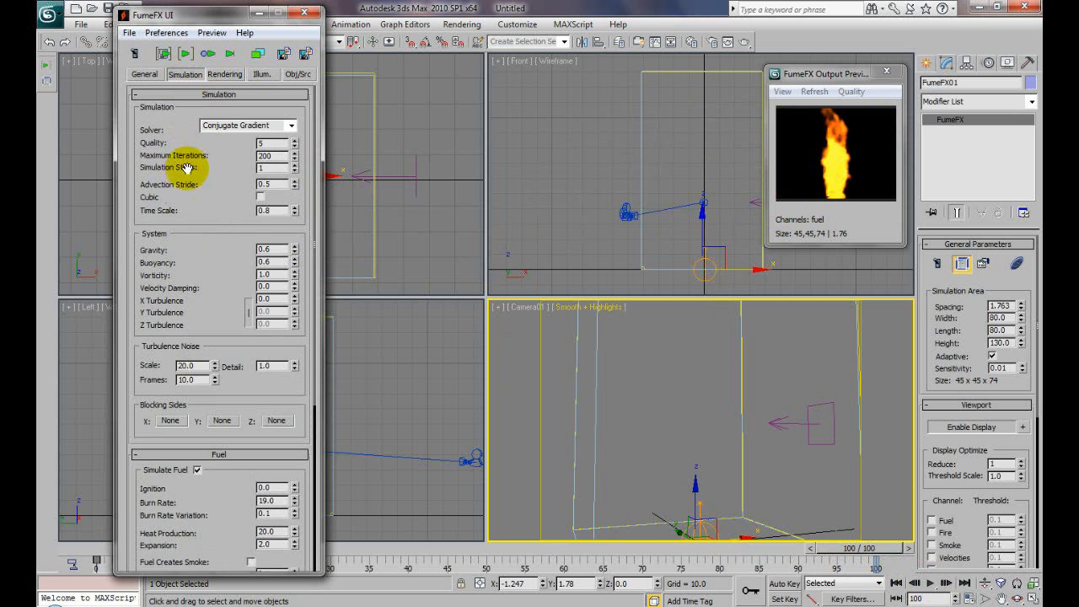
mouse_move(268, 234)
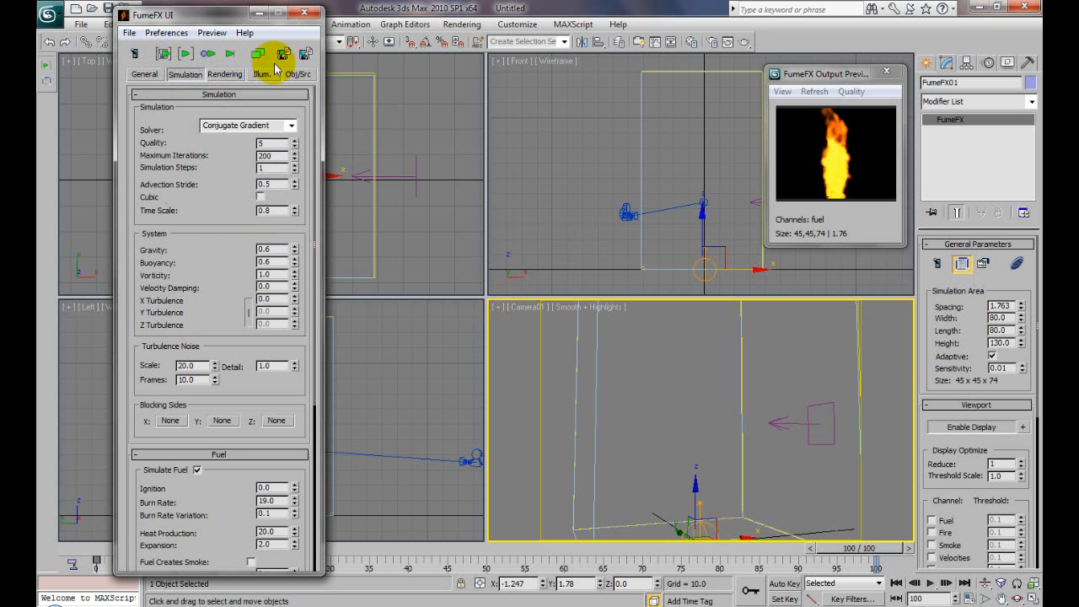
Review the Obj/Src list of source and wind objects, then show the Rendering settings for fire and smoke
click(296, 74)
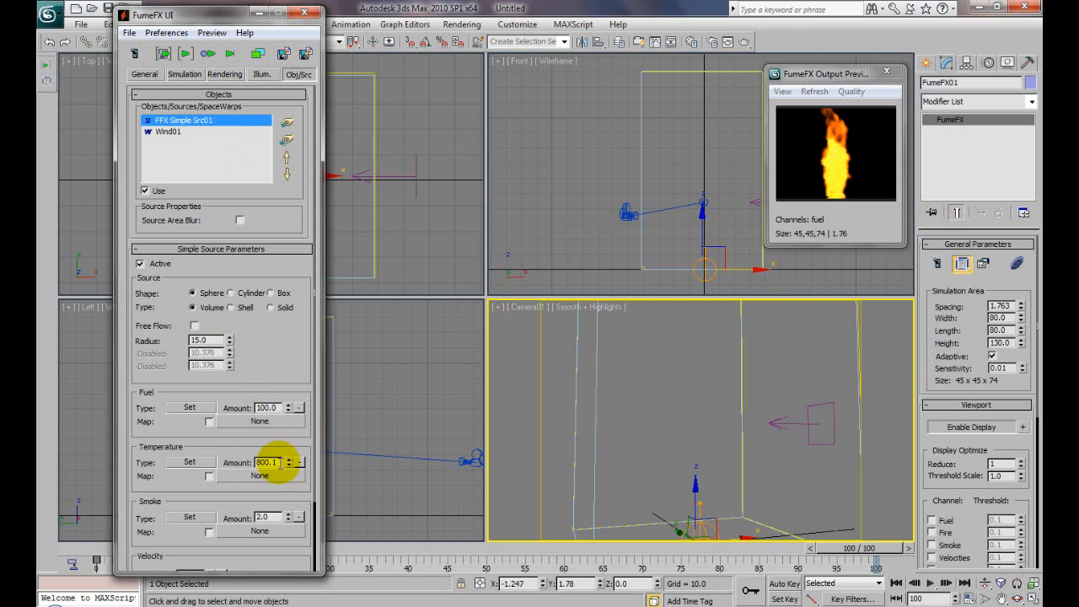
mouse_move(256, 391)
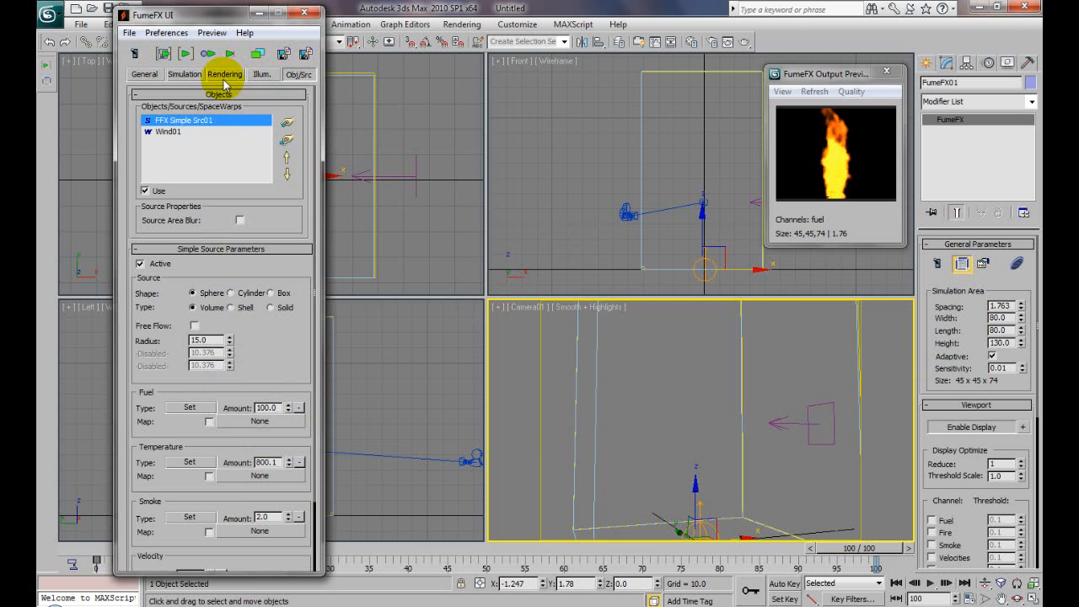
click(224, 74)
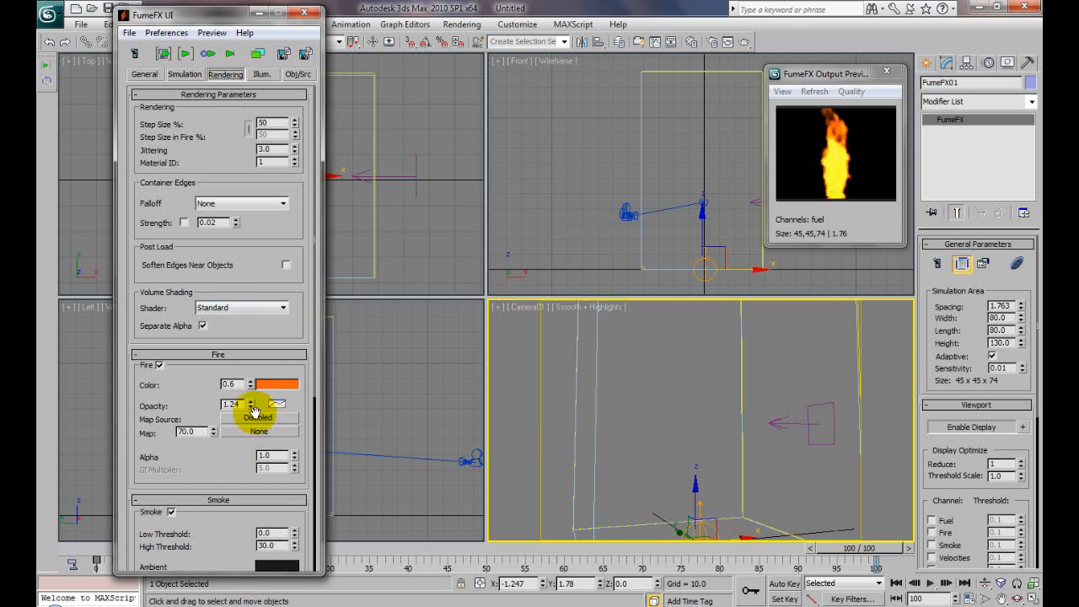
mouse_move(185, 74)
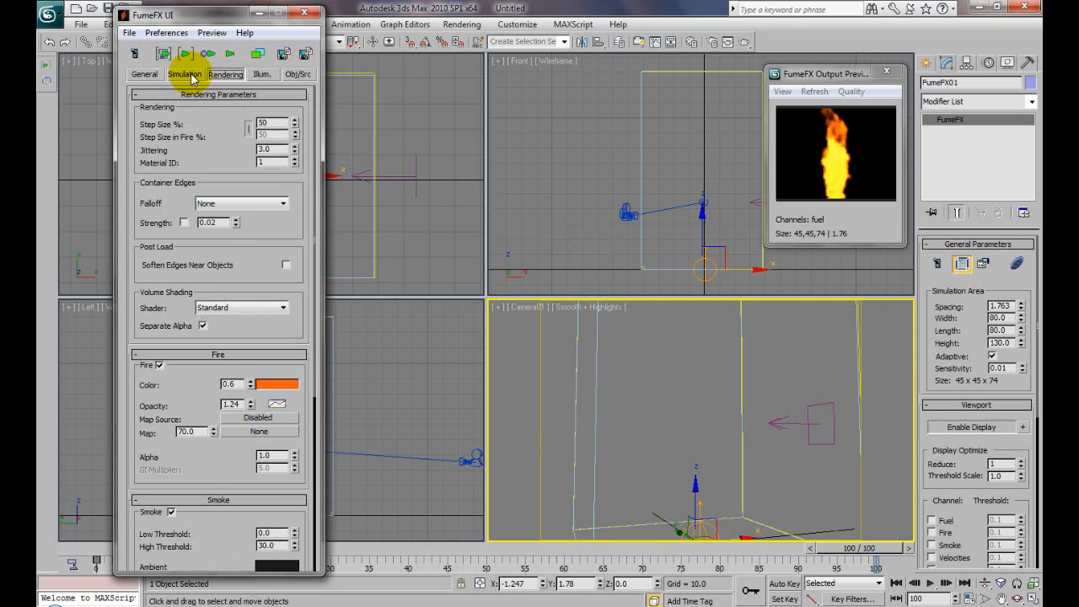